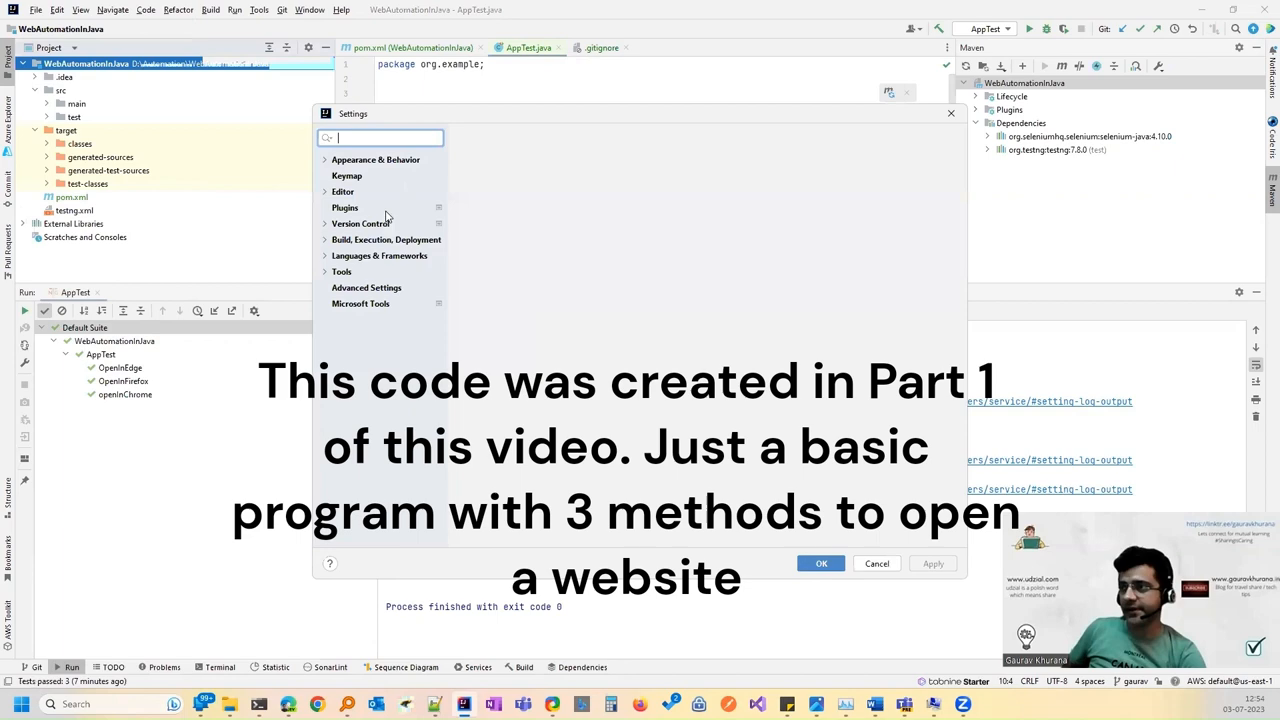
Step: Verify in Settings > Plugins that 'Create TestNG XML' is installed (search 'testng'), then return to AppTest.java
left_click(344, 206)
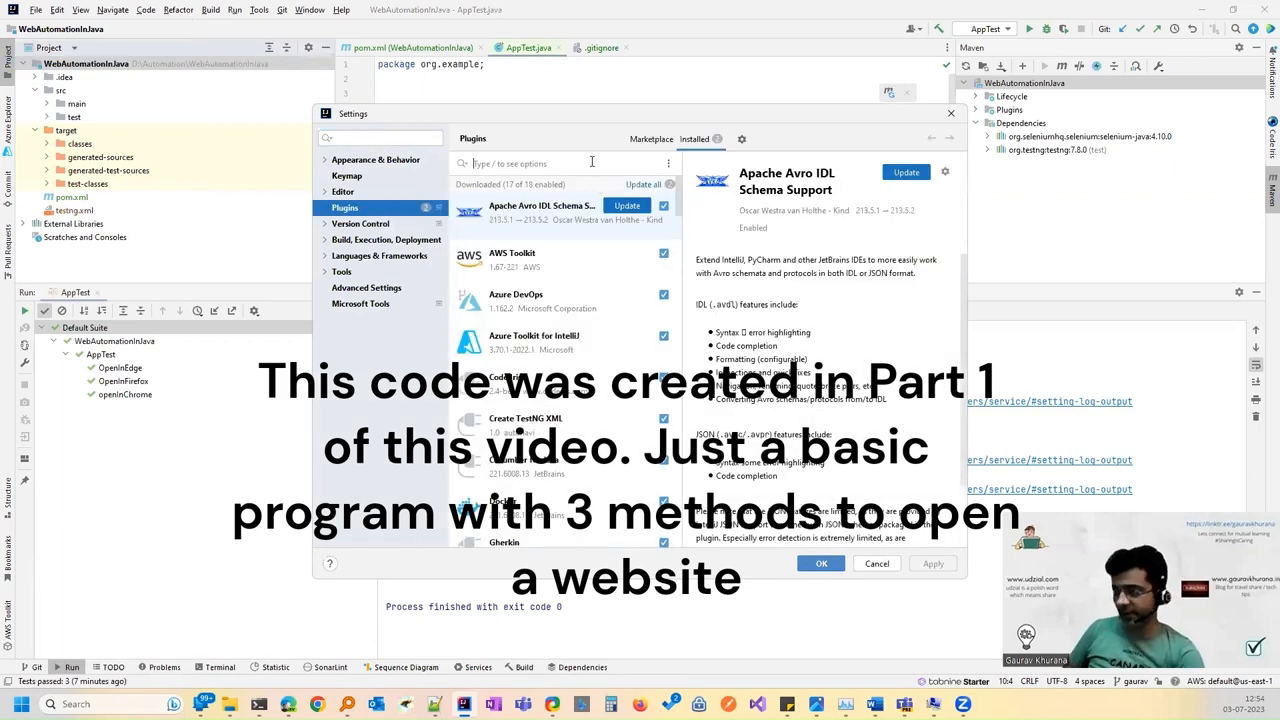
type("testng")
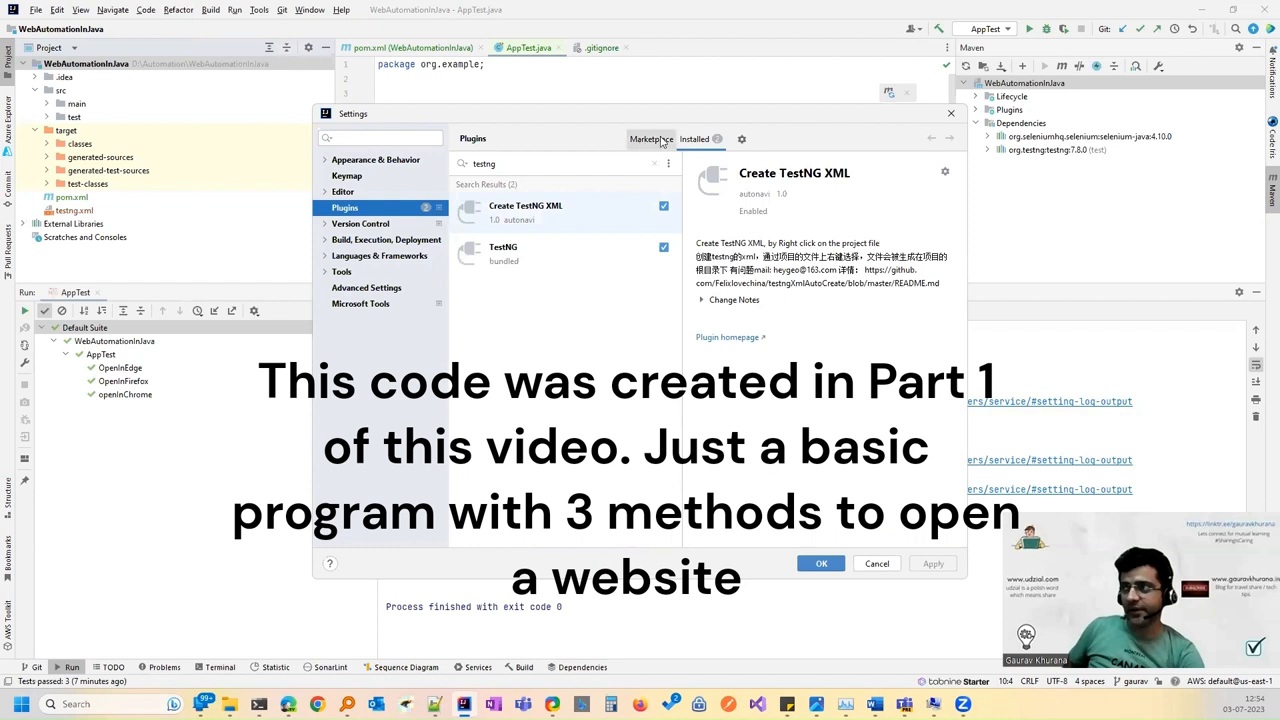
left_click(652, 138)
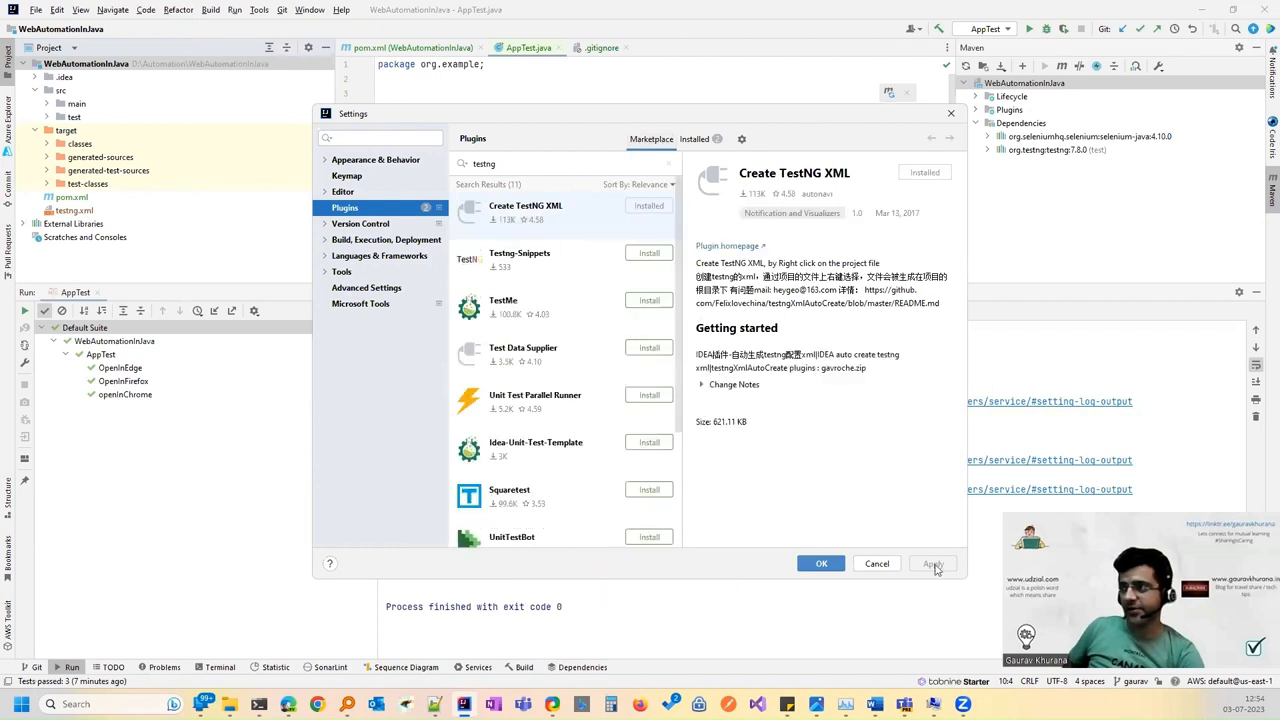
mouse_move(690, 180)
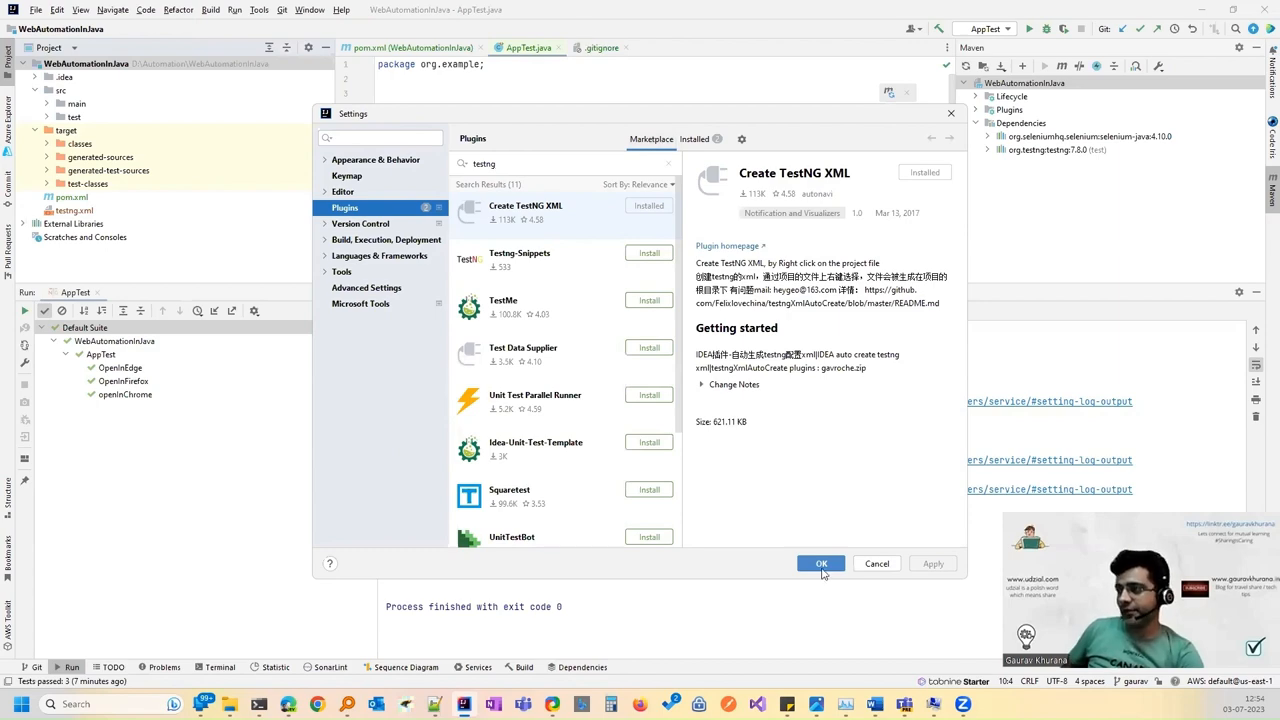
left_click(820, 564)
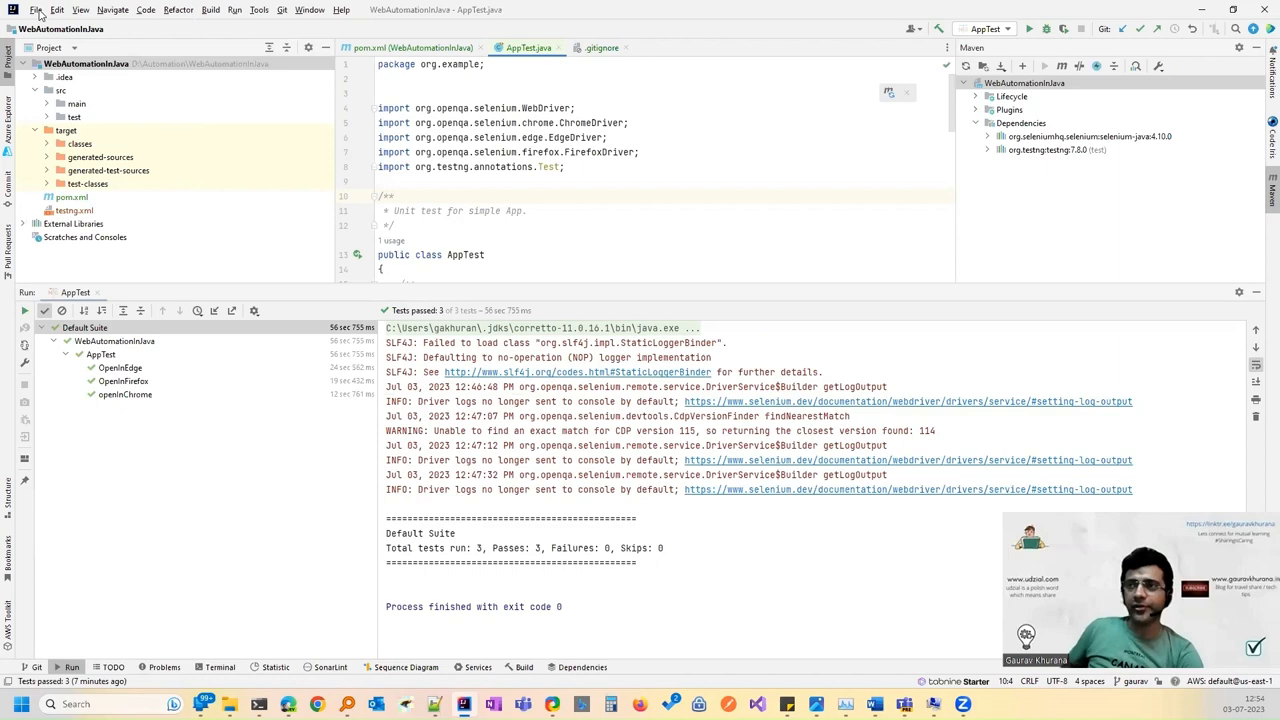
Step: Generate the TestNG suite for AppTest into testng.xml via the Create TestNG XML action
left_click(56, 10)
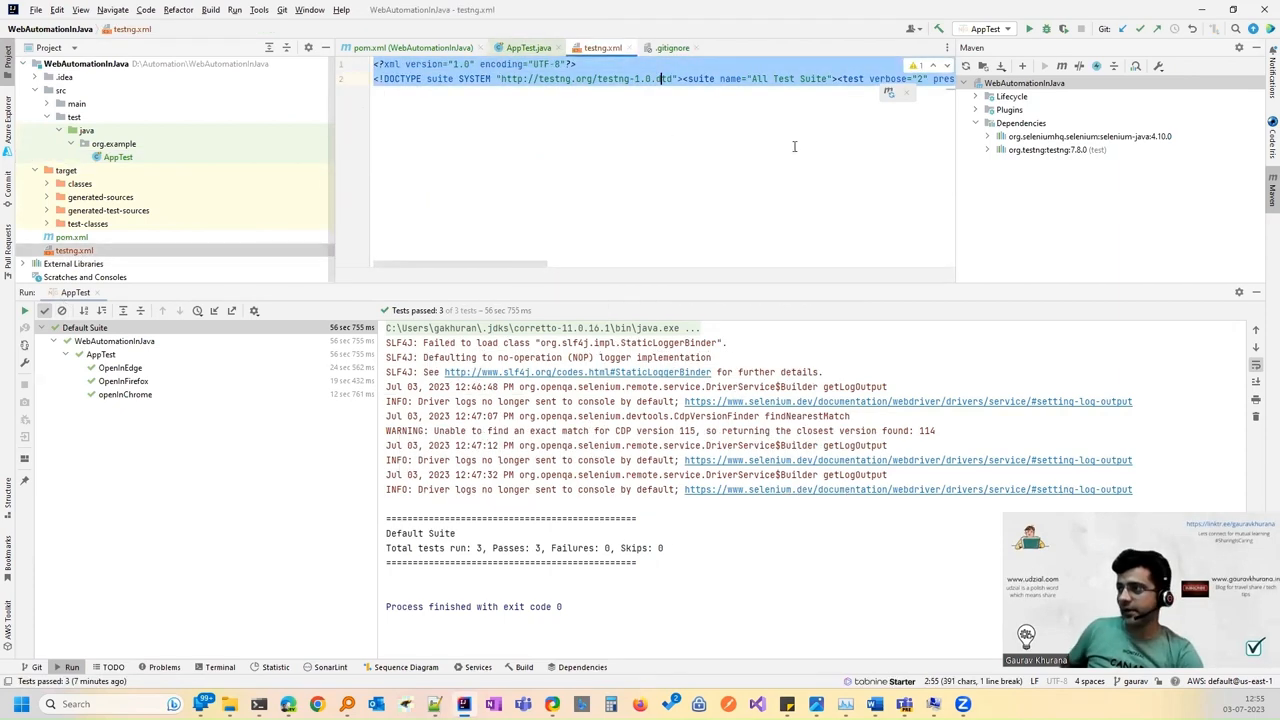
scroll("right", 3)
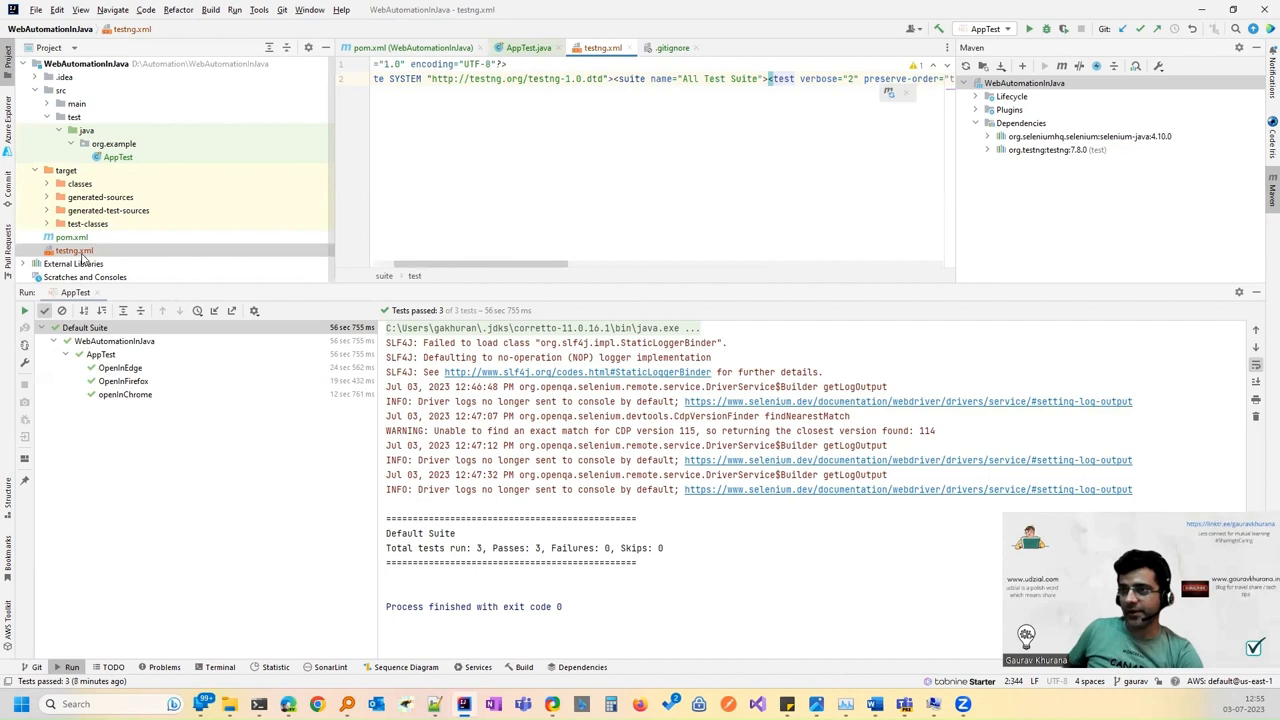
right_click(72, 250)
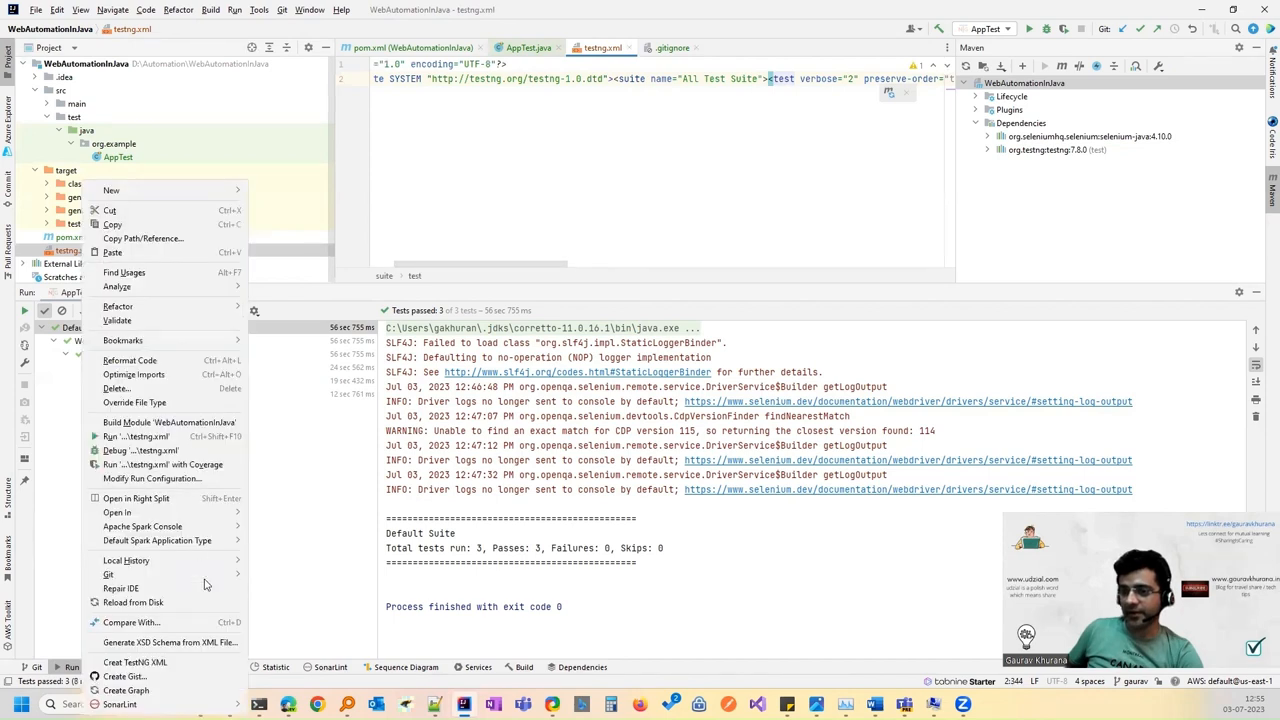
mouse_move(118, 306)
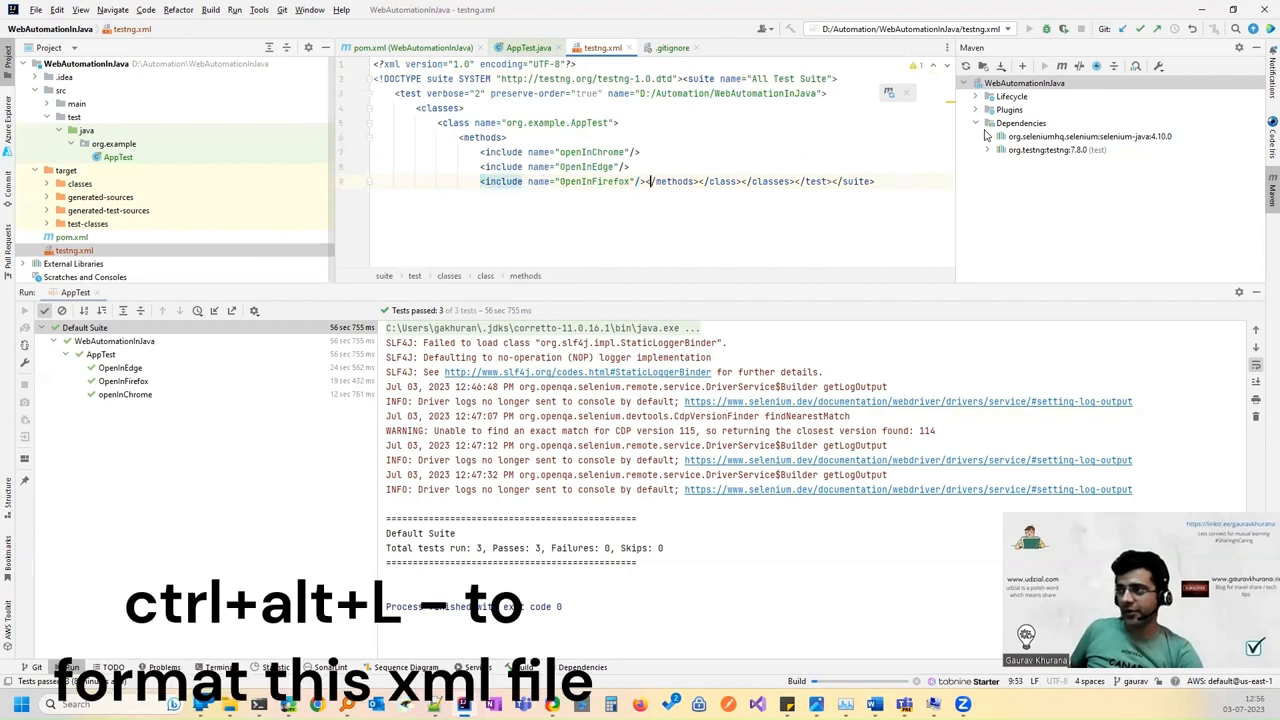
Step: Reformat testng.xml (Ctrl+Alt+L), check the preserve-order attribute, and run the All Test Suite
key("ctrl+alt+l")
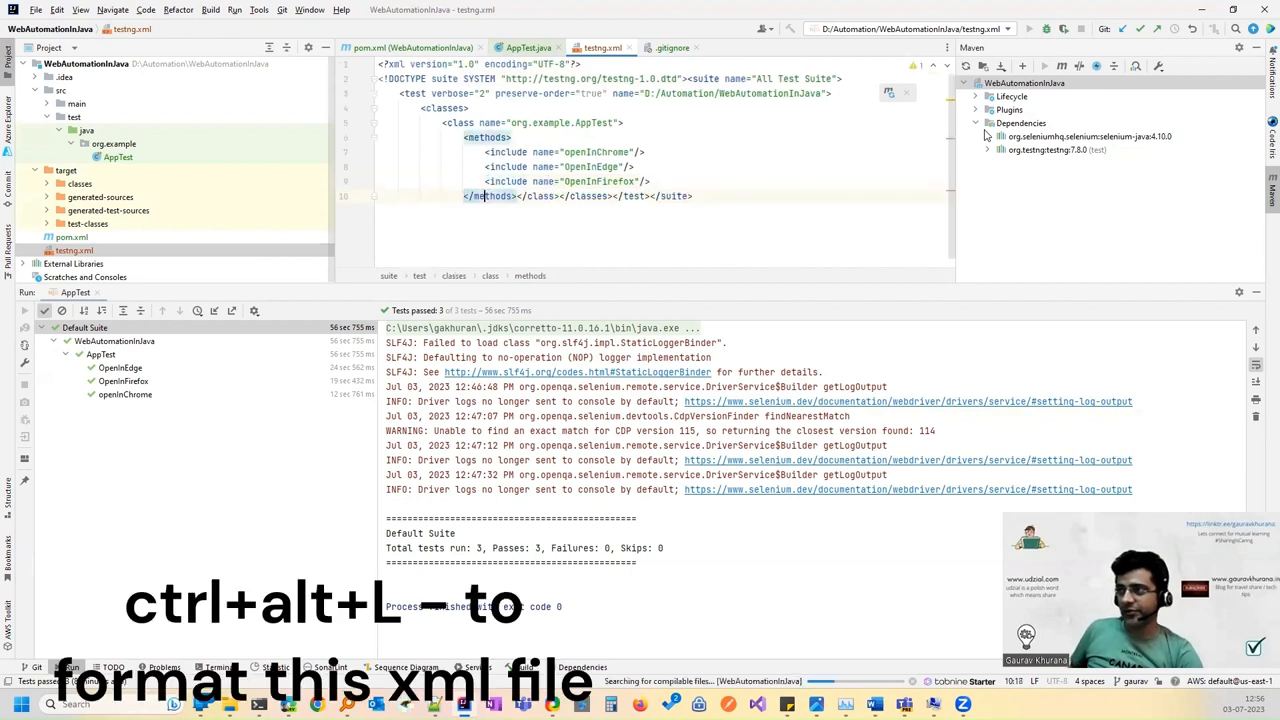
key("ctrl+alt+l")
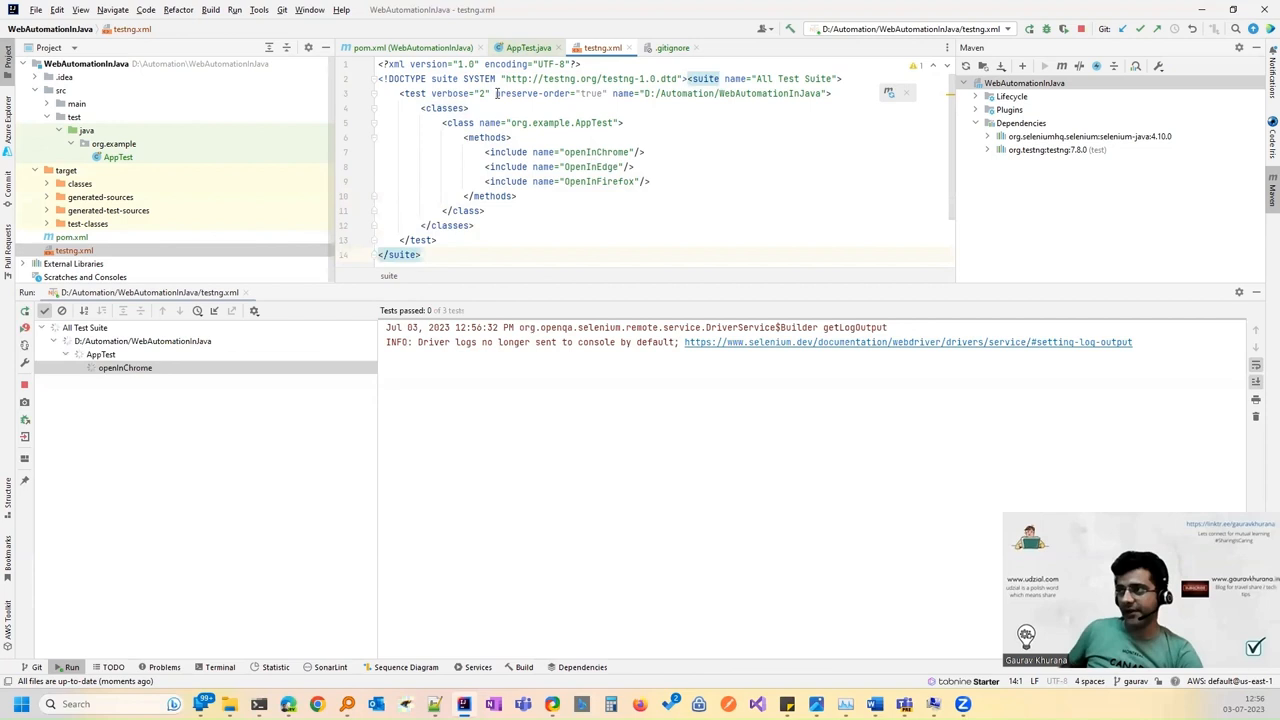
double_click(540, 94)
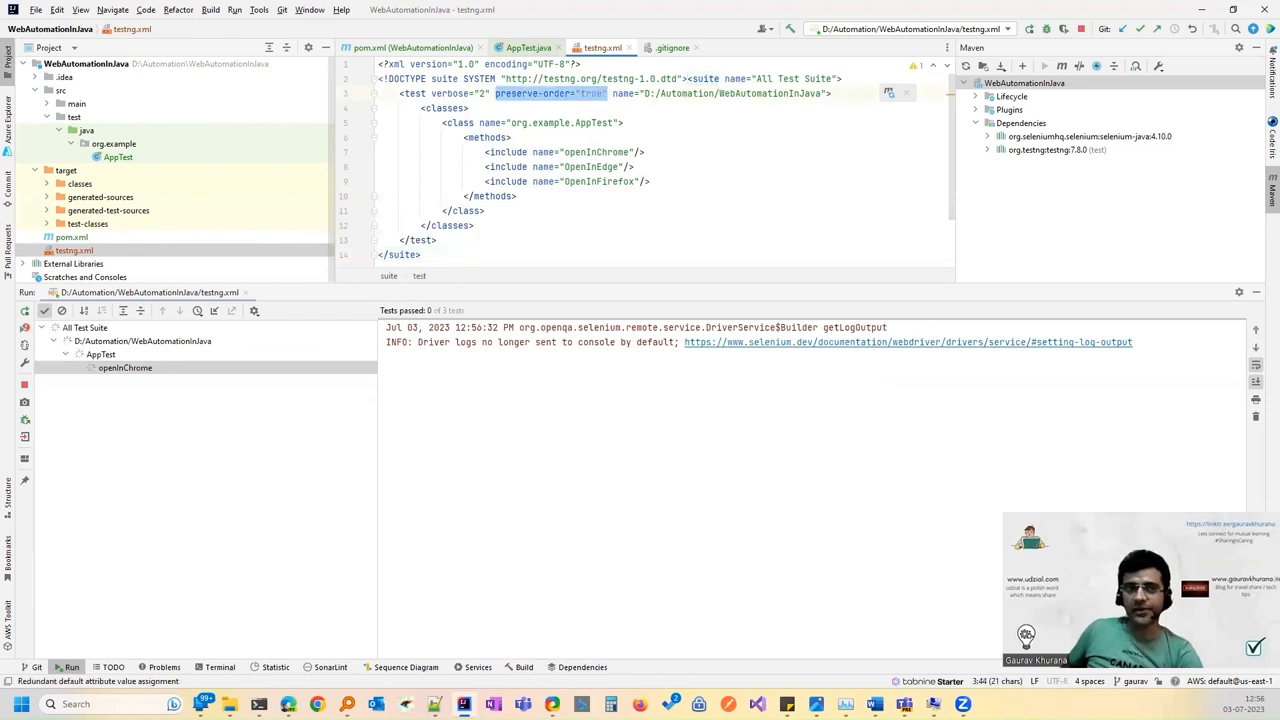
left_click(72, 668)
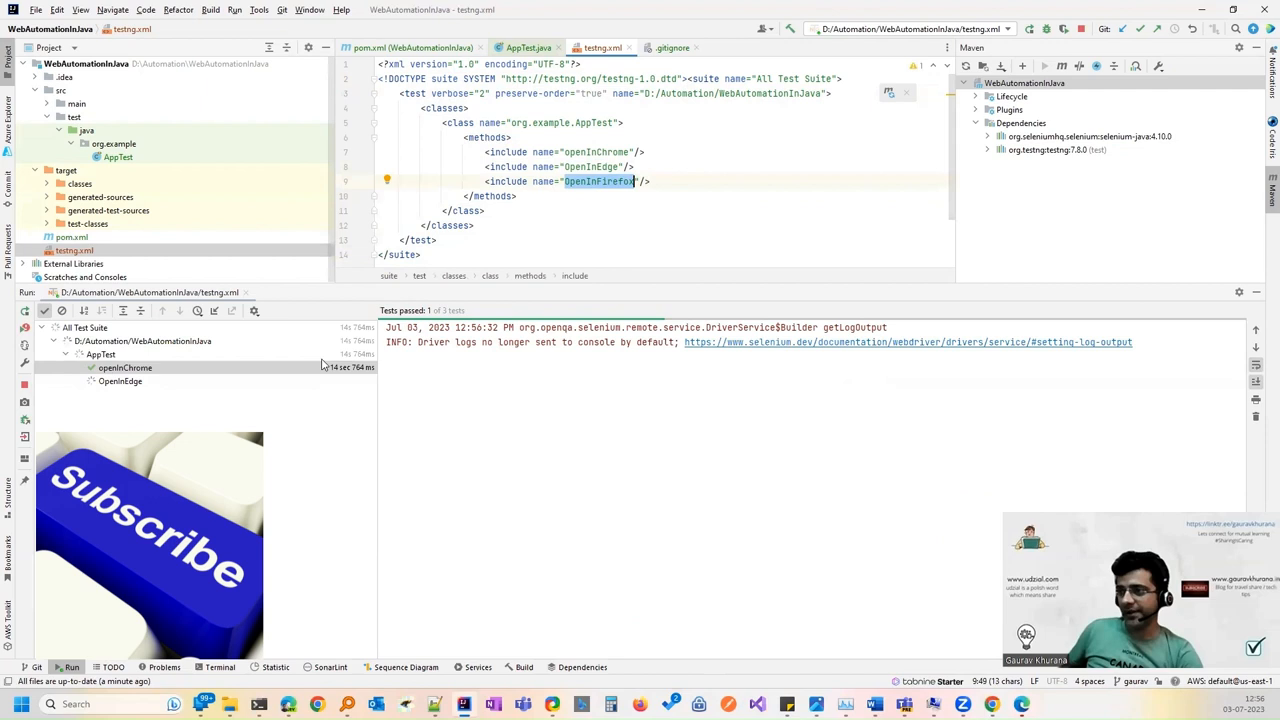
mouse_move(332, 338)
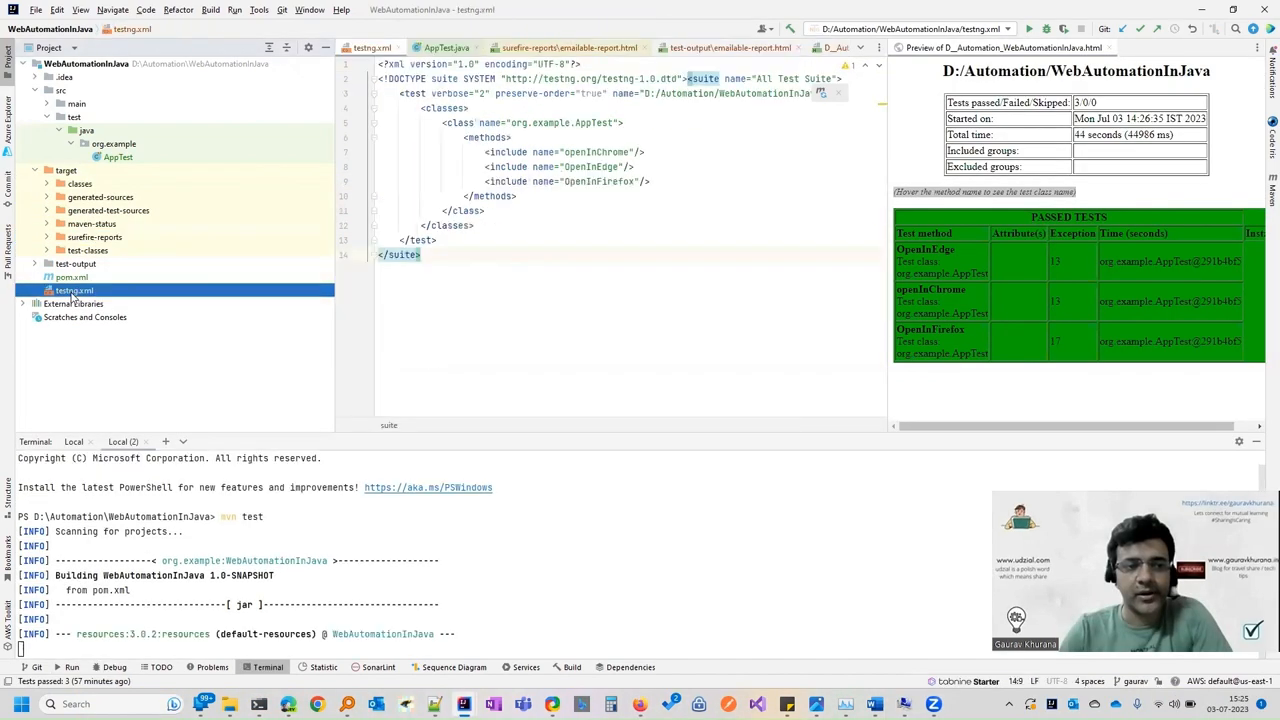
right_click(72, 290)
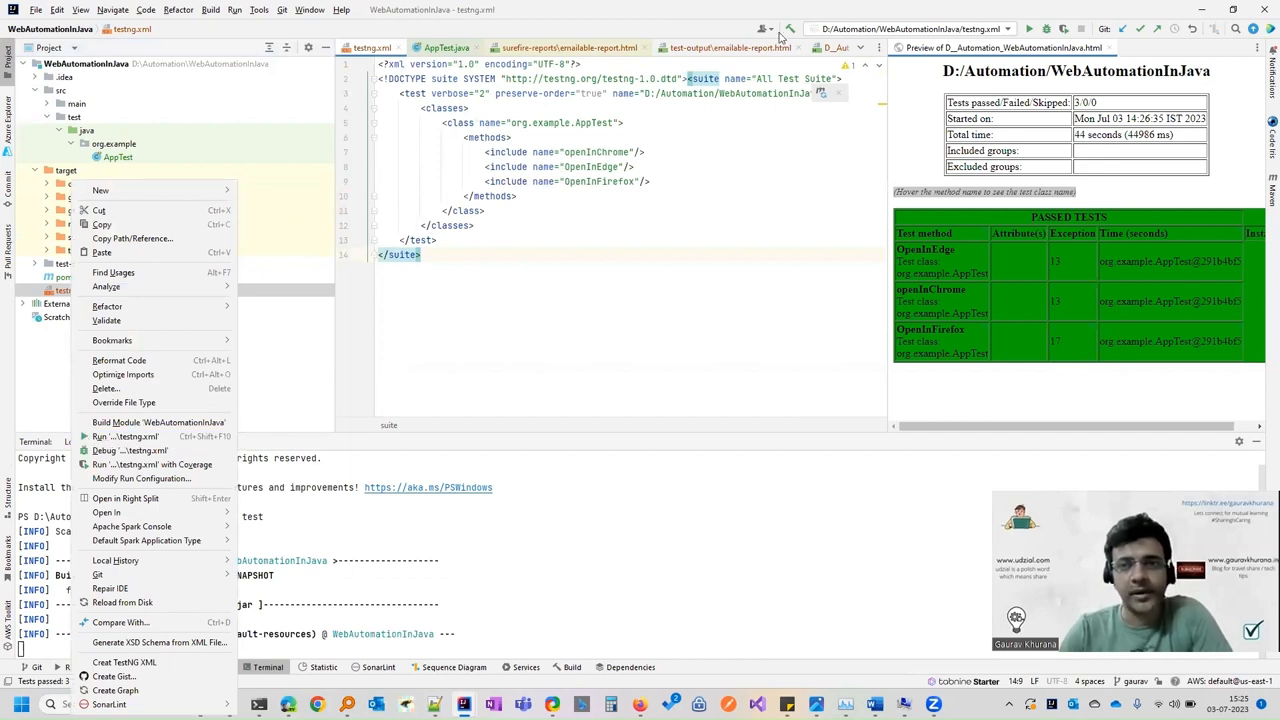
mouse_move(1008, 32)
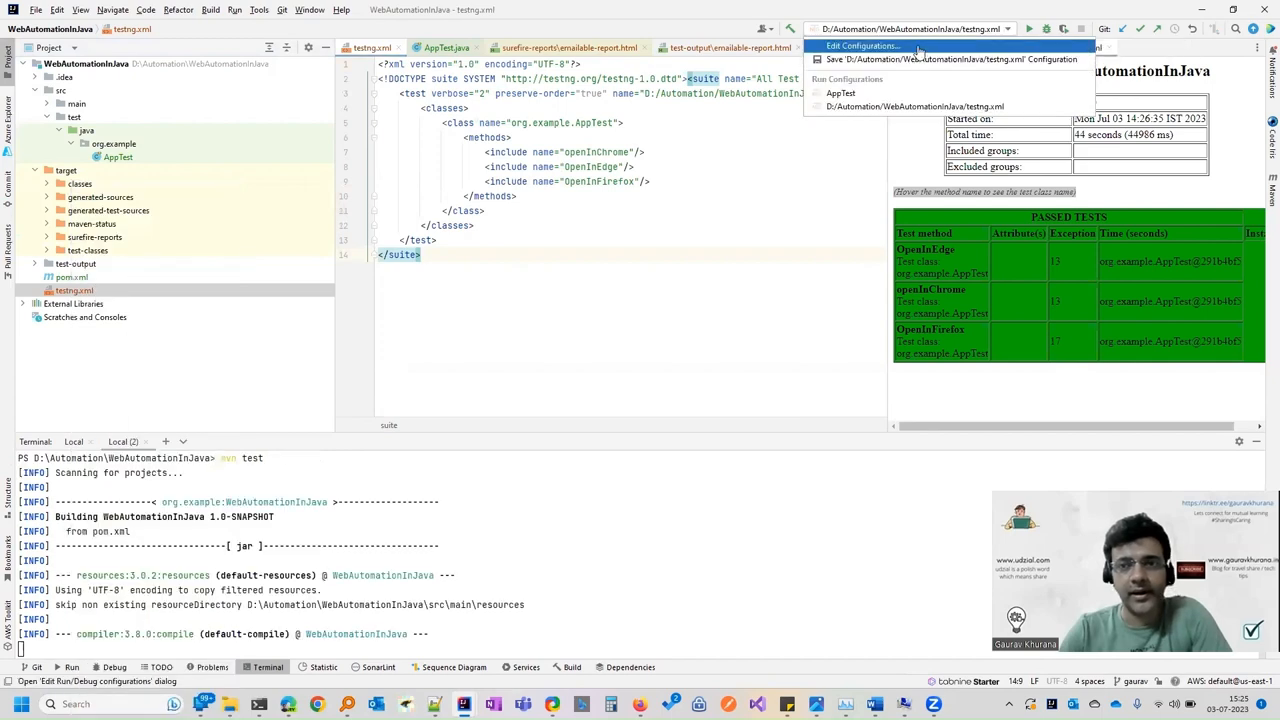
left_click(862, 44)
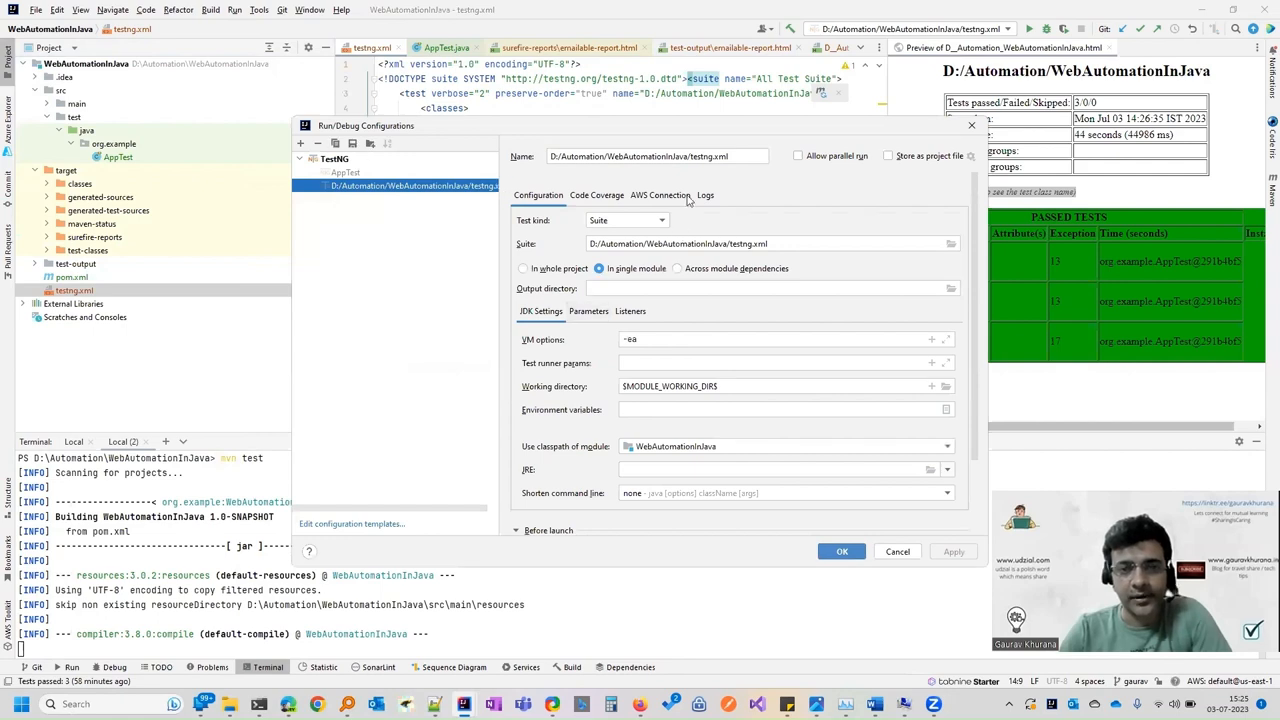
left_click(344, 172)
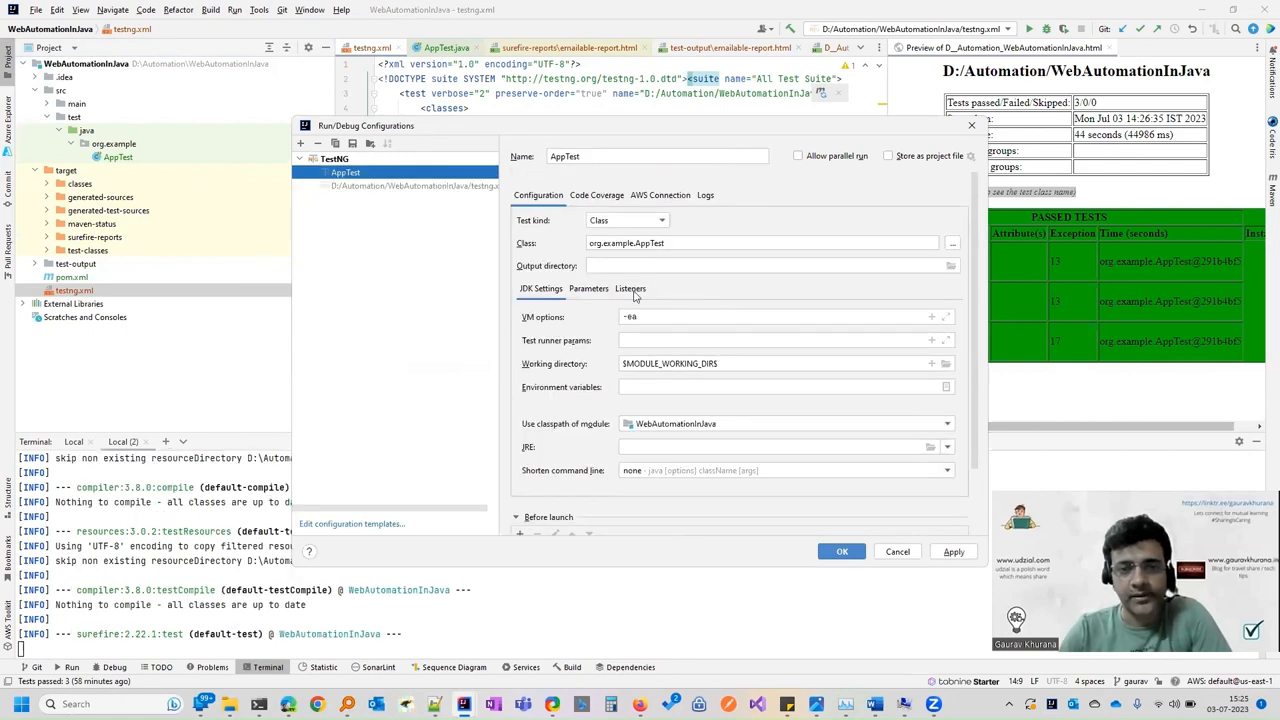
left_click(630, 288)
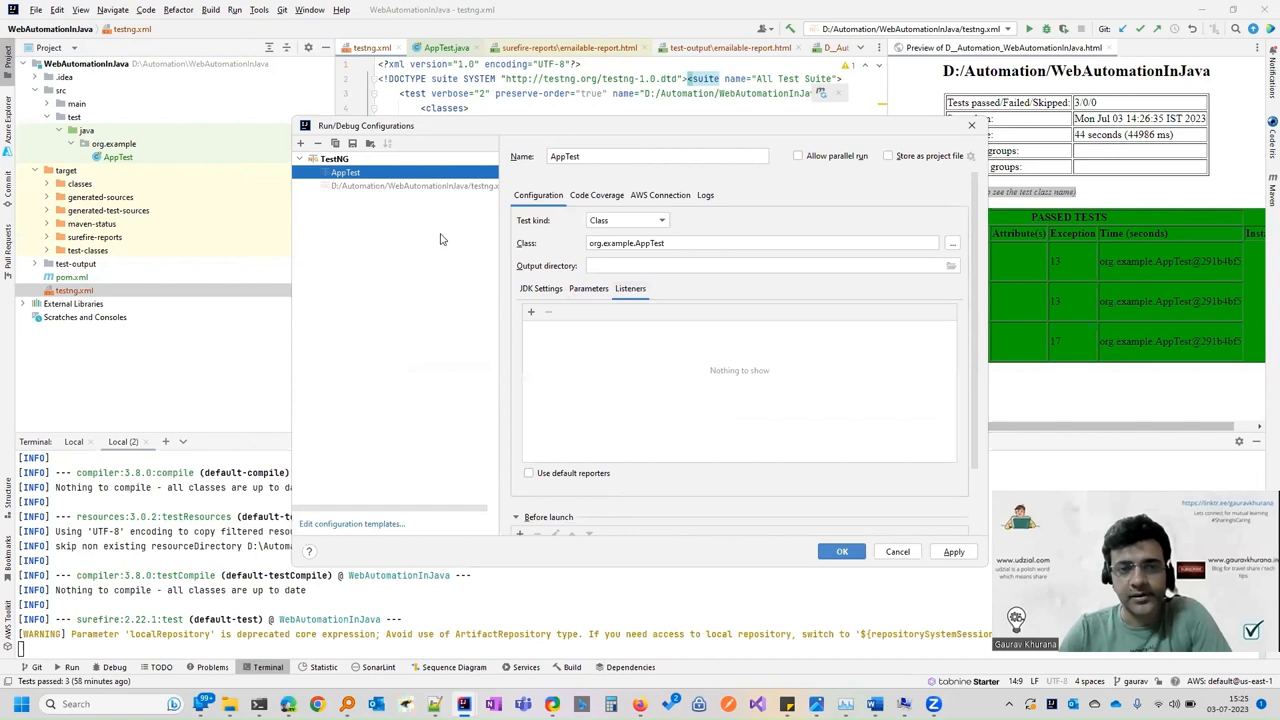
left_click(418, 184)
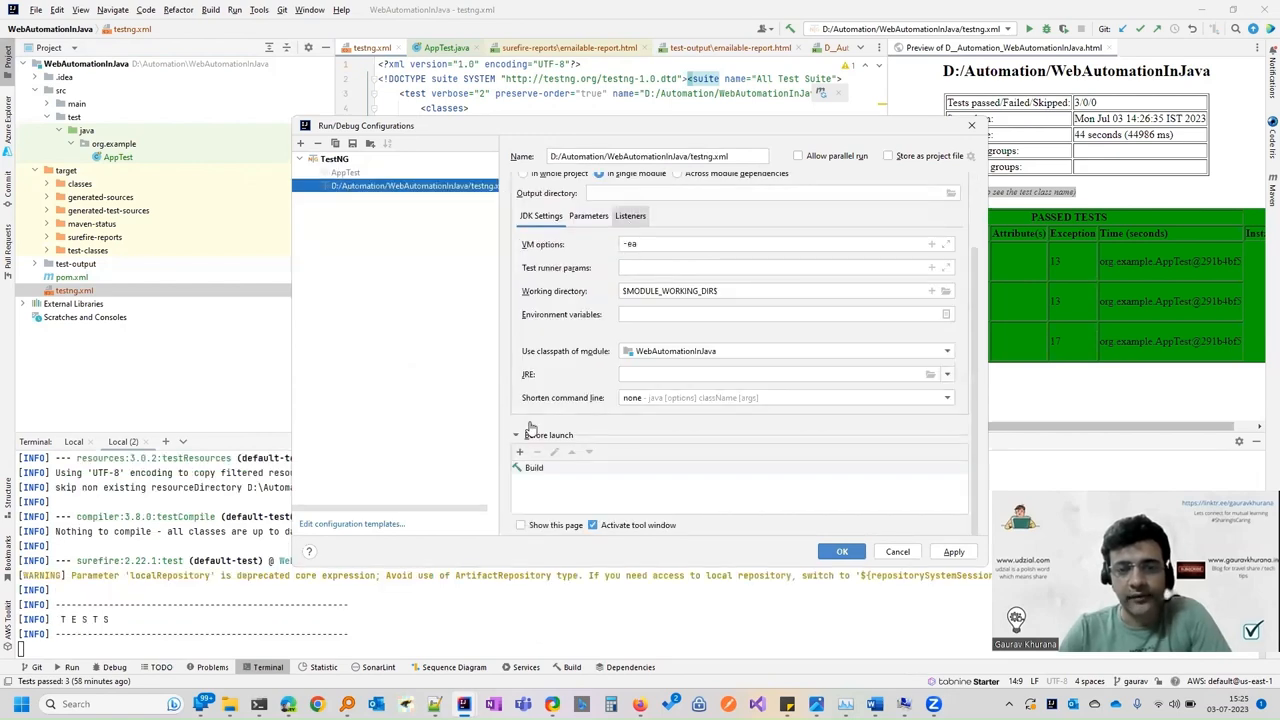
left_click(632, 216)
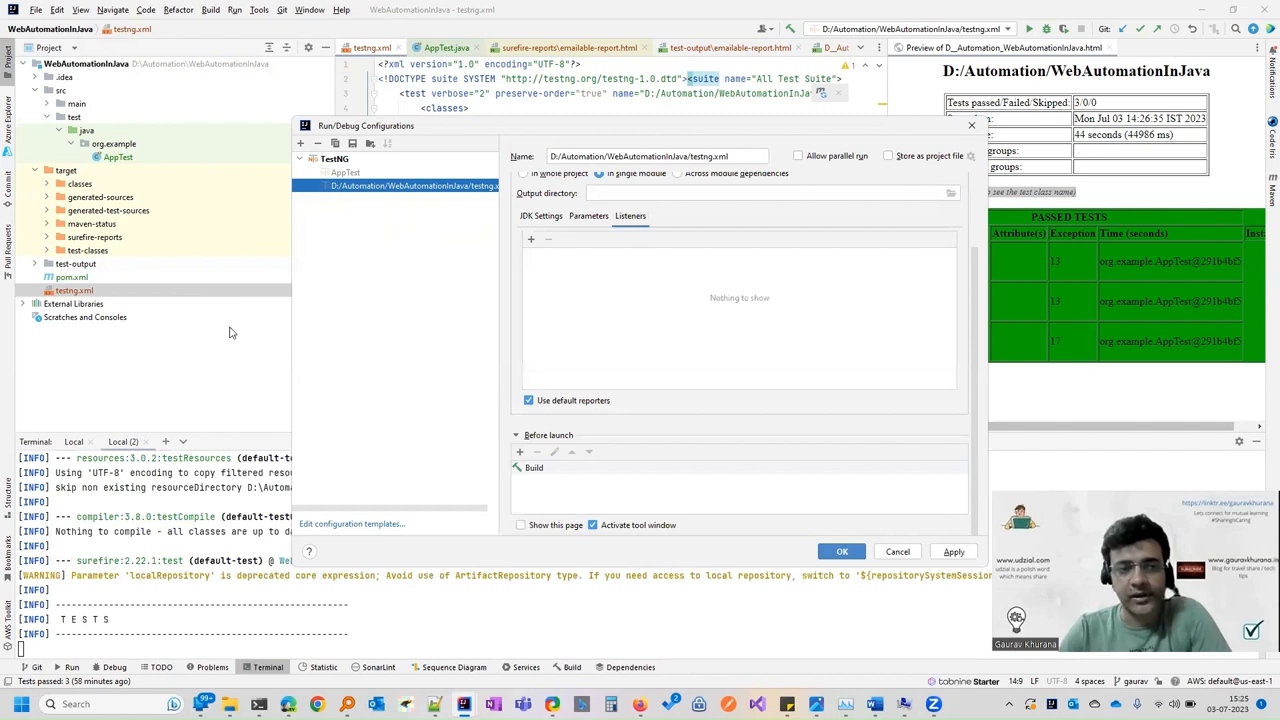
mouse_move(118, 274)
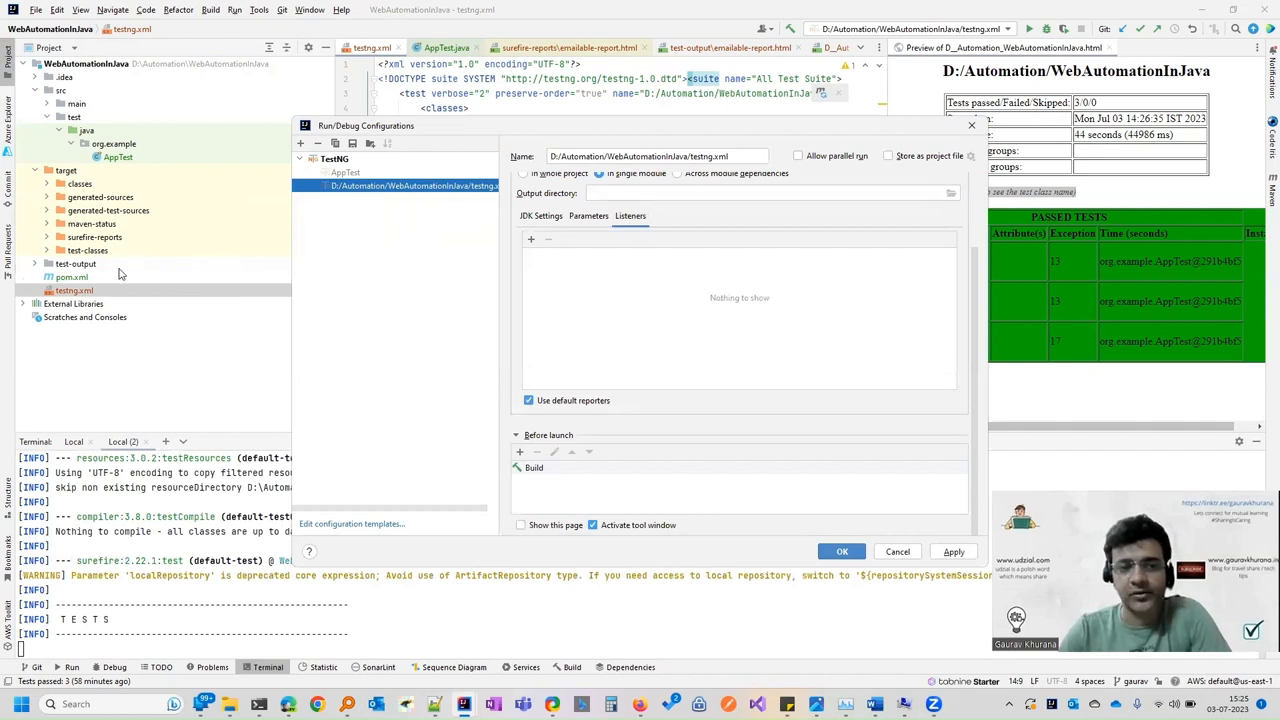
mouse_move(138, 236)
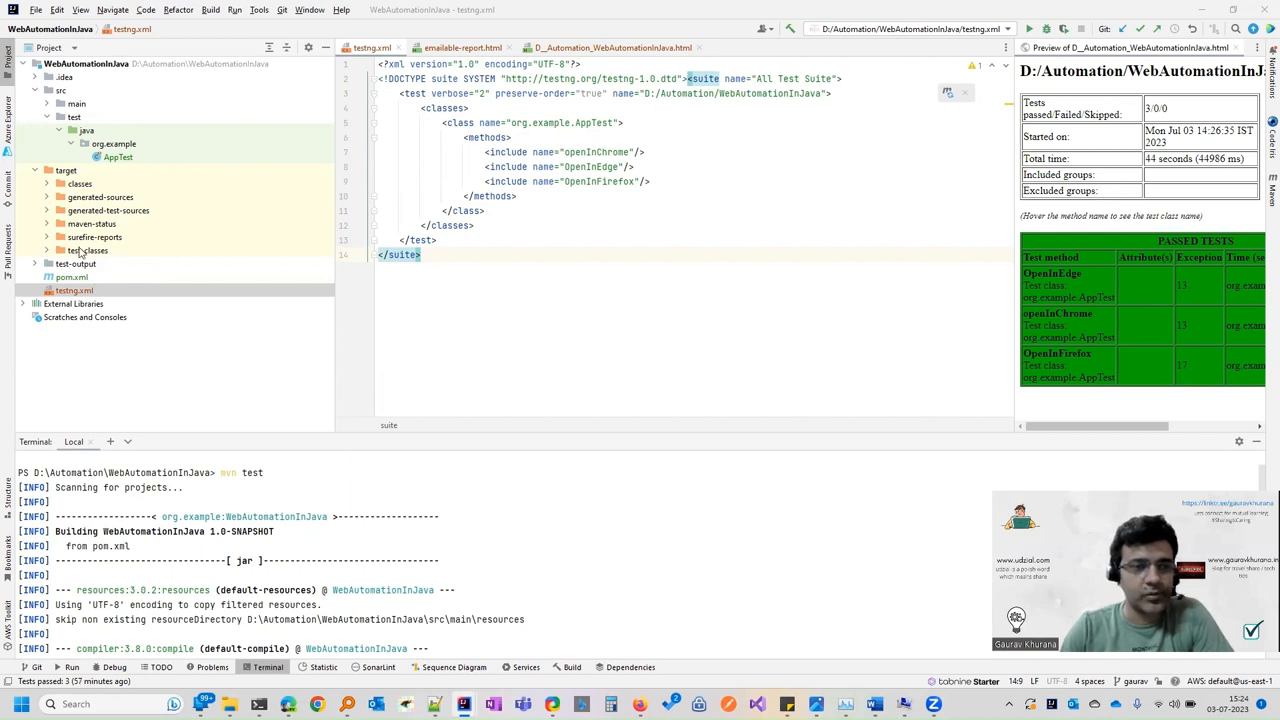
Step: Run 'mvn test' in a new Terminal session to build WebAutomationInJava
left_click(46, 158)
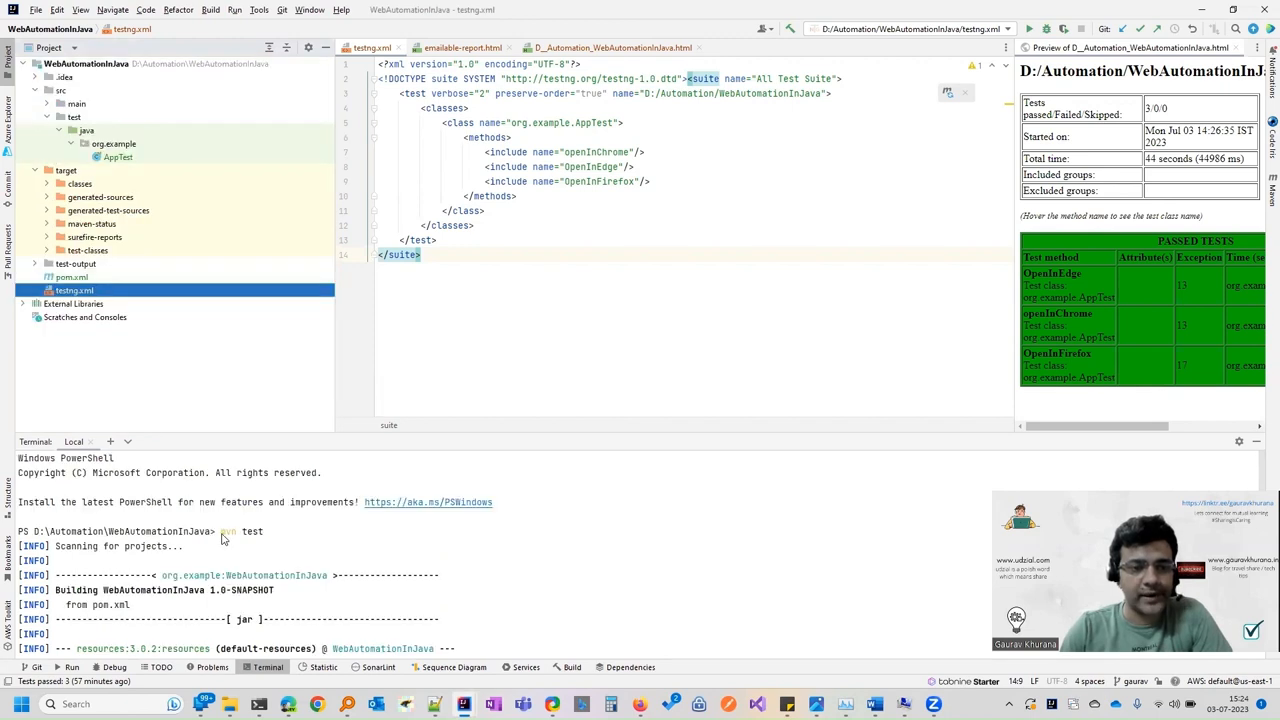
double_click(228, 532)
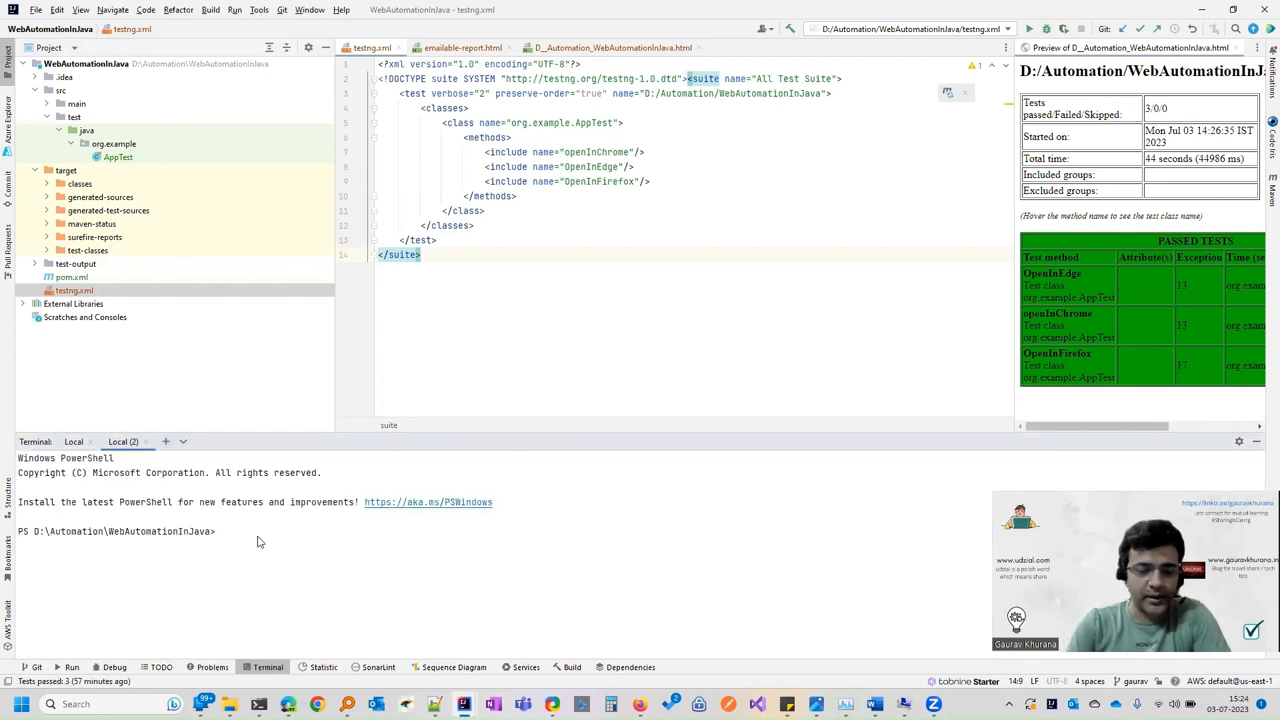
type("mvn test")
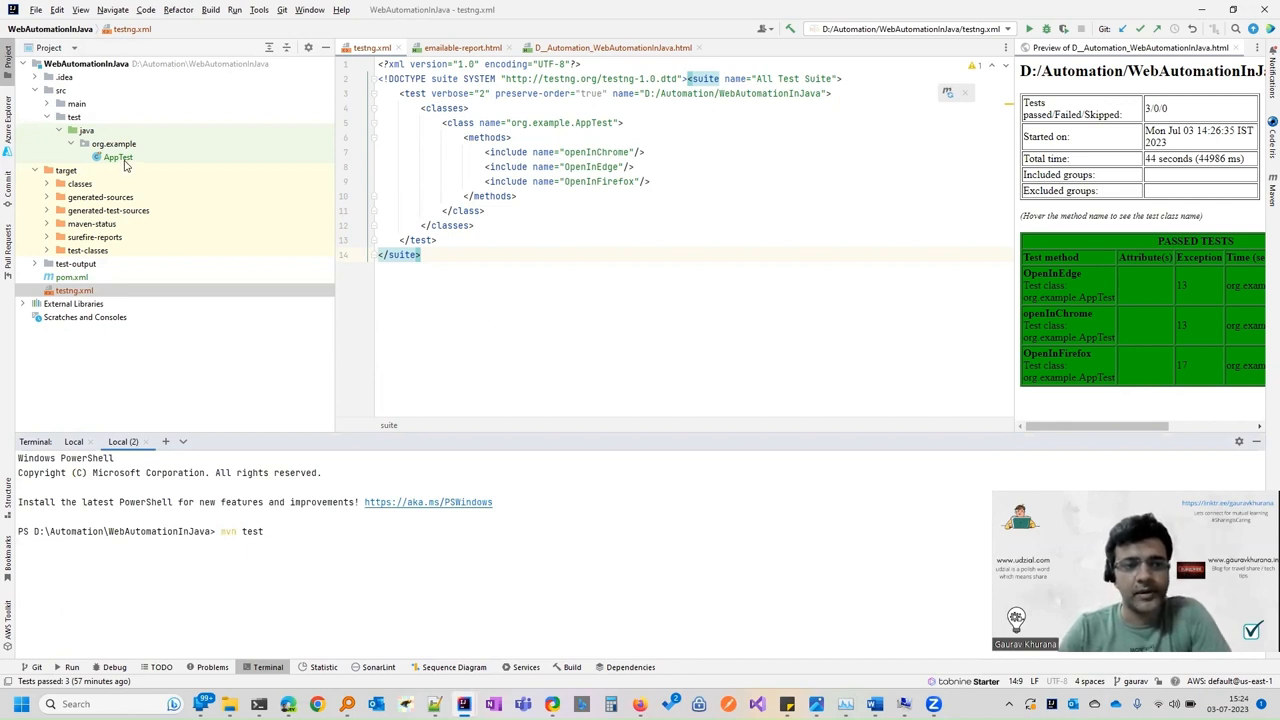
Step: Review the emailable report in target/surefire-reports, then bring testng.xml into the editor
double_click(116, 156)
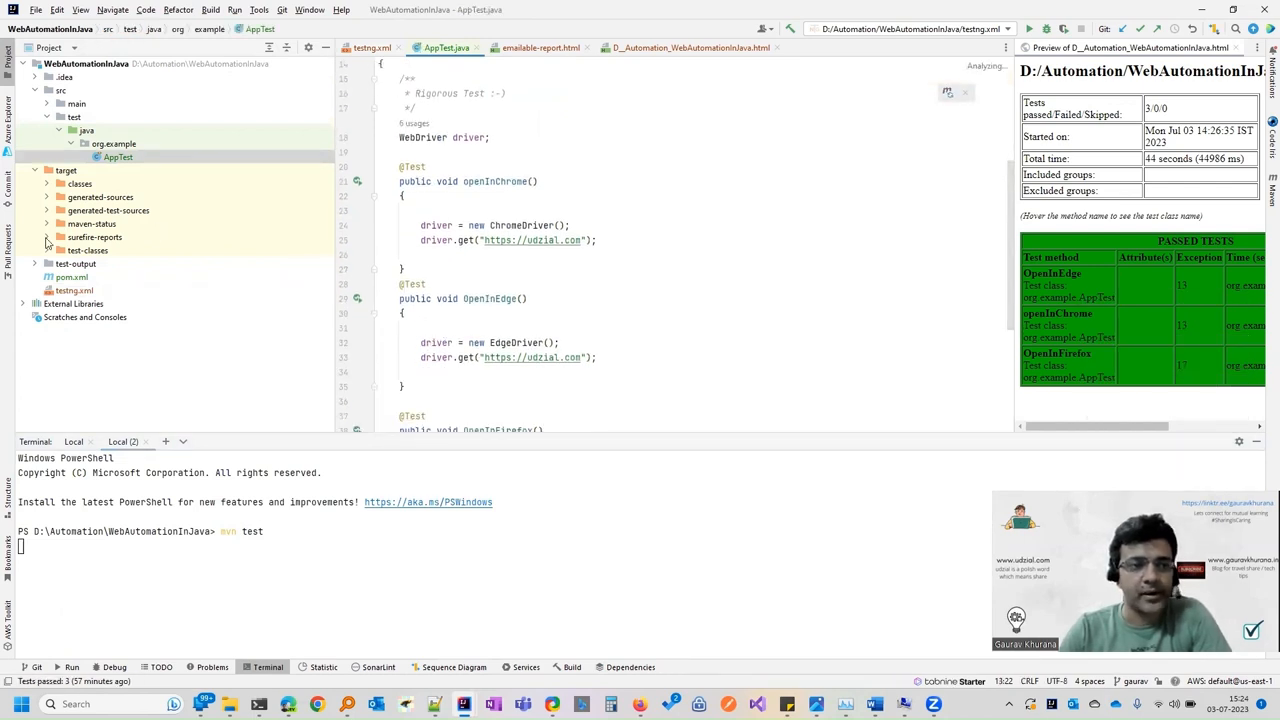
left_click(46, 236)
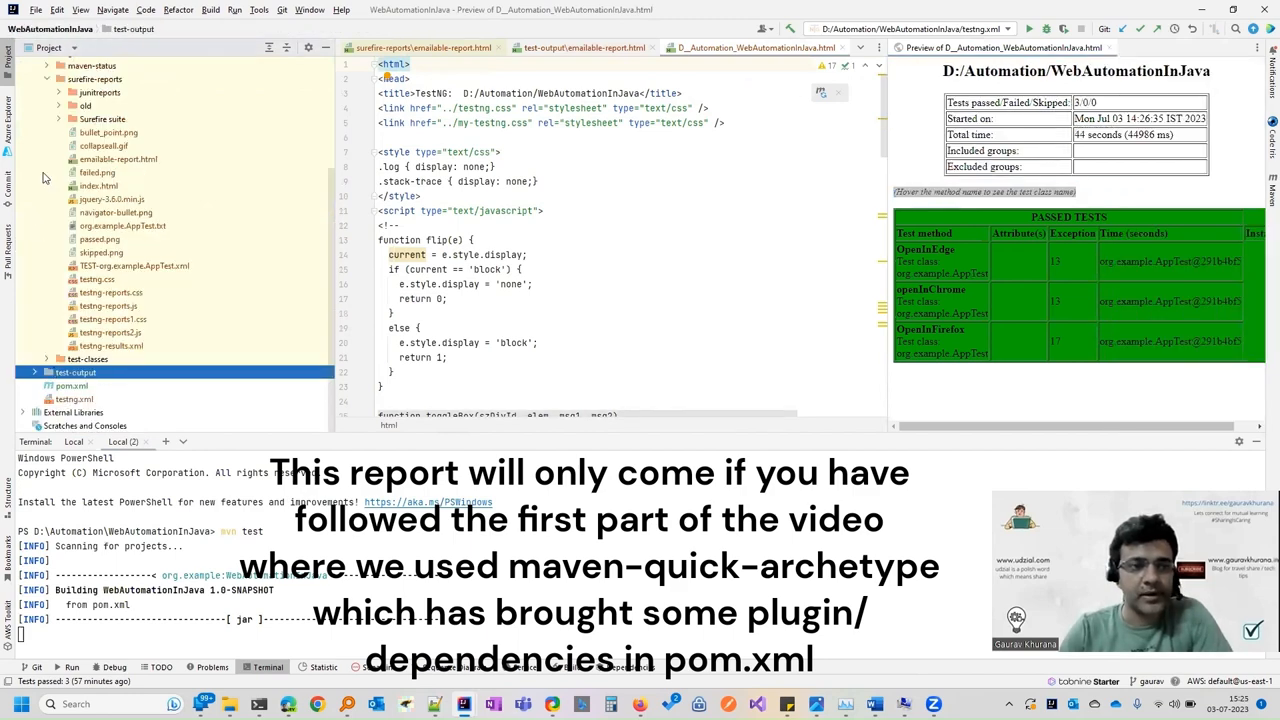
left_click(94, 78)
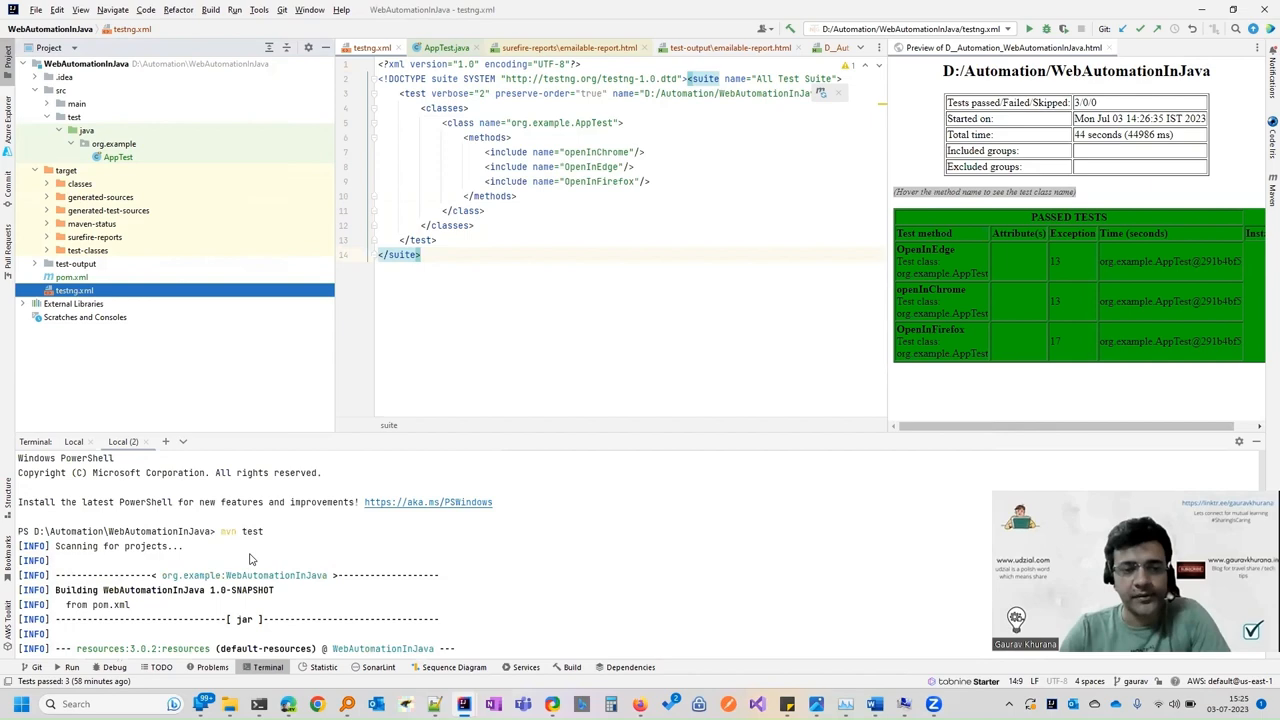
Step: Replace preserve-order on the <test> tag with parallel="methods" in testng.xml
scroll("down", 3)
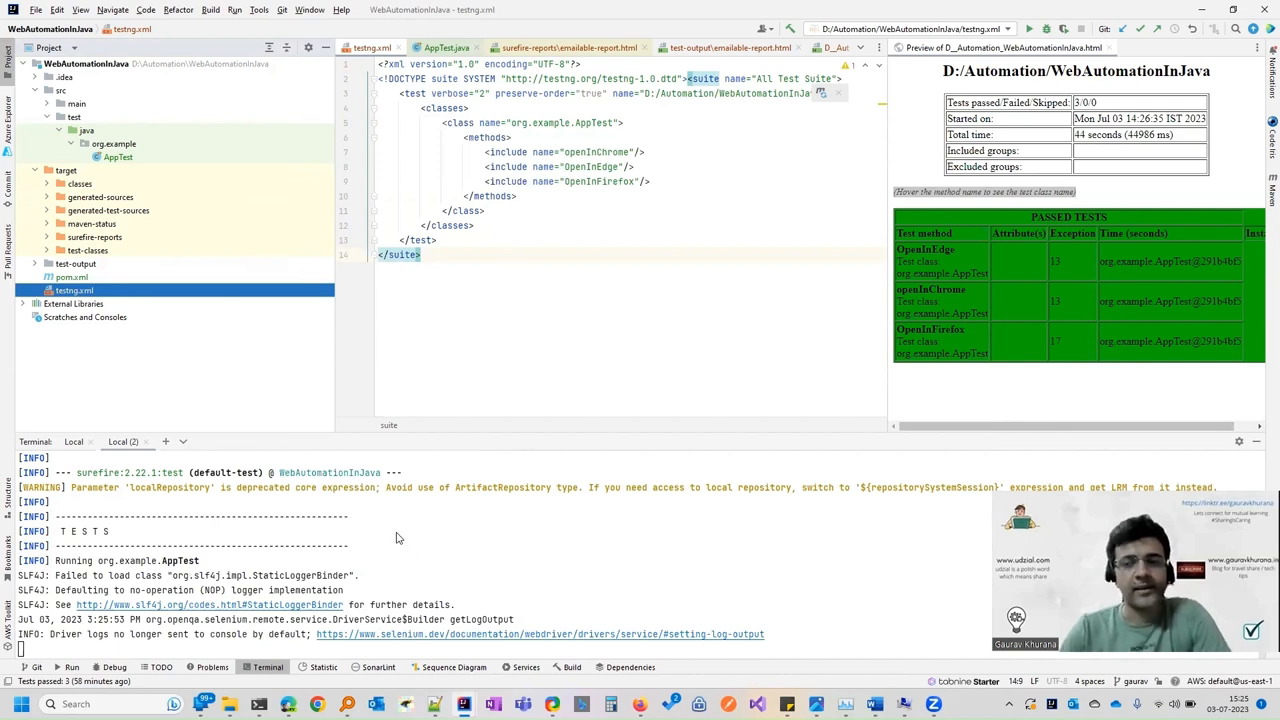
mouse_move(458, 432)
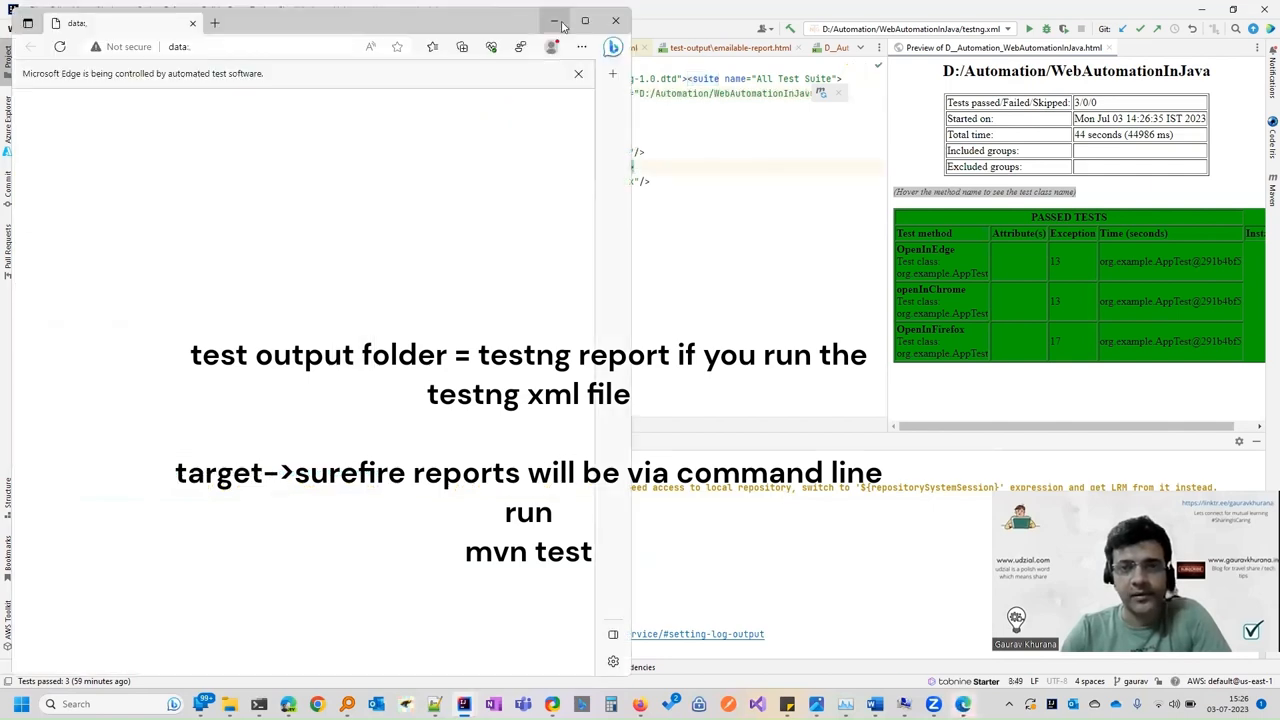
left_click(554, 20)
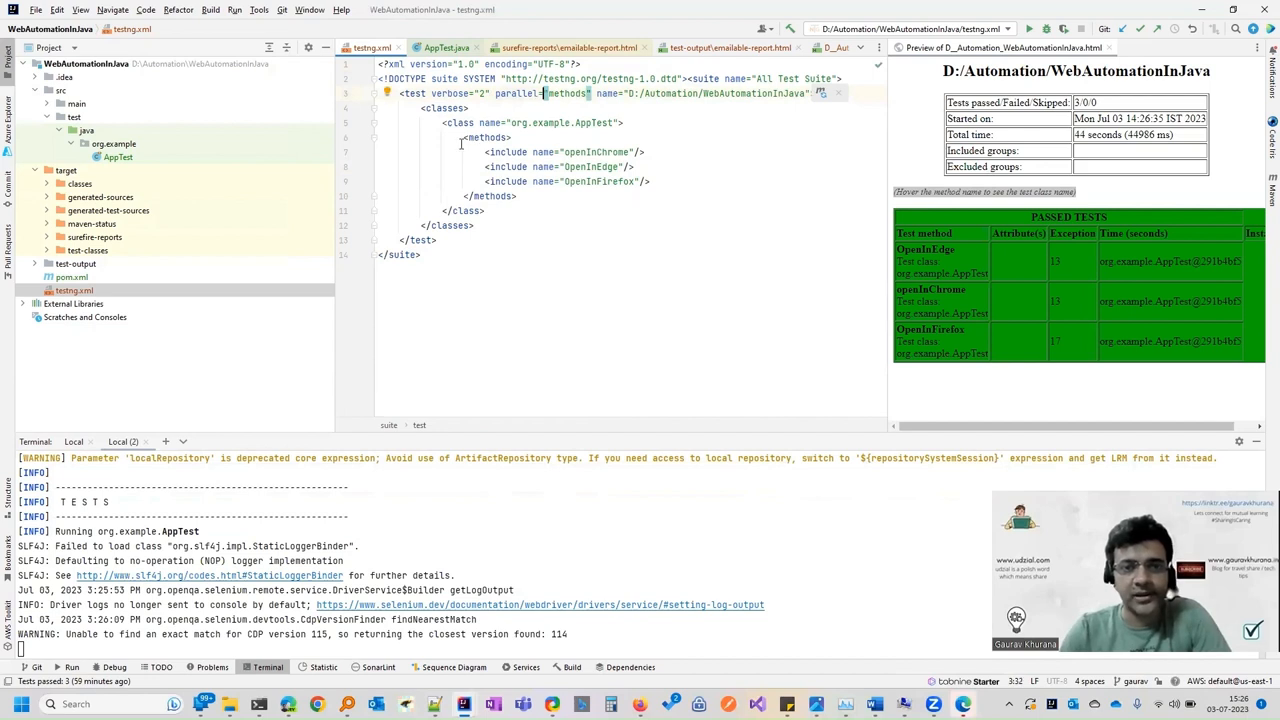
Step: Run the testng.xml suite so openInChrome, openInEdge and openInFirefox launch in parallel
left_click_drag(464, 136, 518, 196)
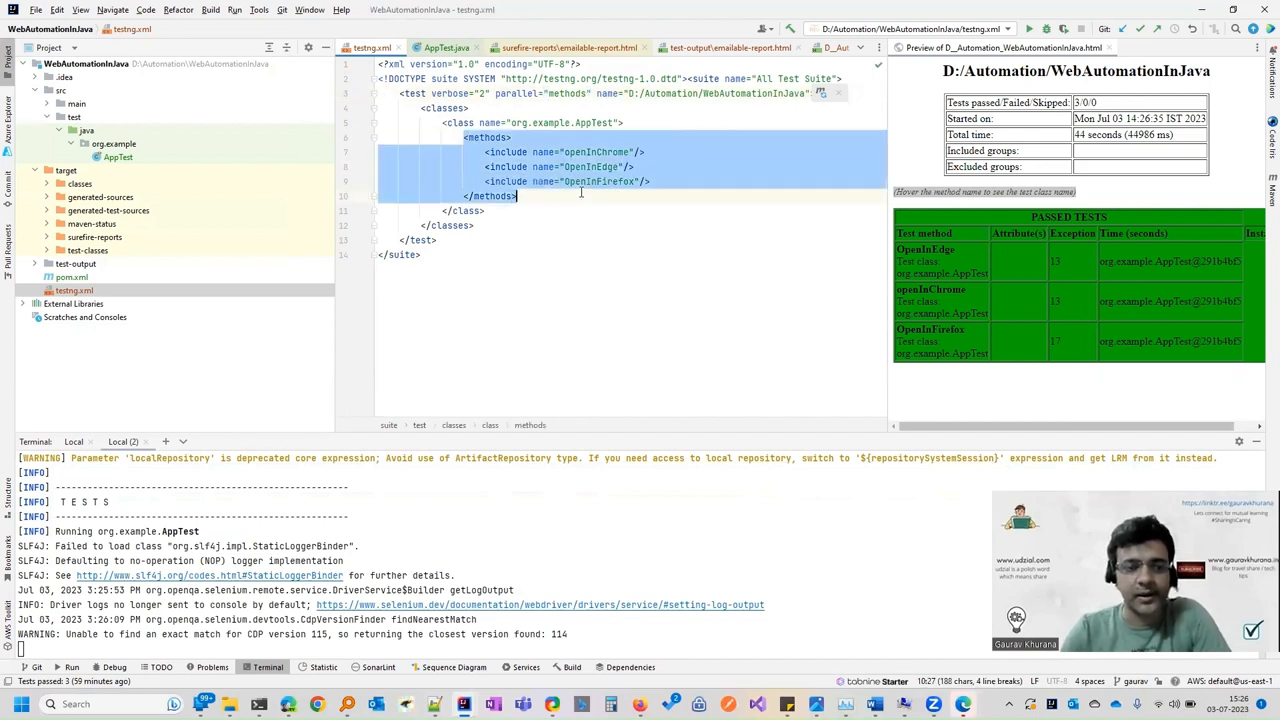
mouse_move(536, 552)
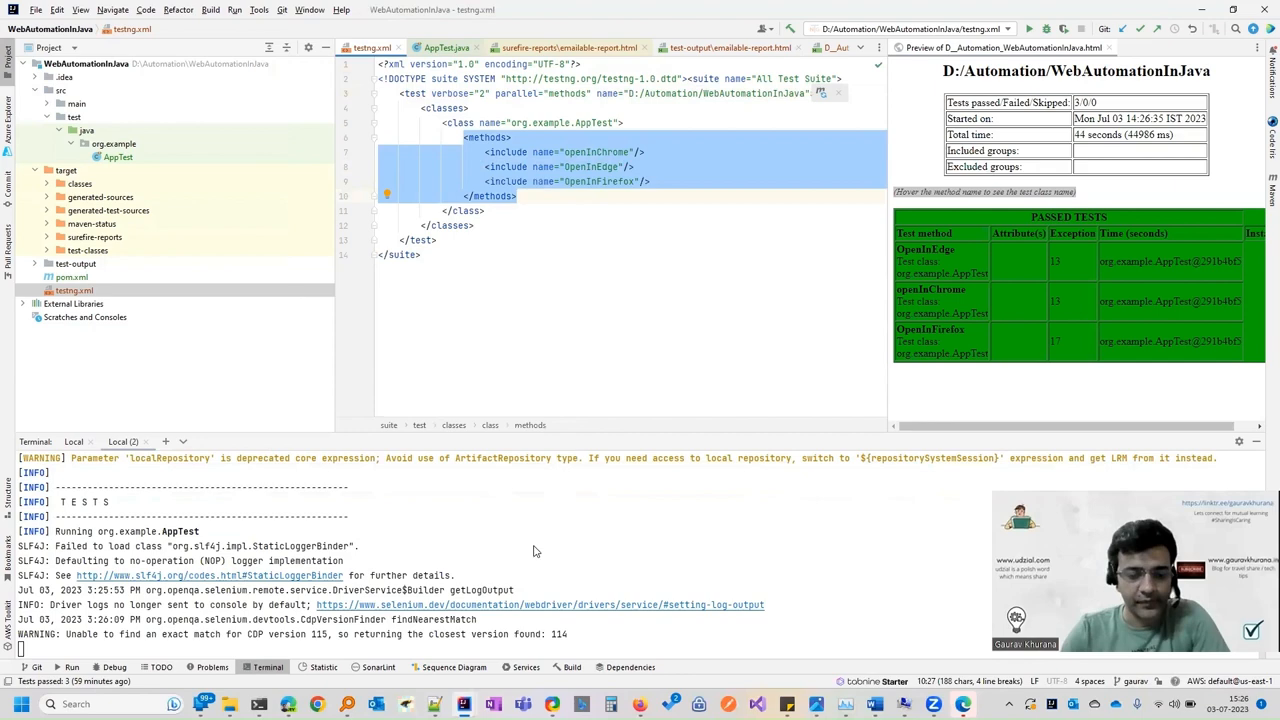
mouse_move(500, 540)
type("Y")
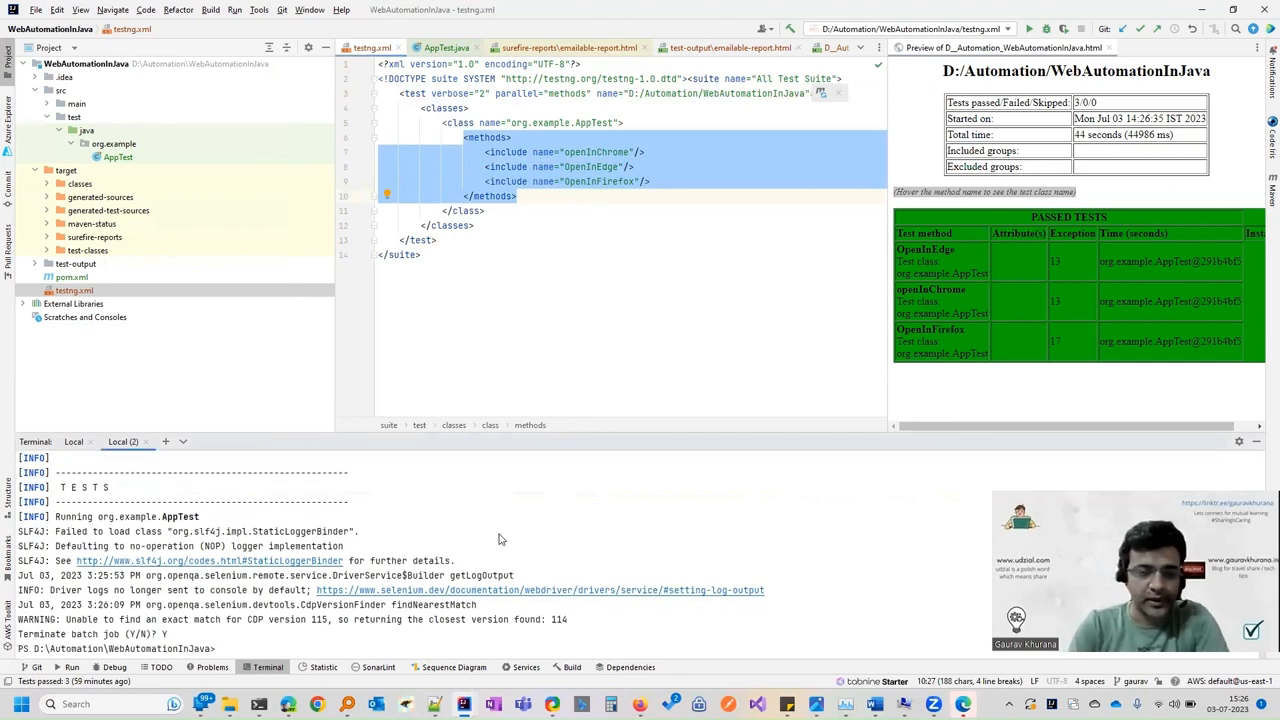
right_click(72, 290)
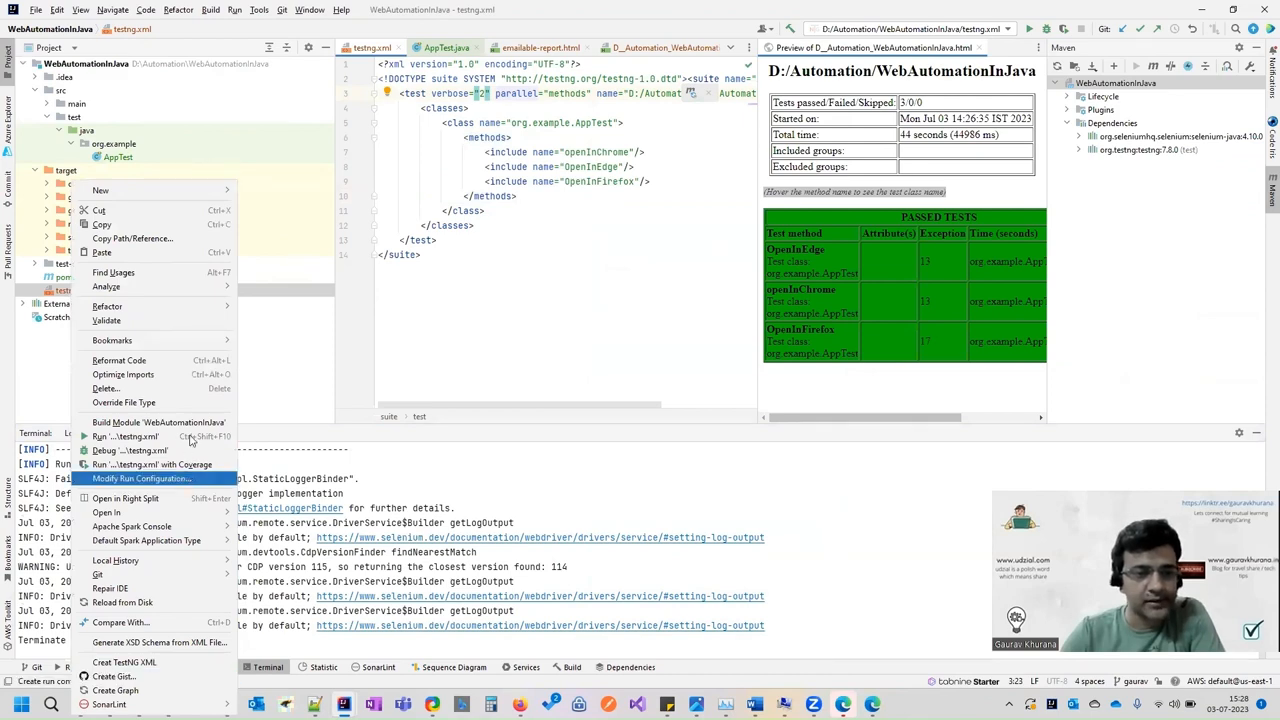
left_click(124, 436)
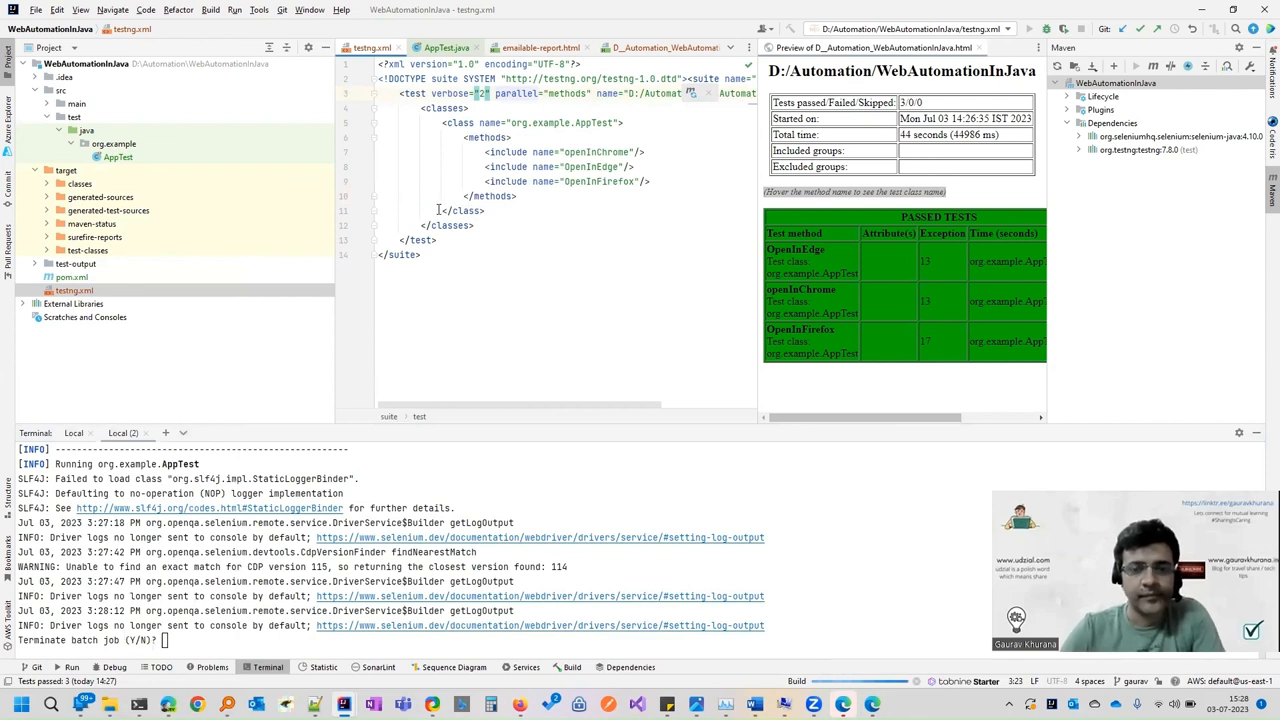
mouse_move(602, 176)
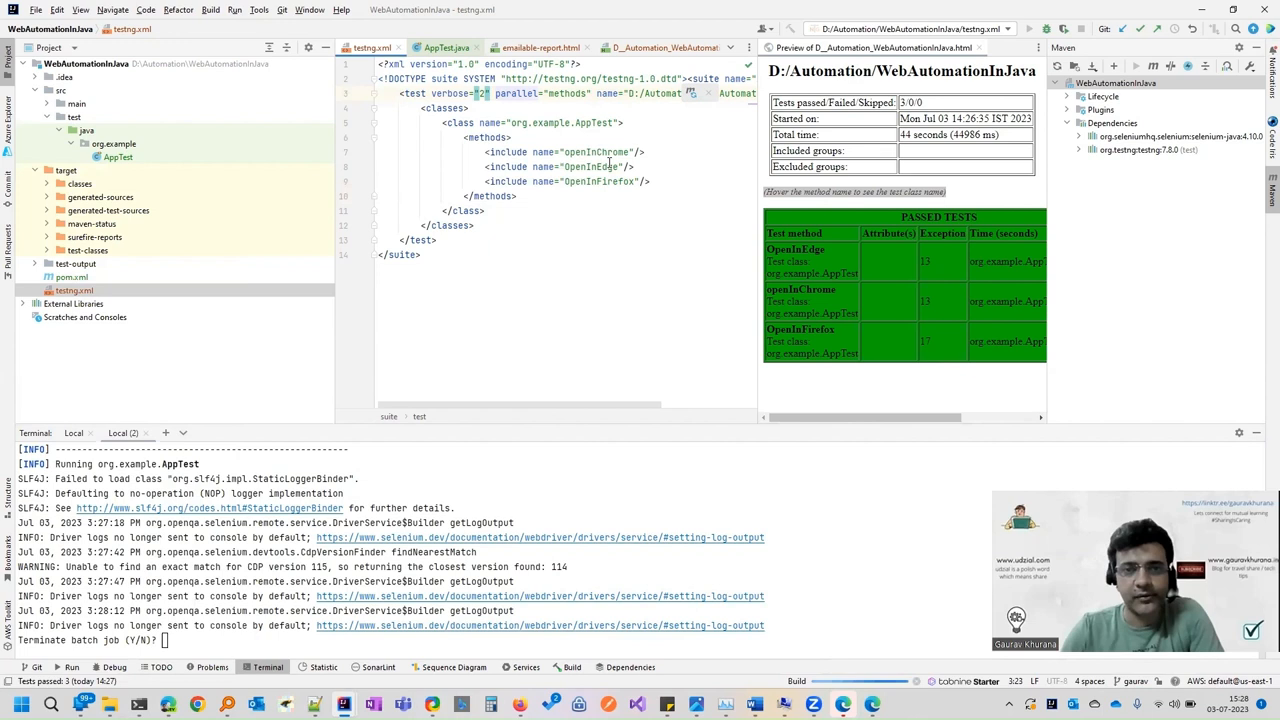
mouse_move(608, 162)
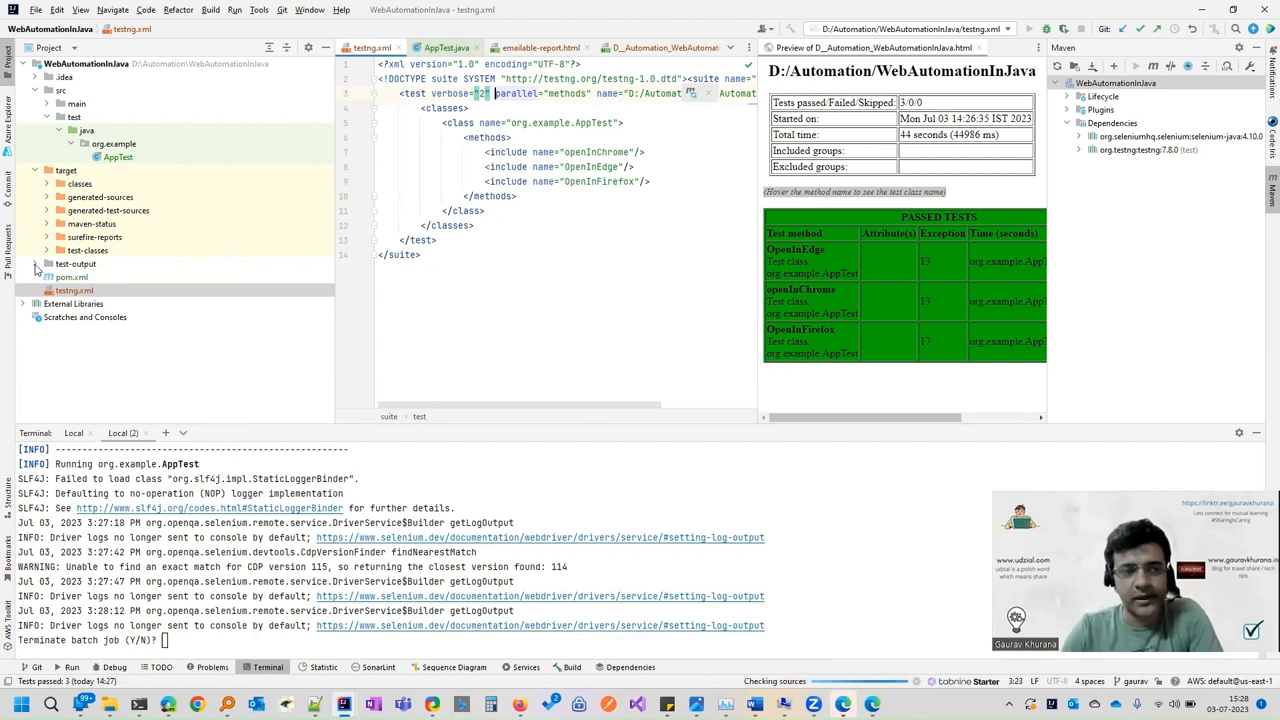
left_click(36, 264)
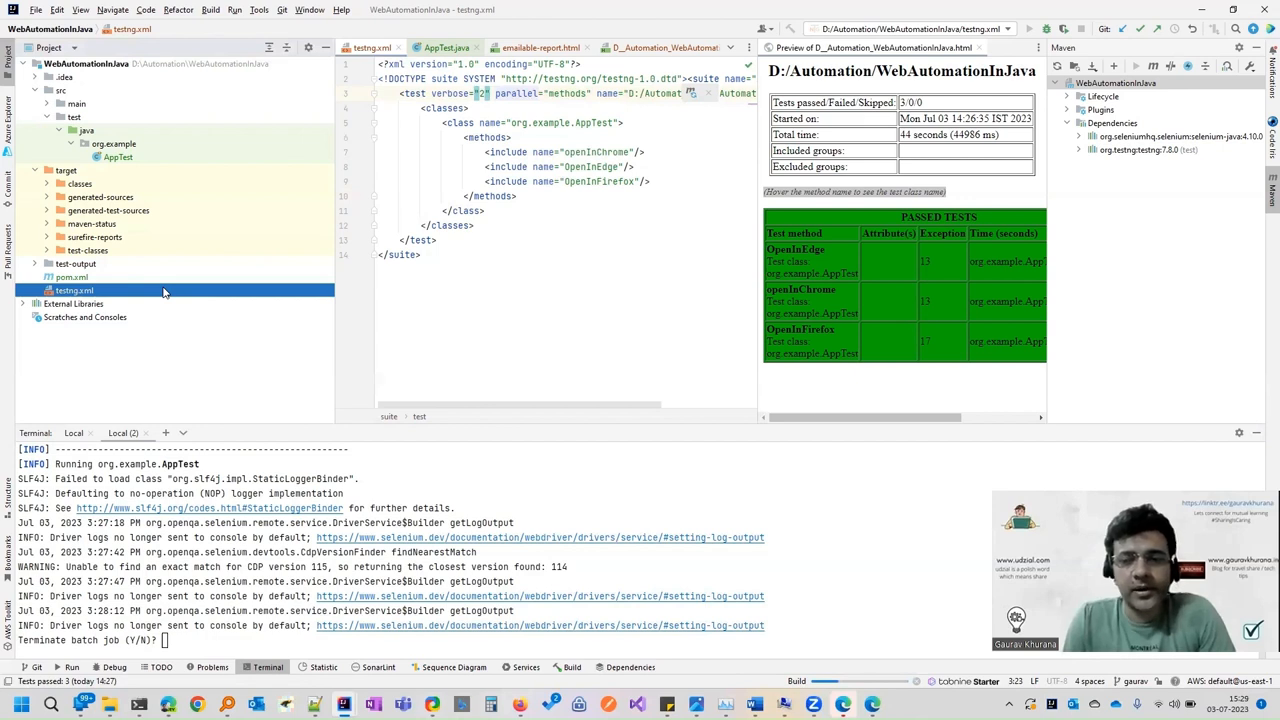
mouse_move(392, 216)
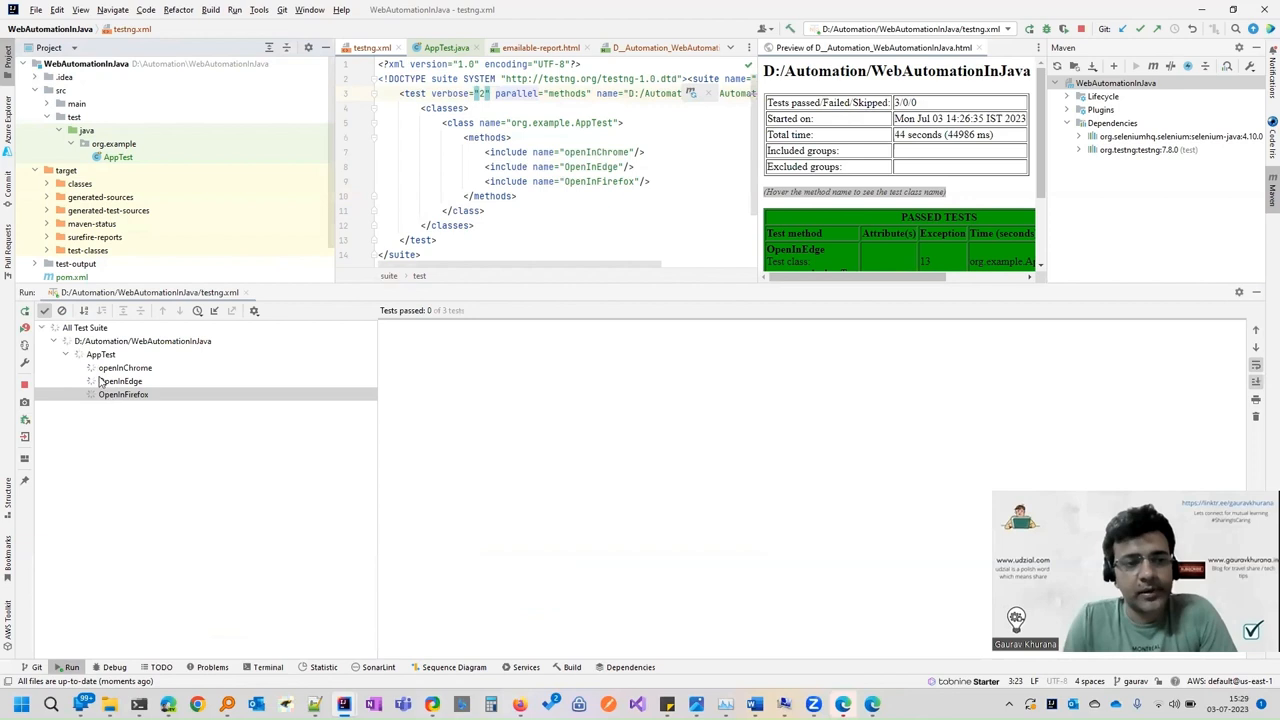
Step: Check the openInChrome and openInFirefox results and the AppTest run output log
left_click(124, 368)
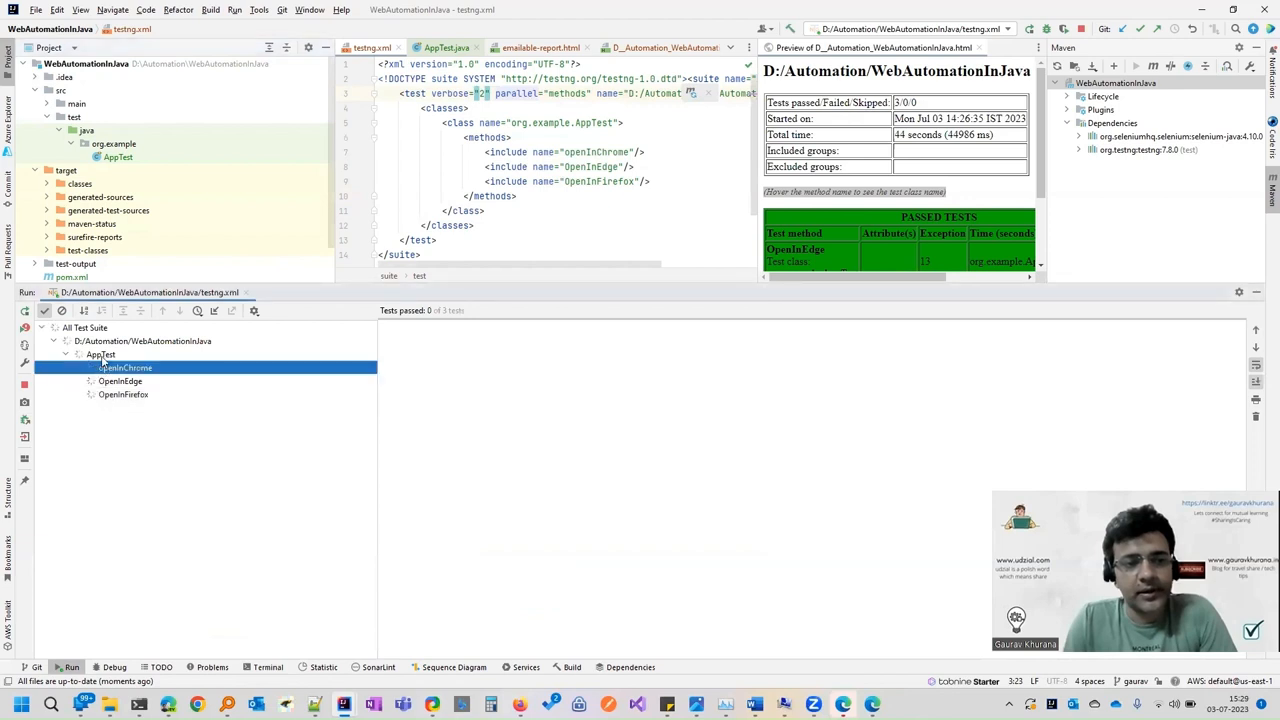
left_click(100, 354)
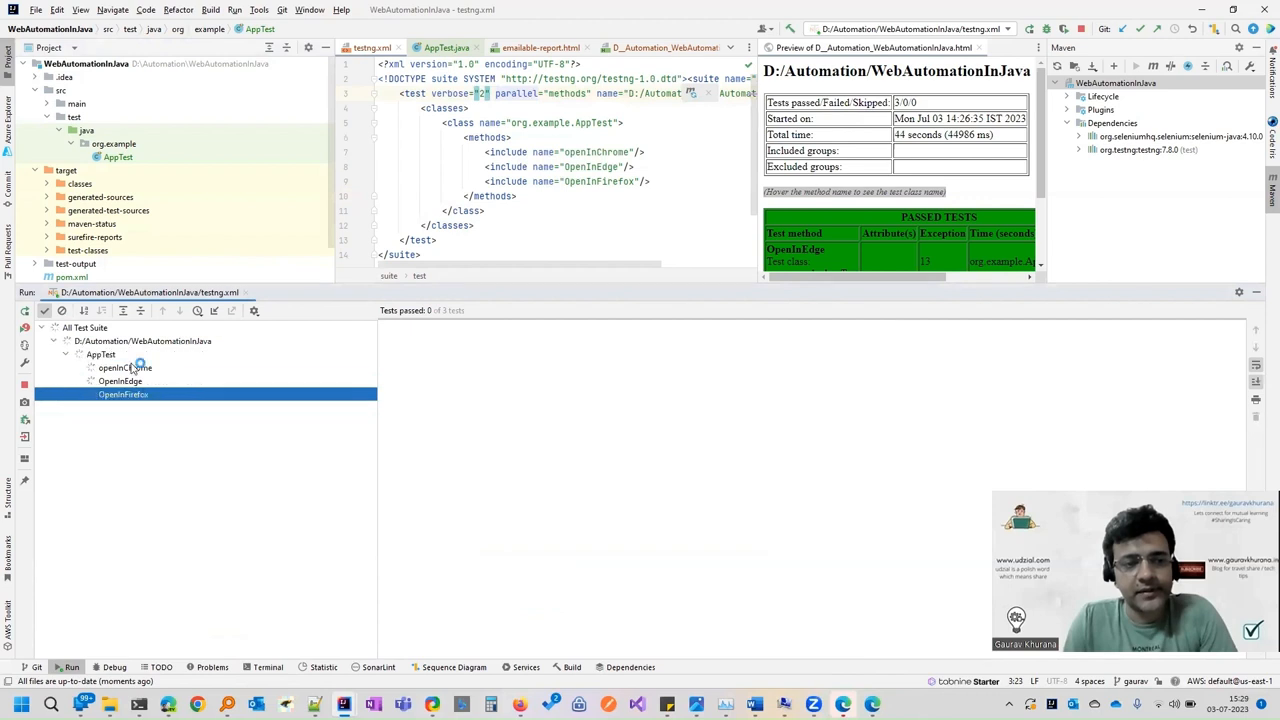
left_click(100, 354)
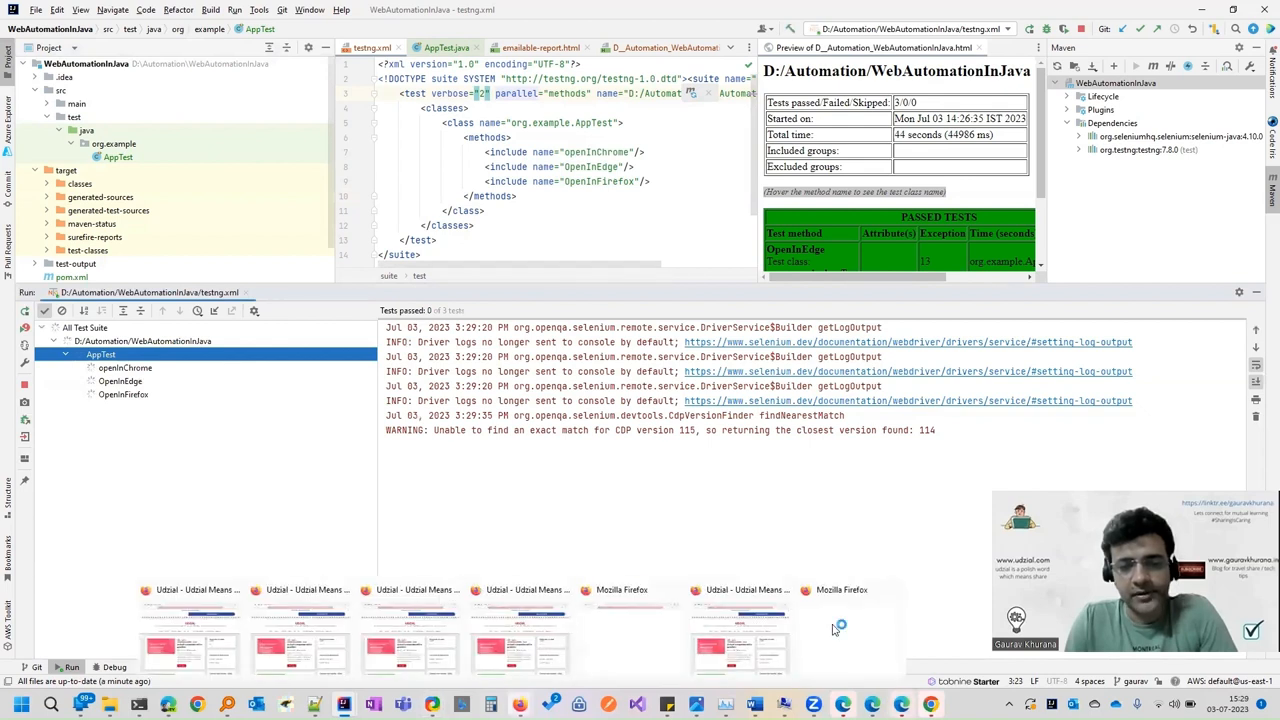
mouse_move(670, 540)
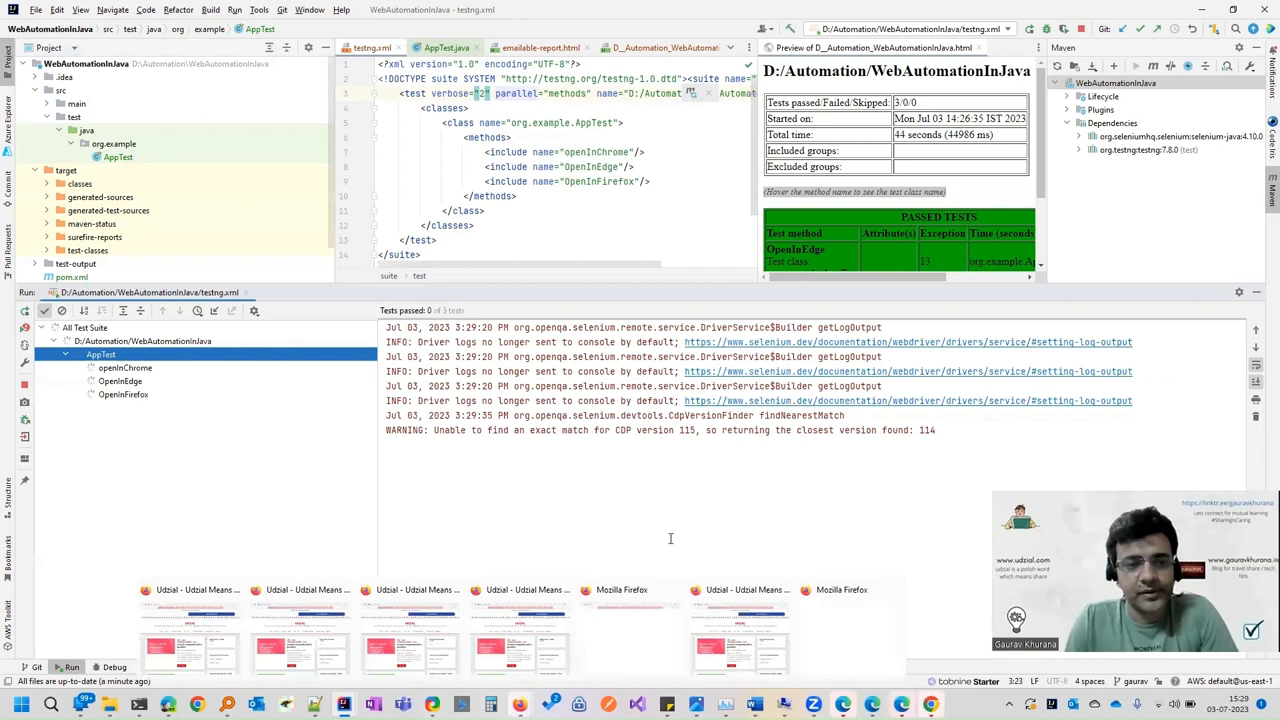
mouse_move(340, 384)
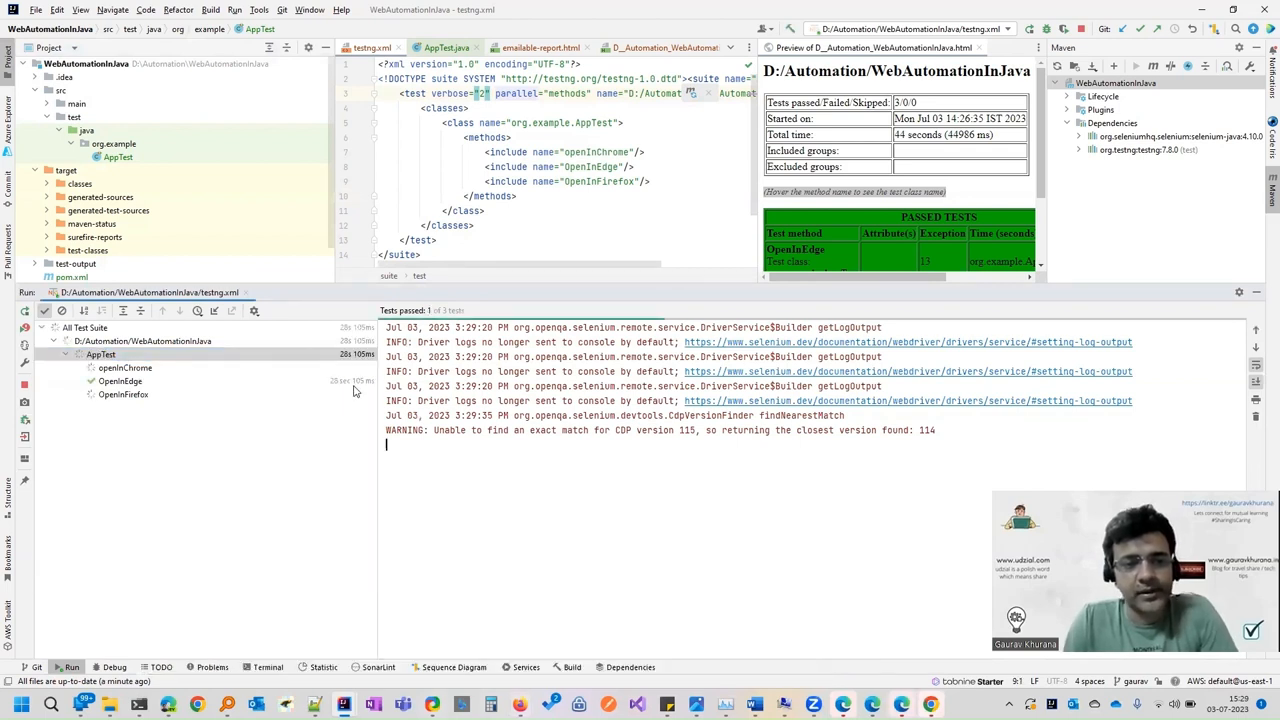
mouse_move(302, 392)
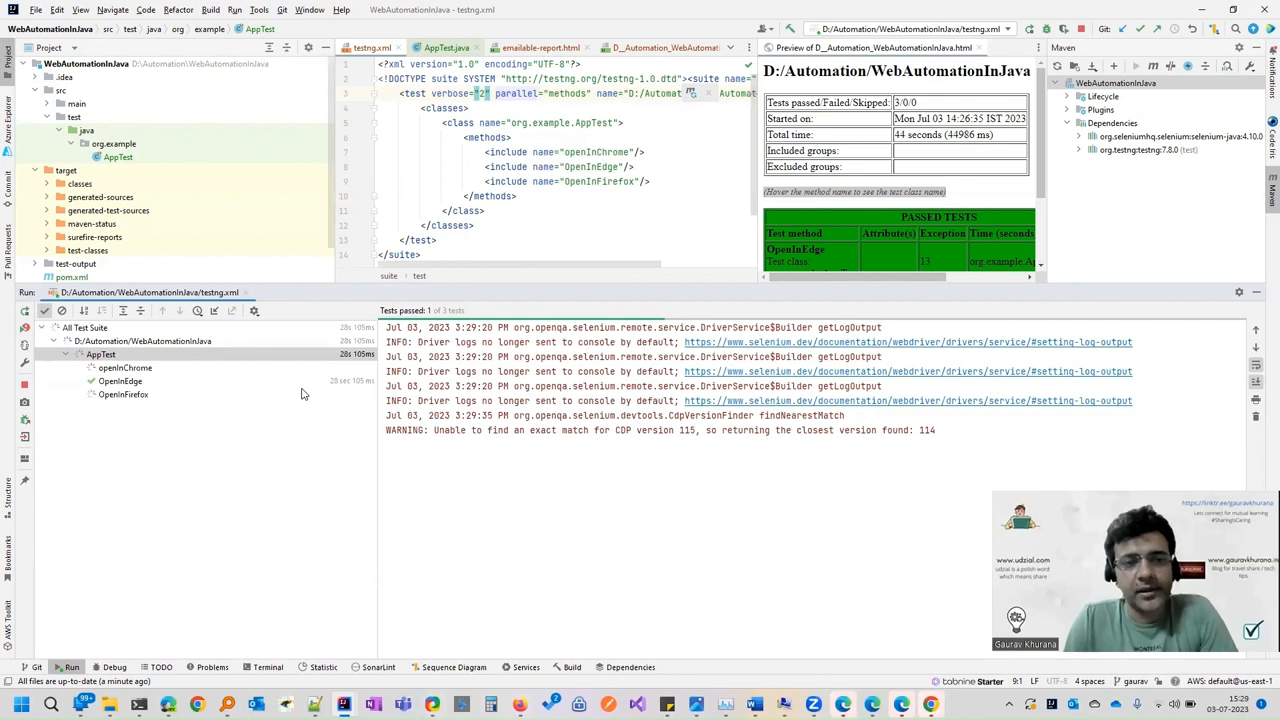
mouse_move(328, 388)
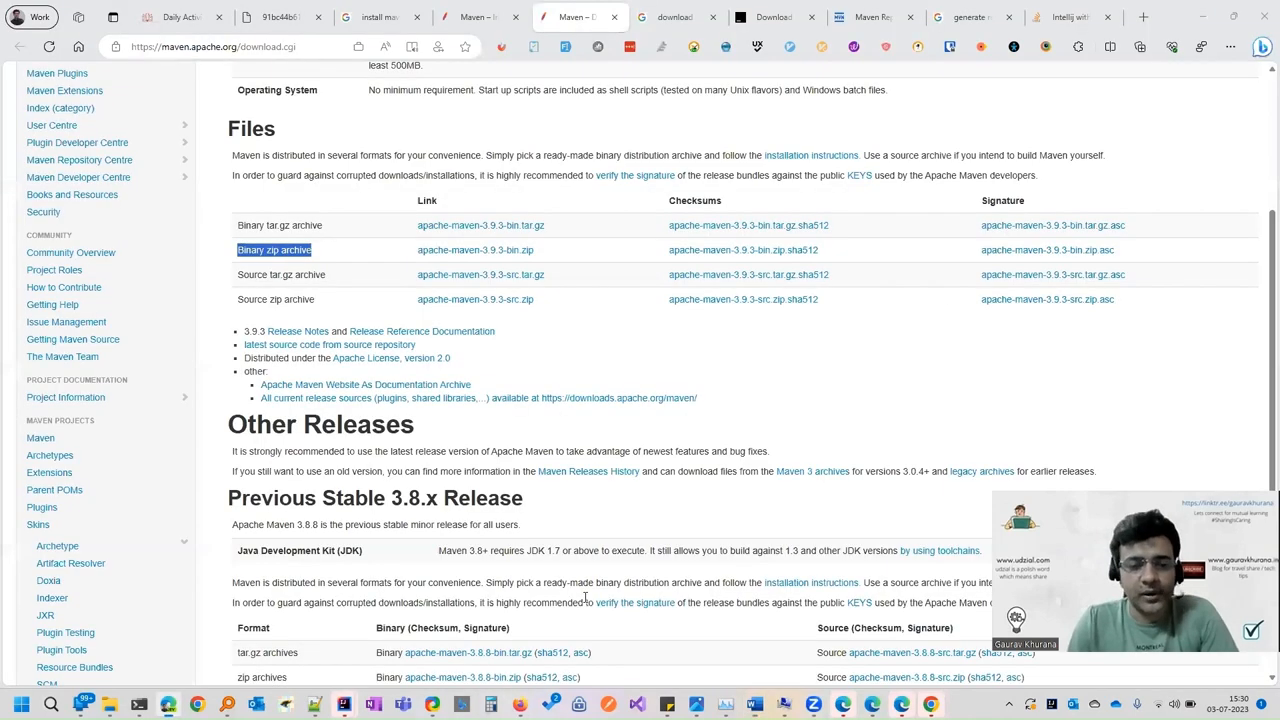
mouse_move(490, 72)
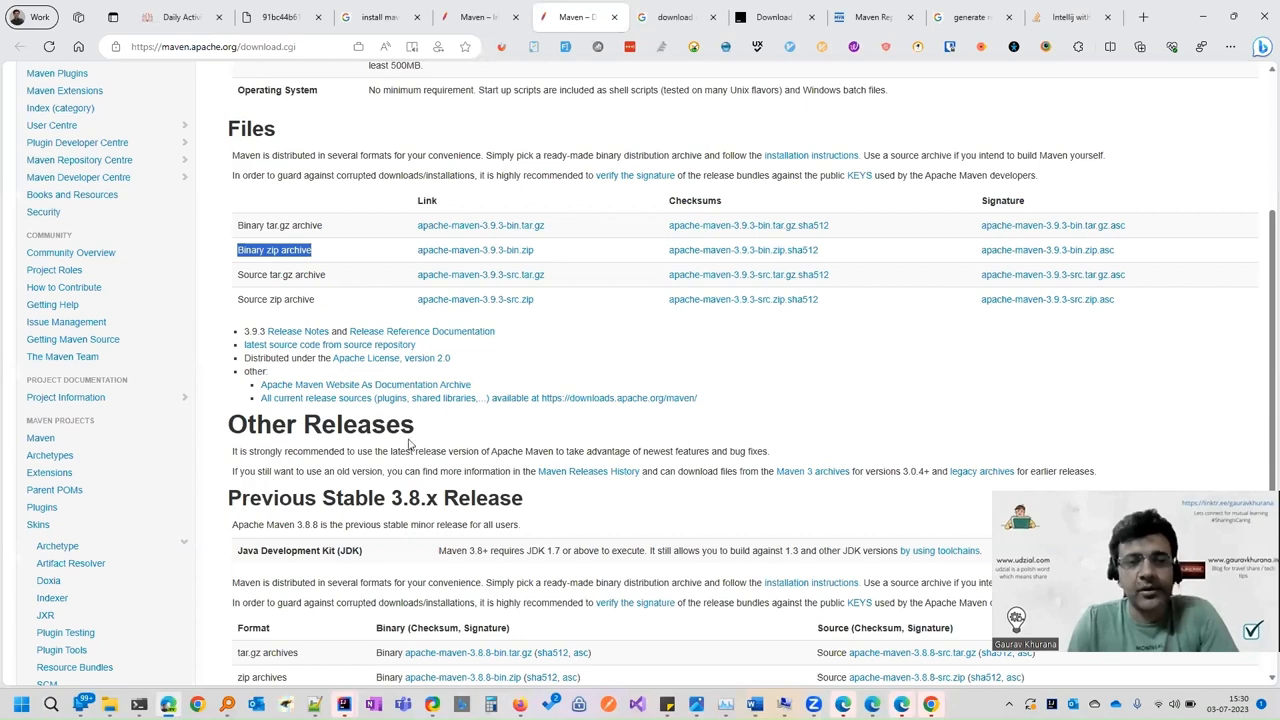
Step: Return to the IDE where the parallel suite shows all three browser tests passed
left_click(772, 16)
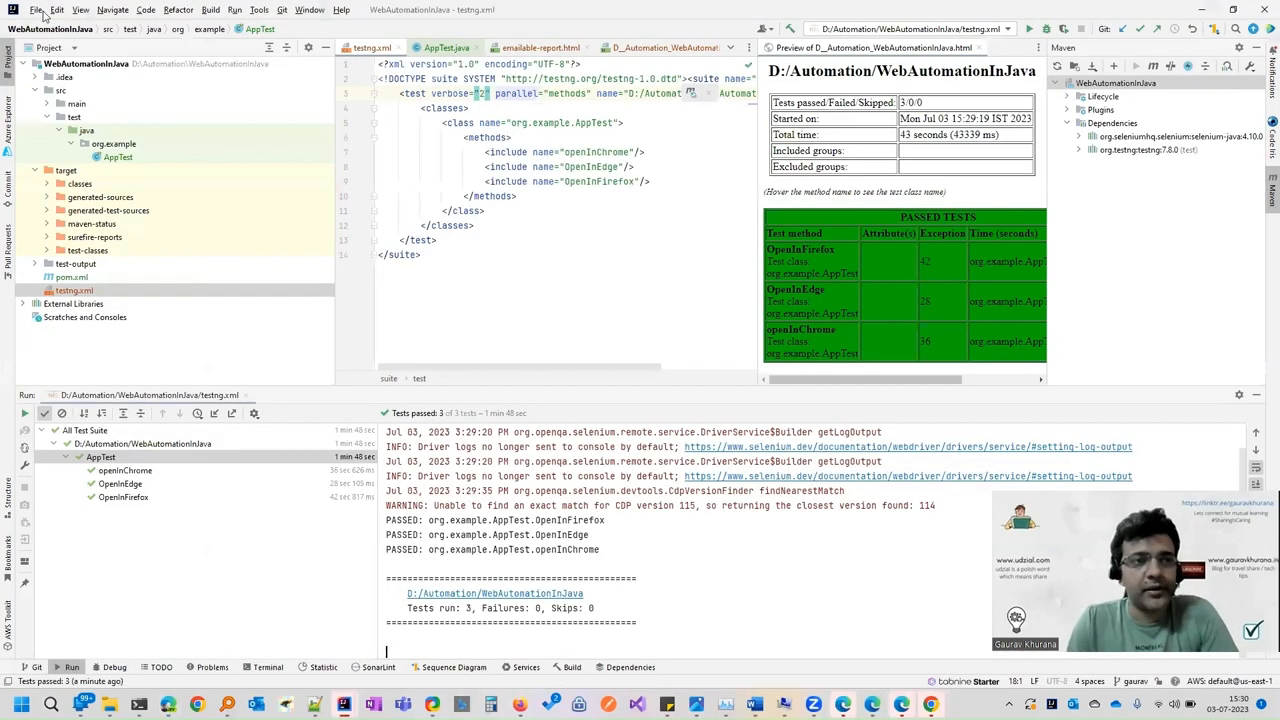
left_click(36, 10)
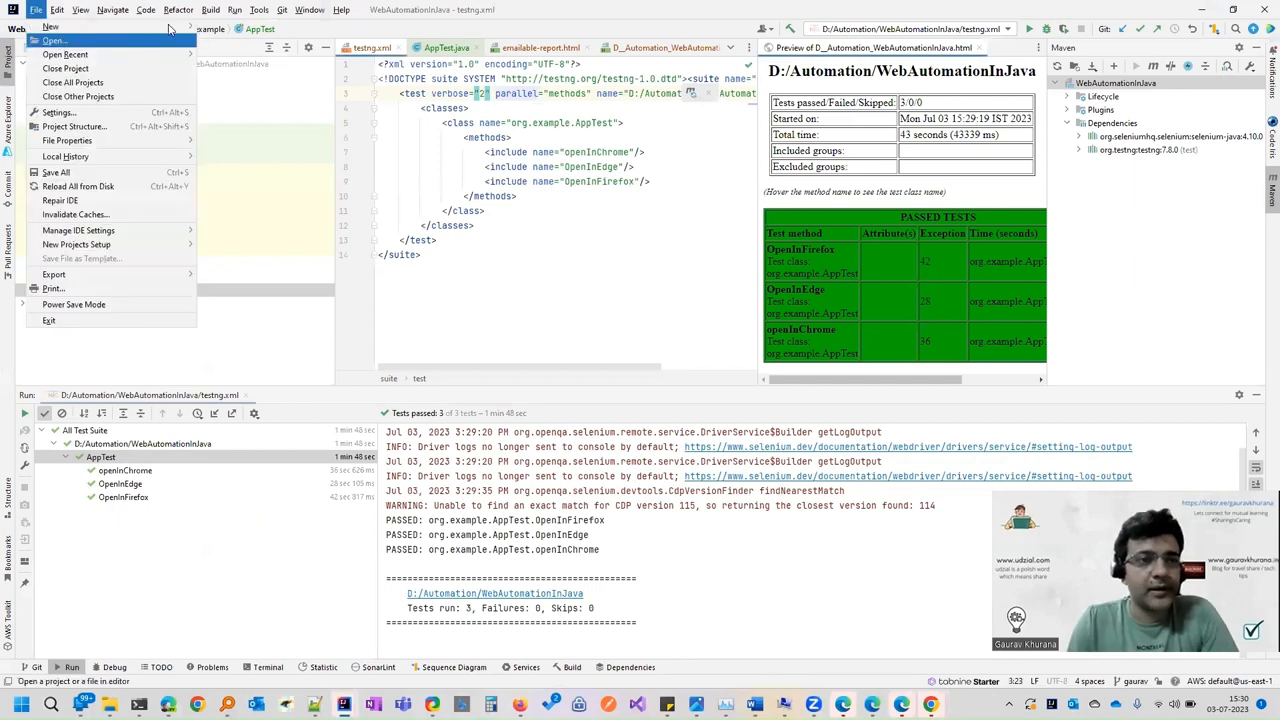
left_click(50, 26)
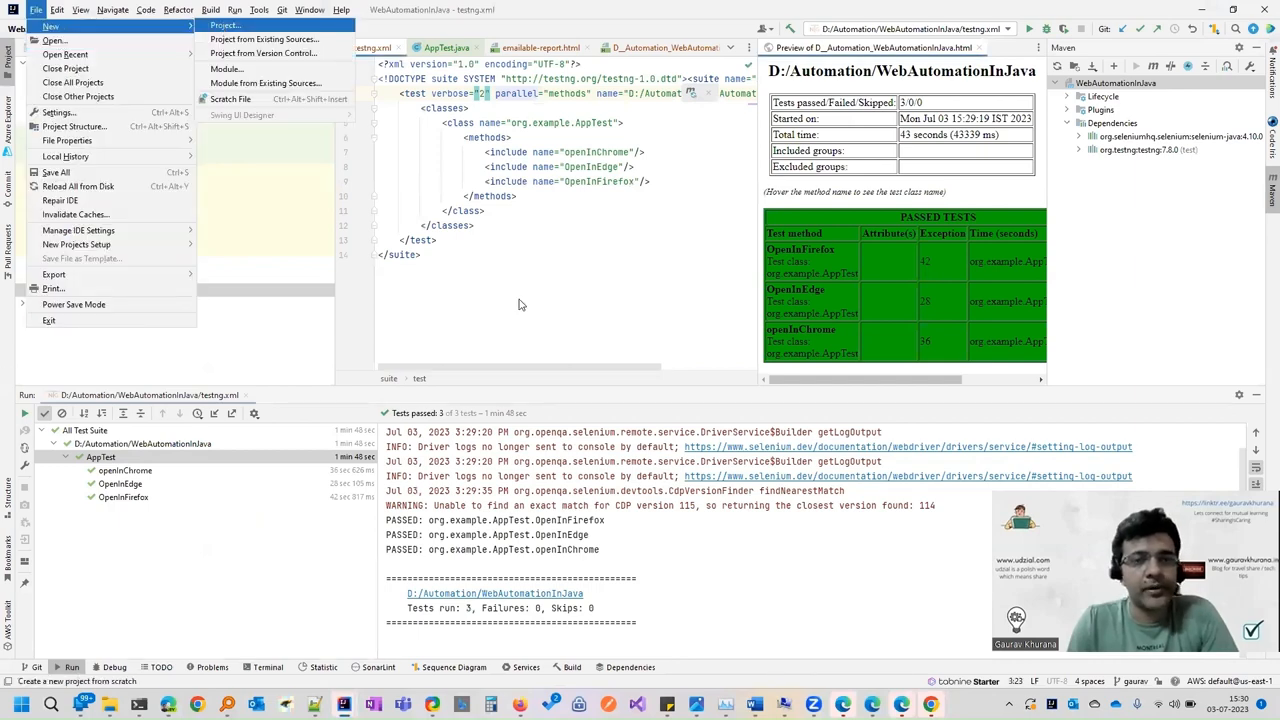
left_click(224, 24)
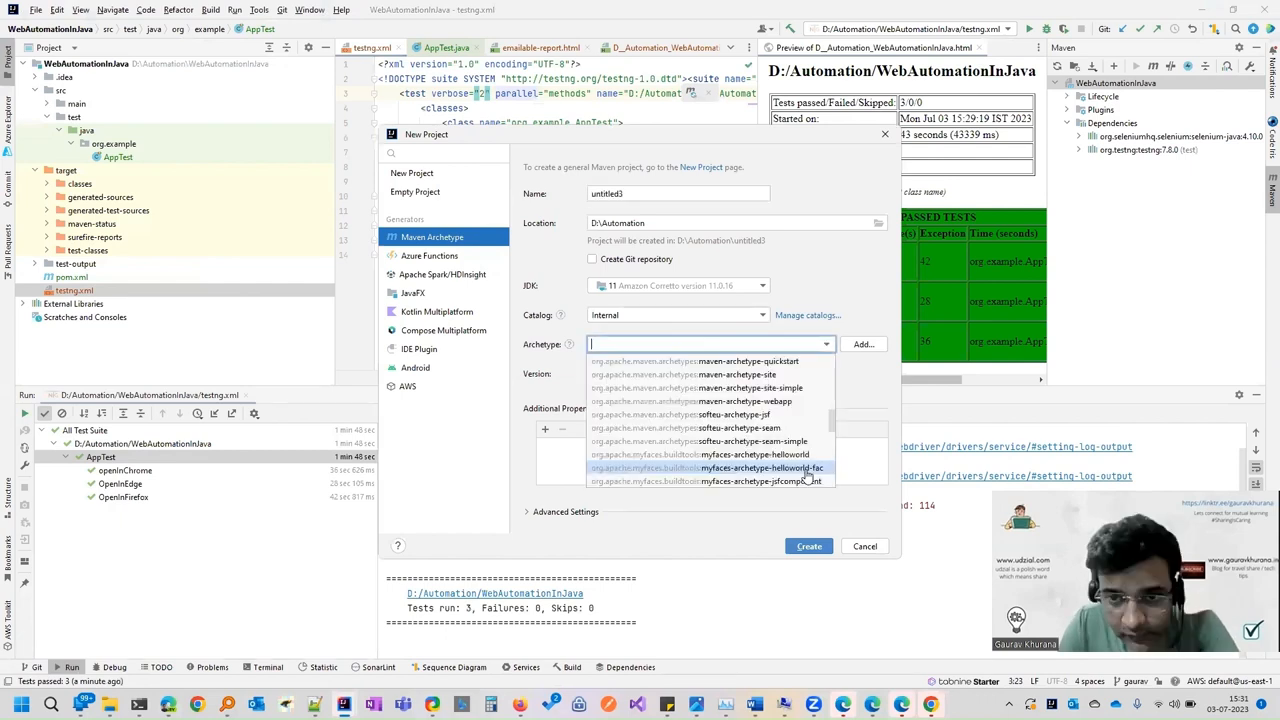
scroll("up", 3)
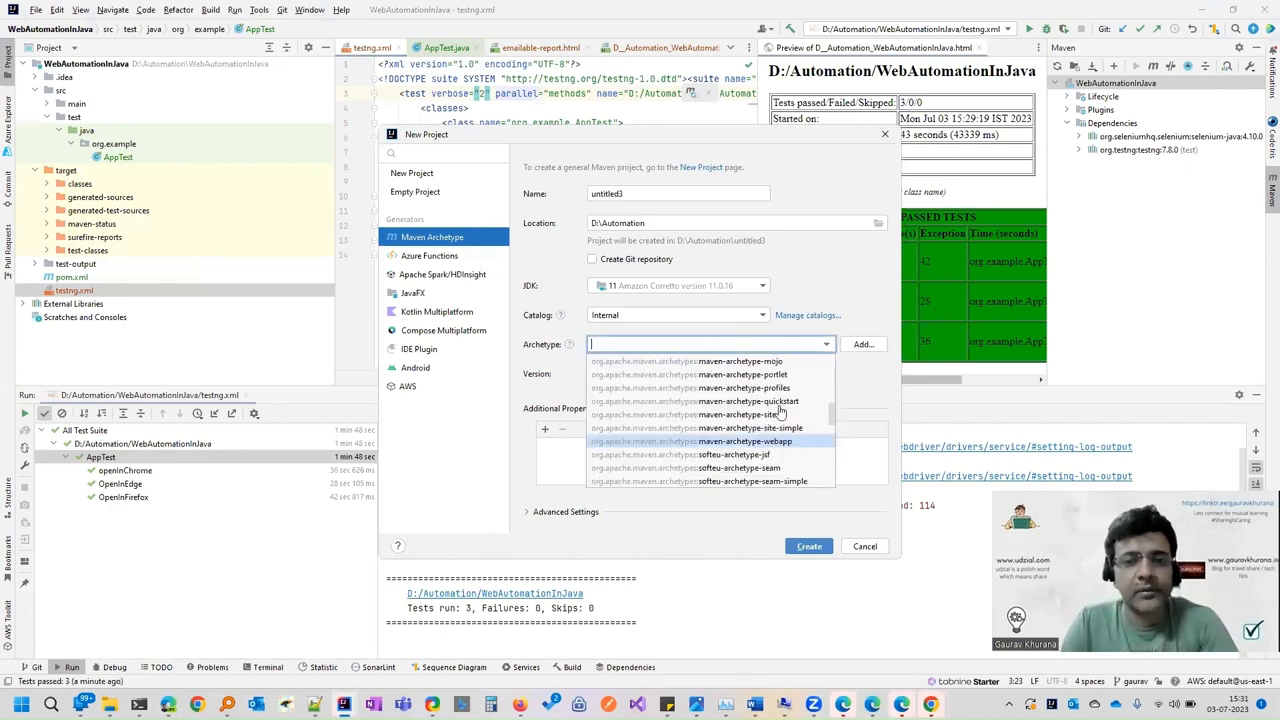
left_click(728, 400)
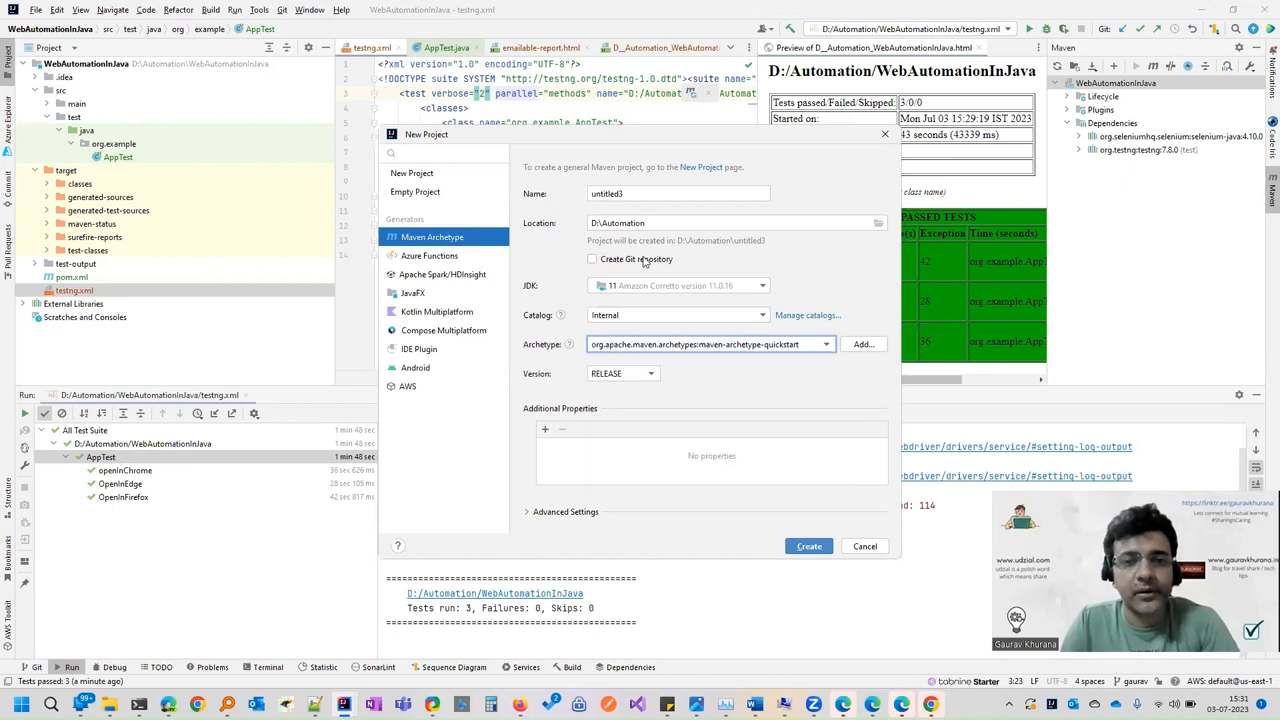
mouse_move(764, 290)
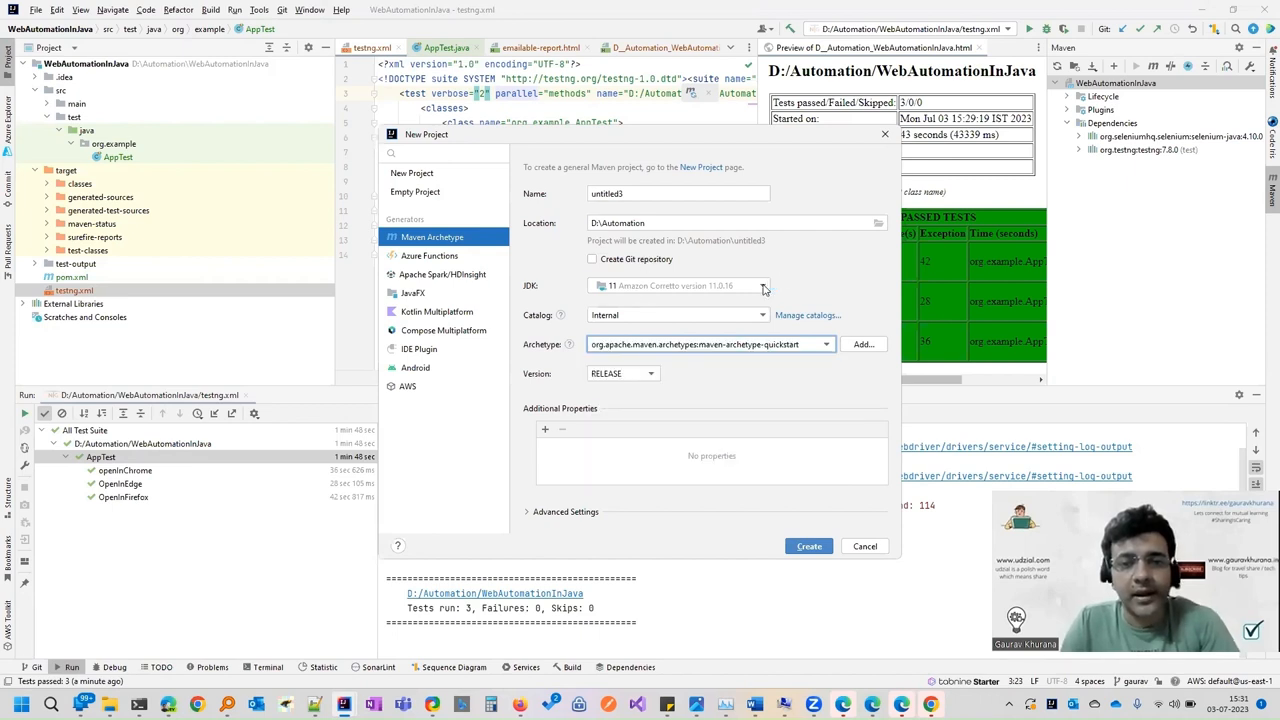
left_click(762, 286)
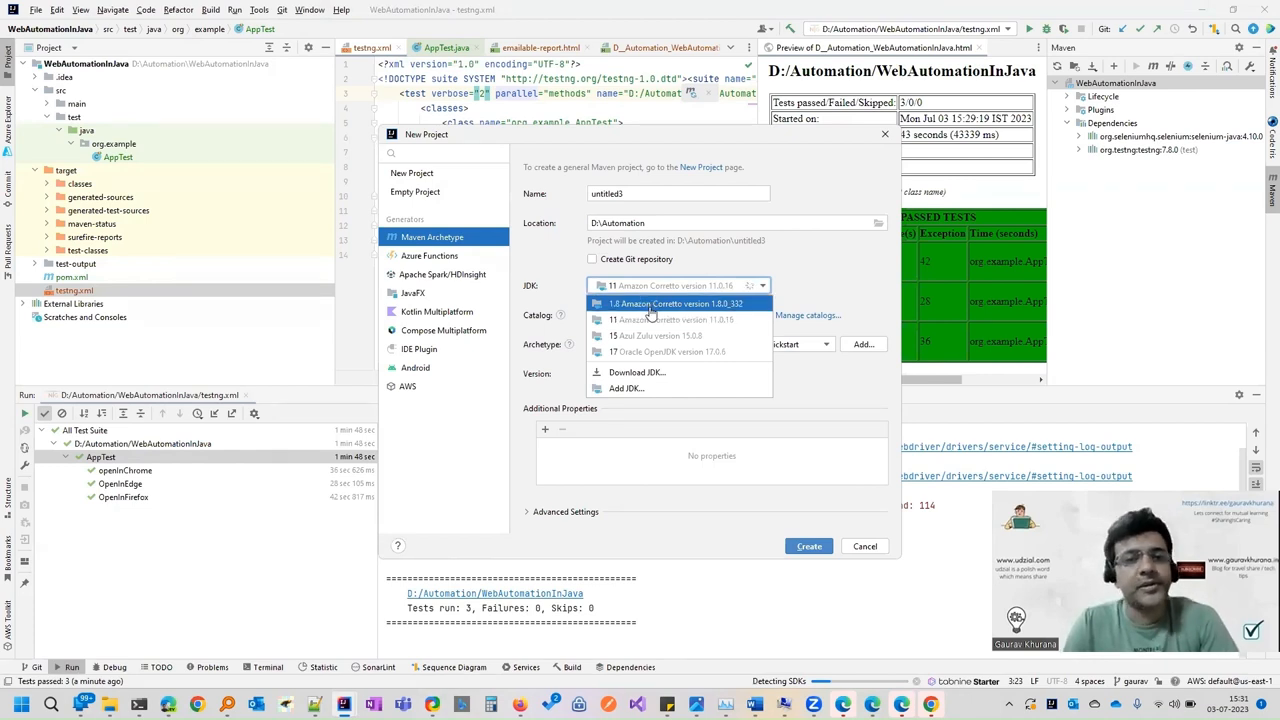
left_click(672, 320)
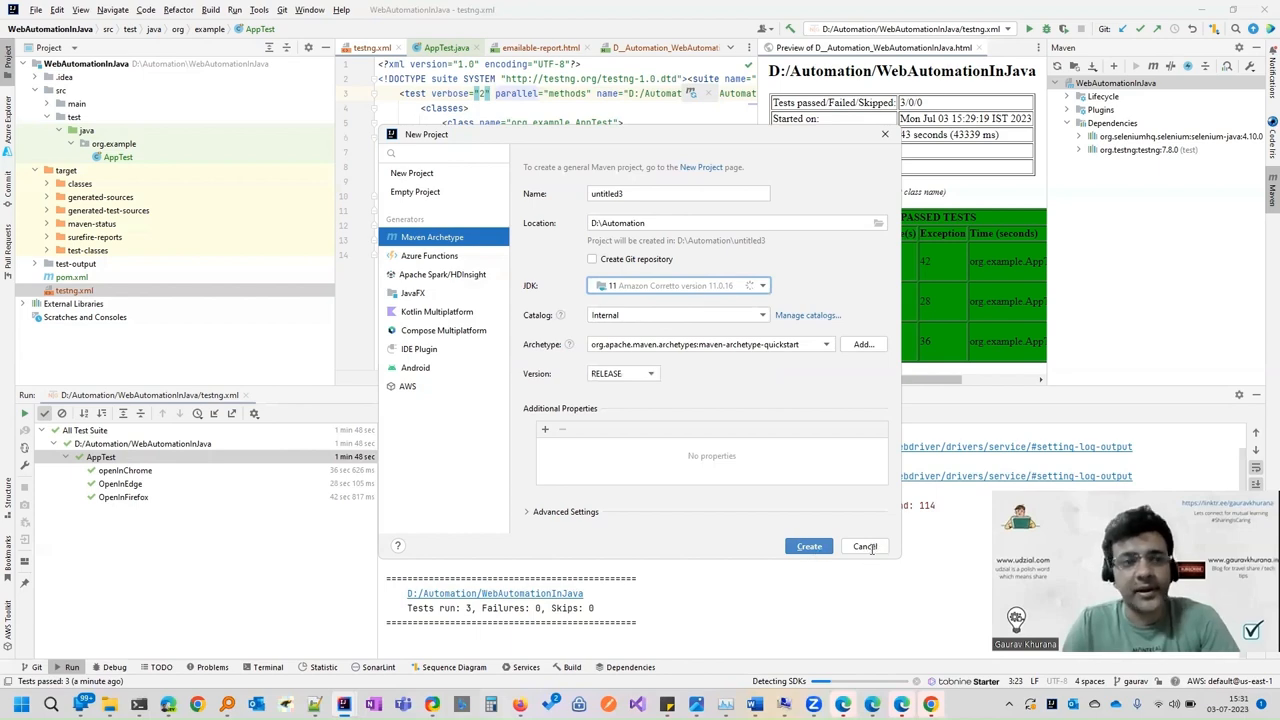
left_click(864, 546)
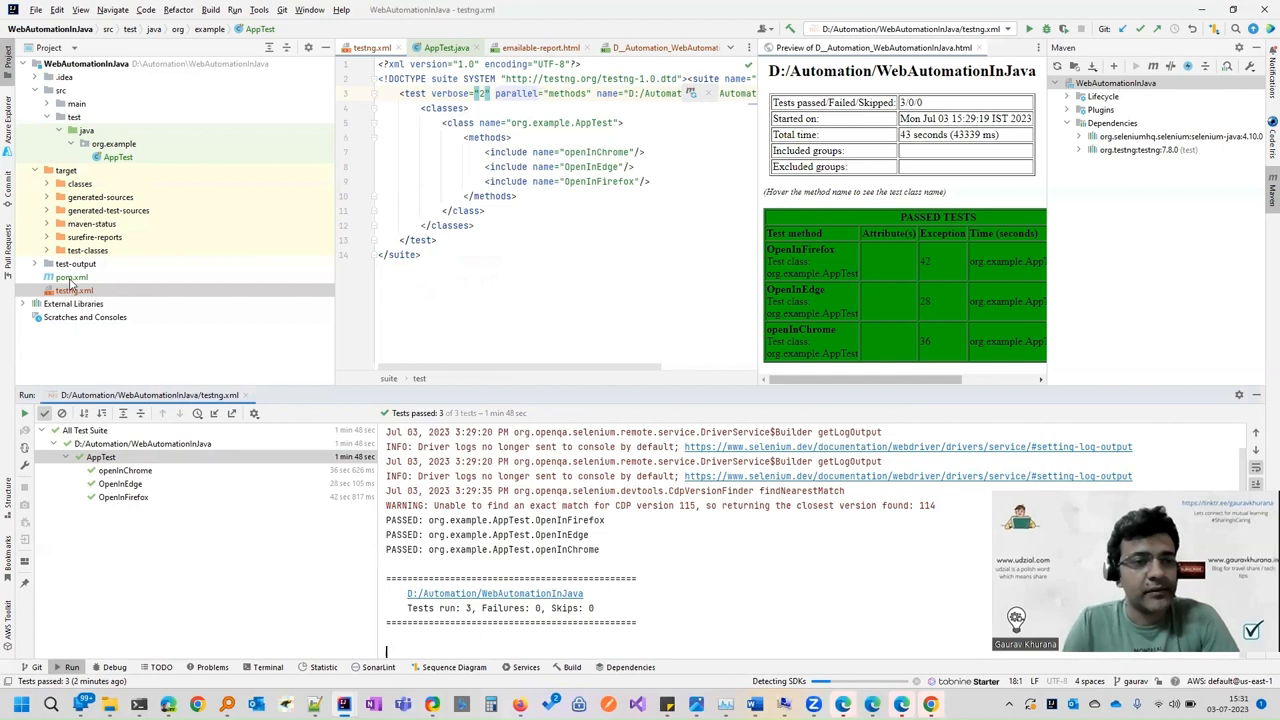
left_click(72, 276)
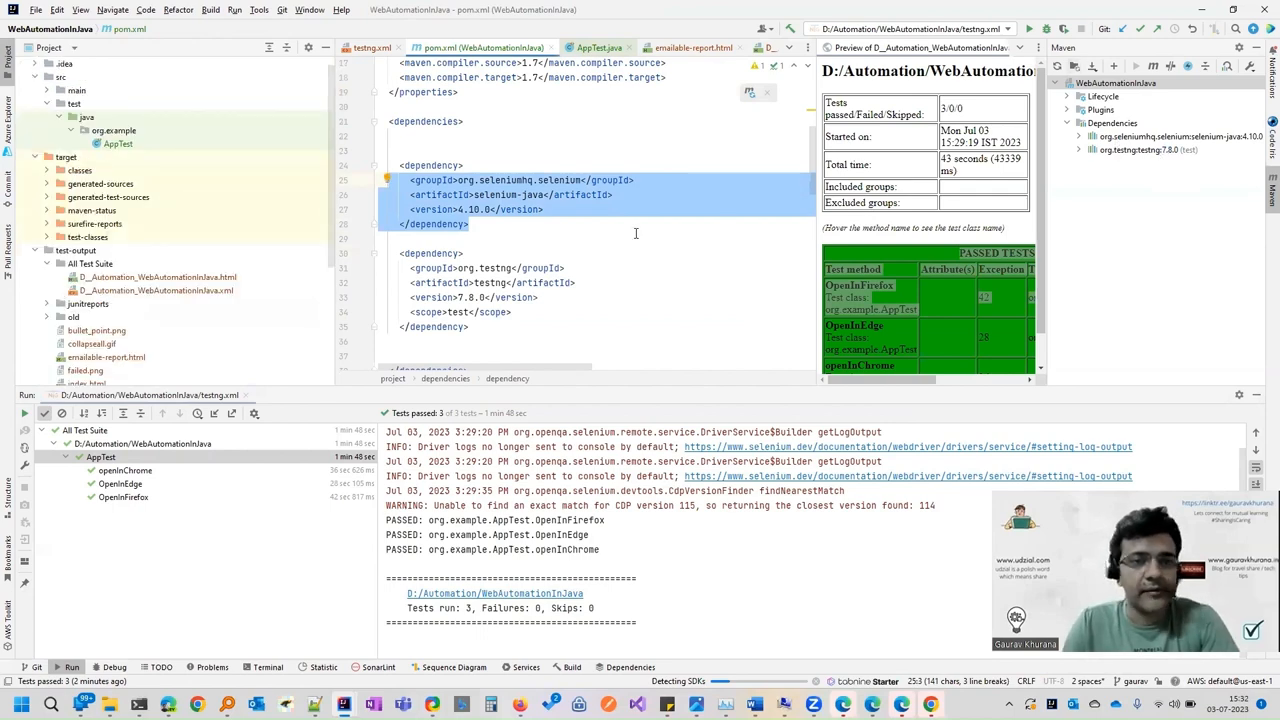
left_click(598, 48)
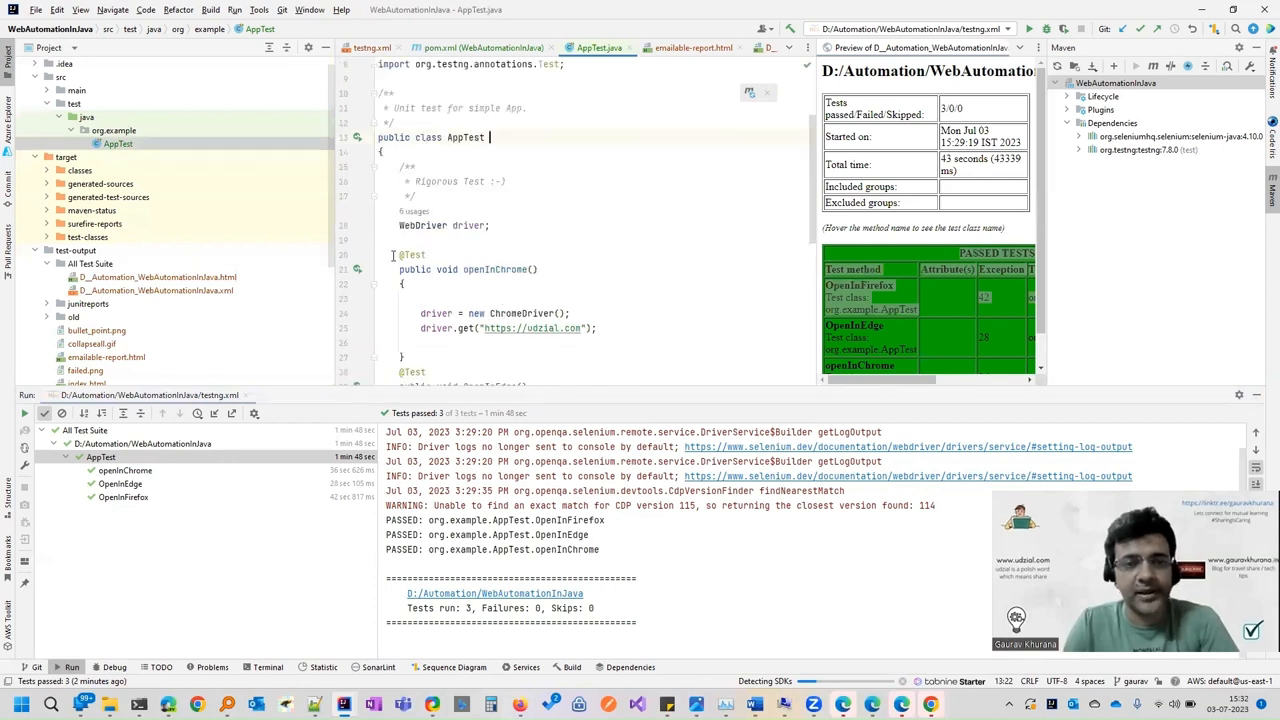
double_click(494, 268)
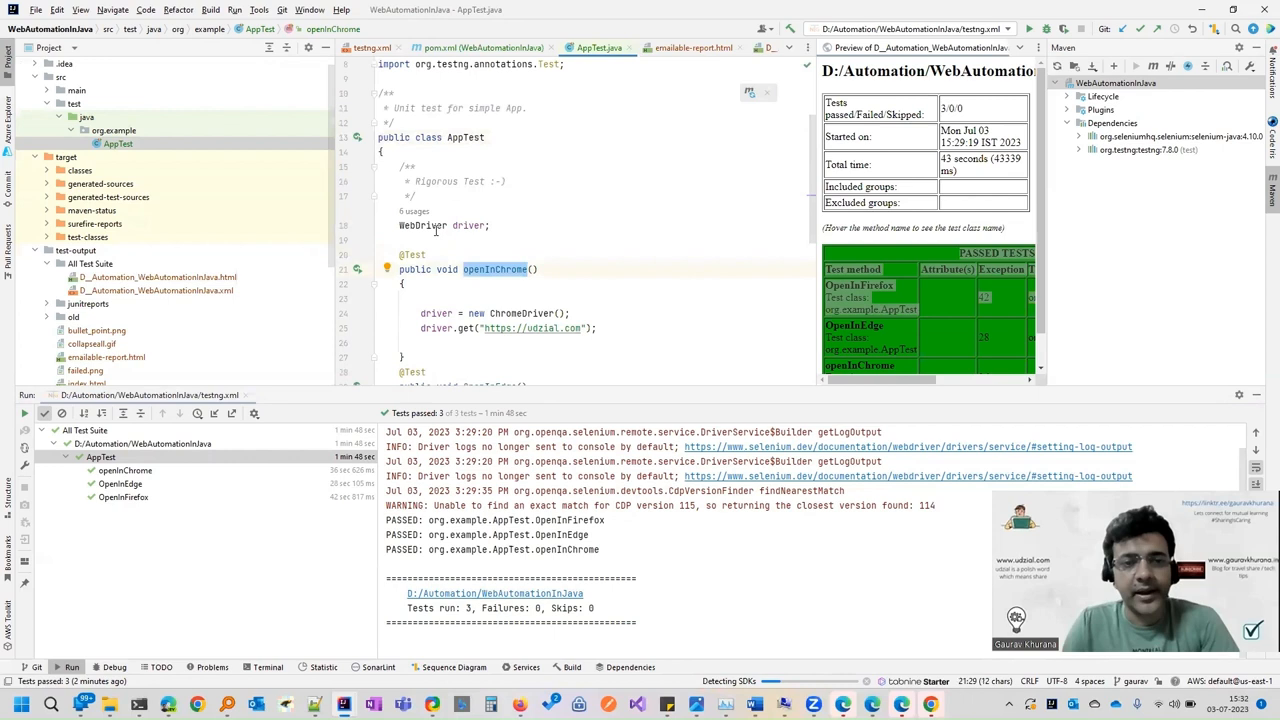
double_click(422, 224)
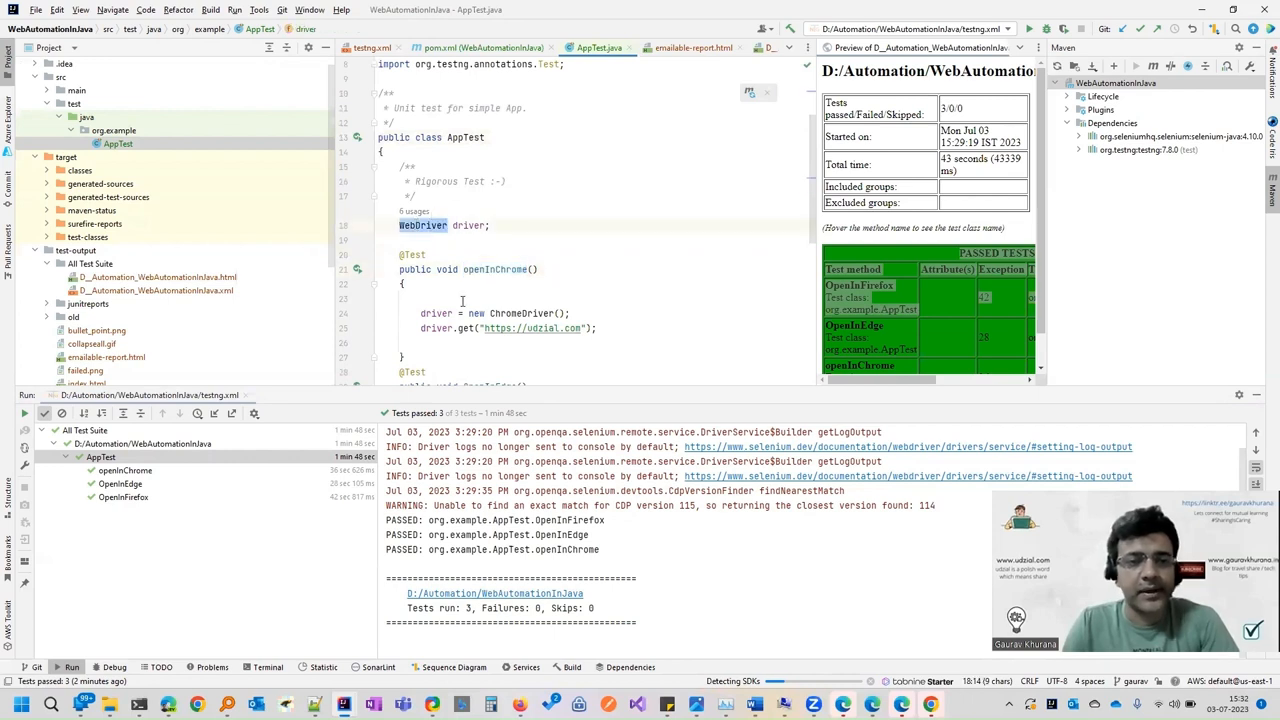
scroll("down", 3)
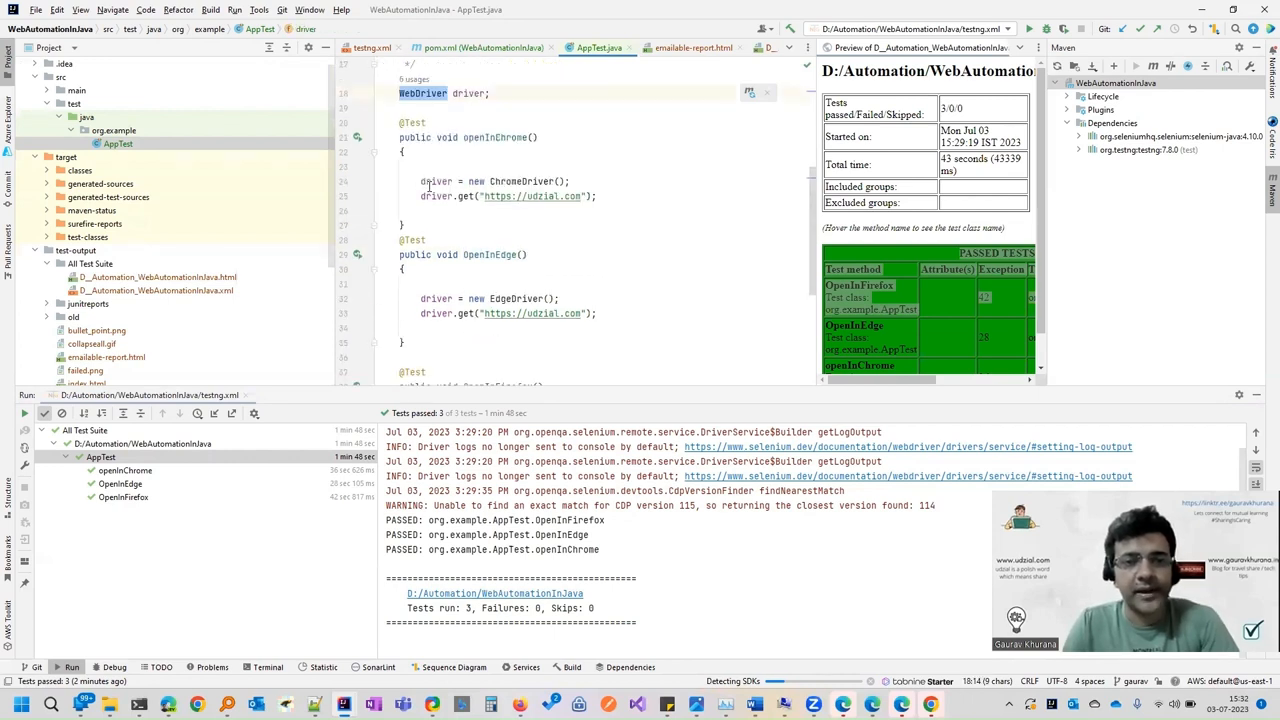
scroll("down", 3)
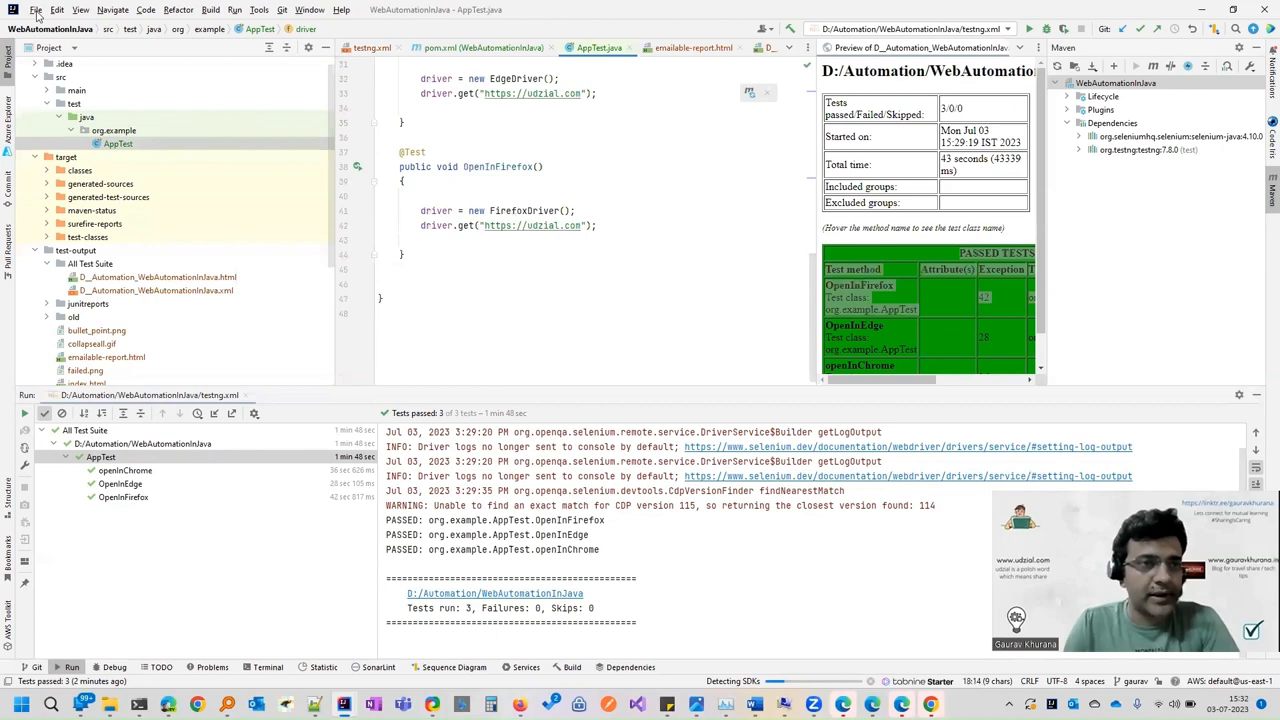
left_click(36, 8)
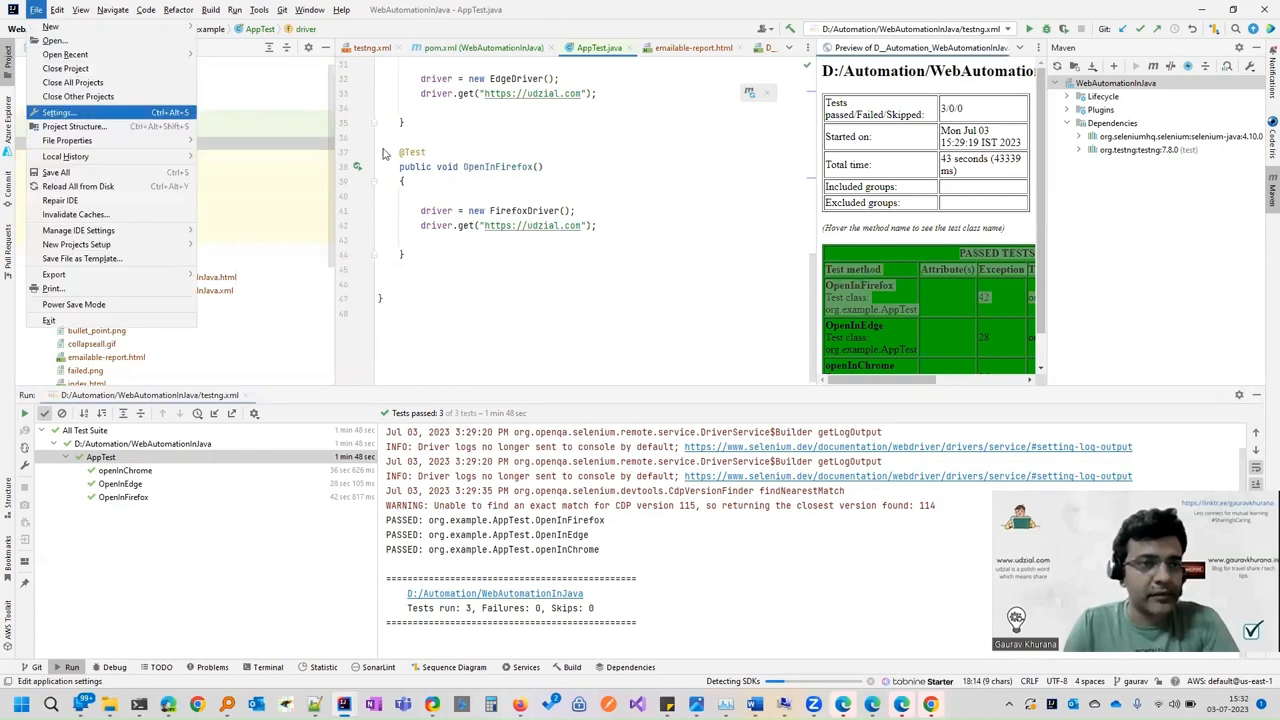
left_click(56, 112)
type("tetsng")
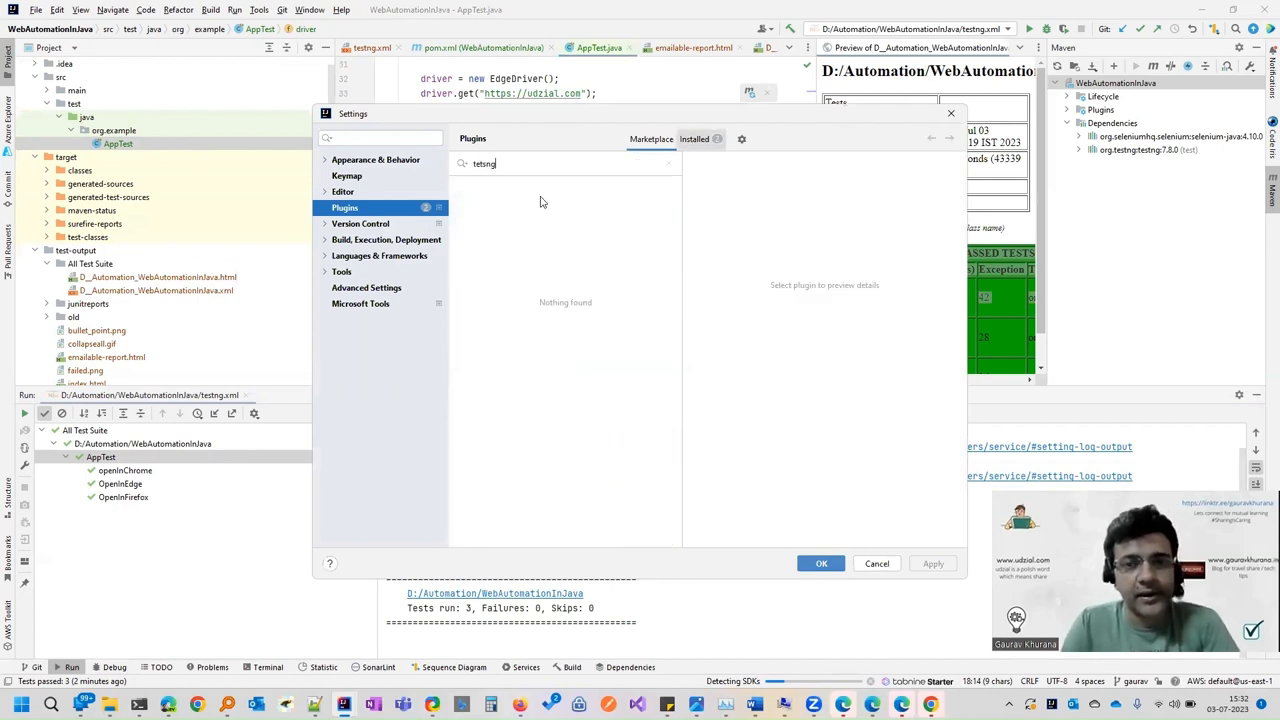
left_click(694, 140)
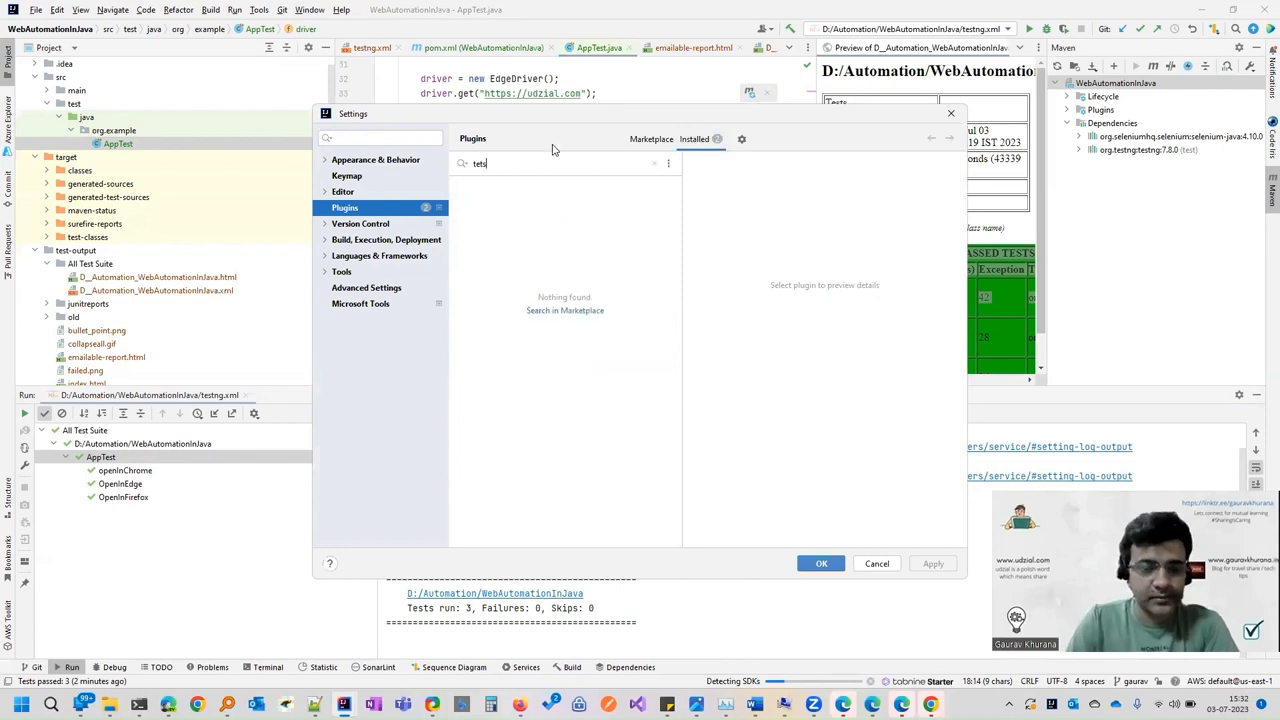
type("testng")
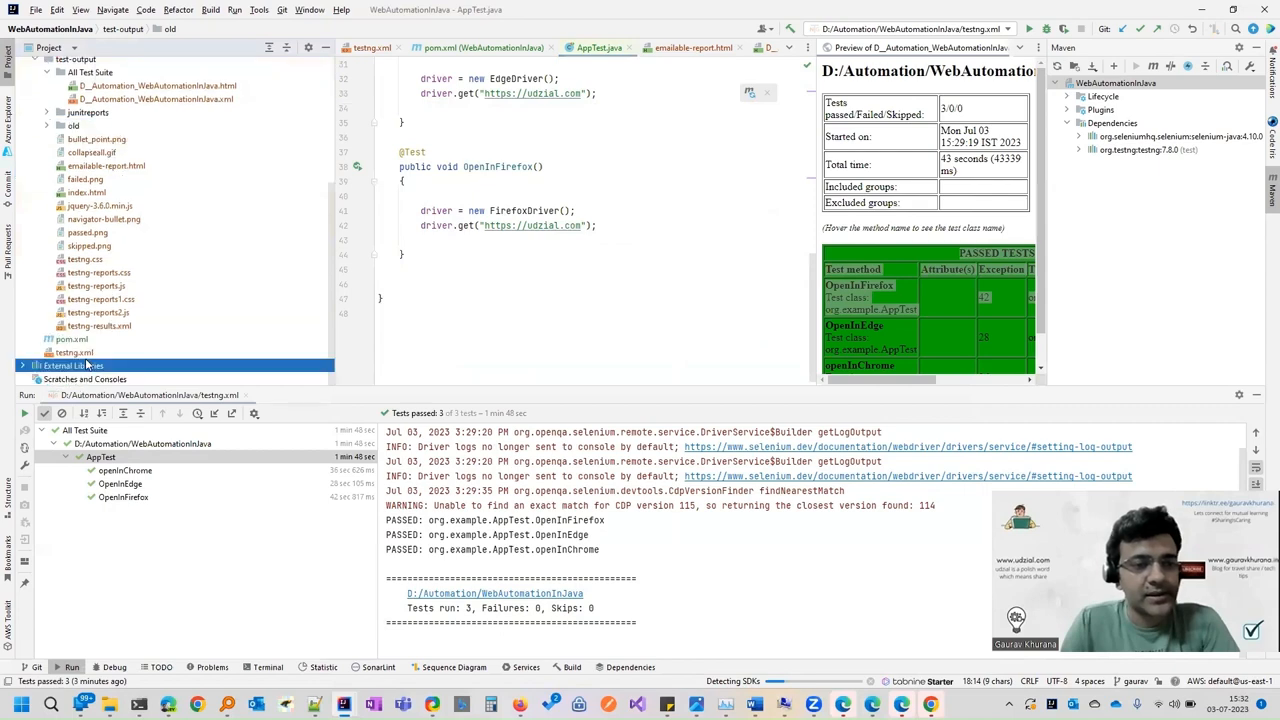
Step: Inspect the testng.xml TestNG run configuration and its Listeners, then close Edit Configurations
left_click(24, 344)
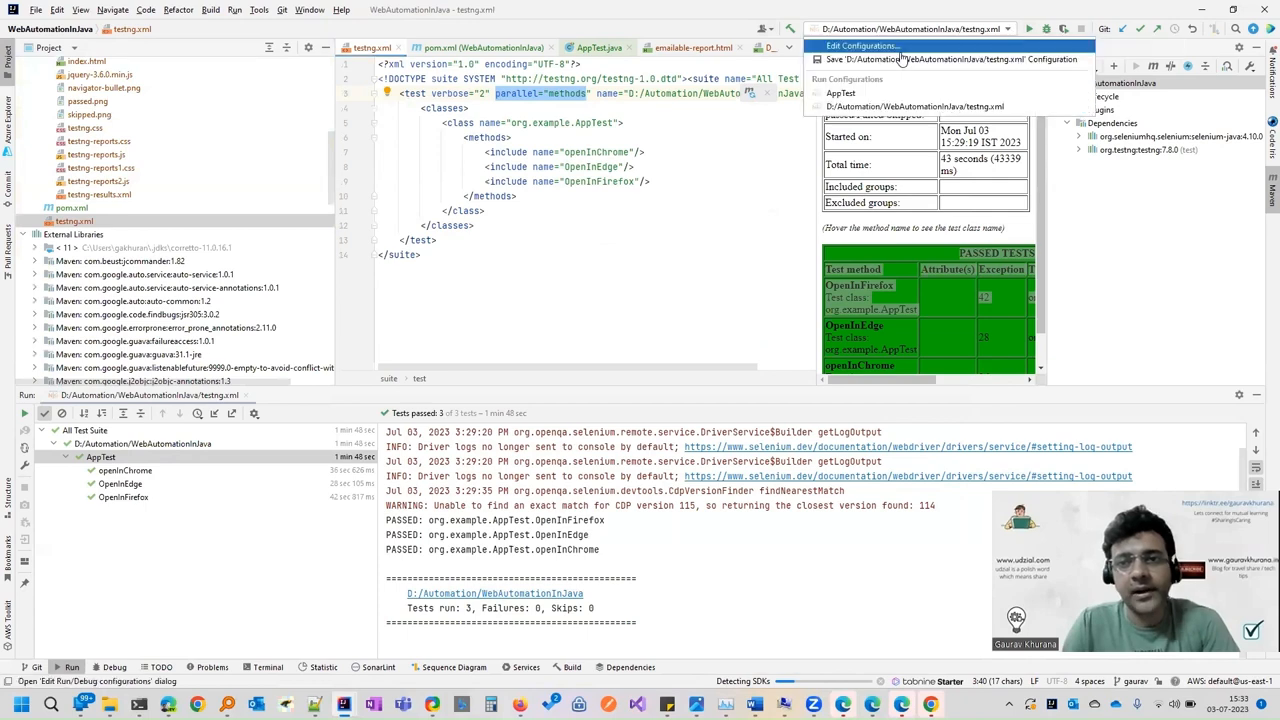
left_click(860, 46)
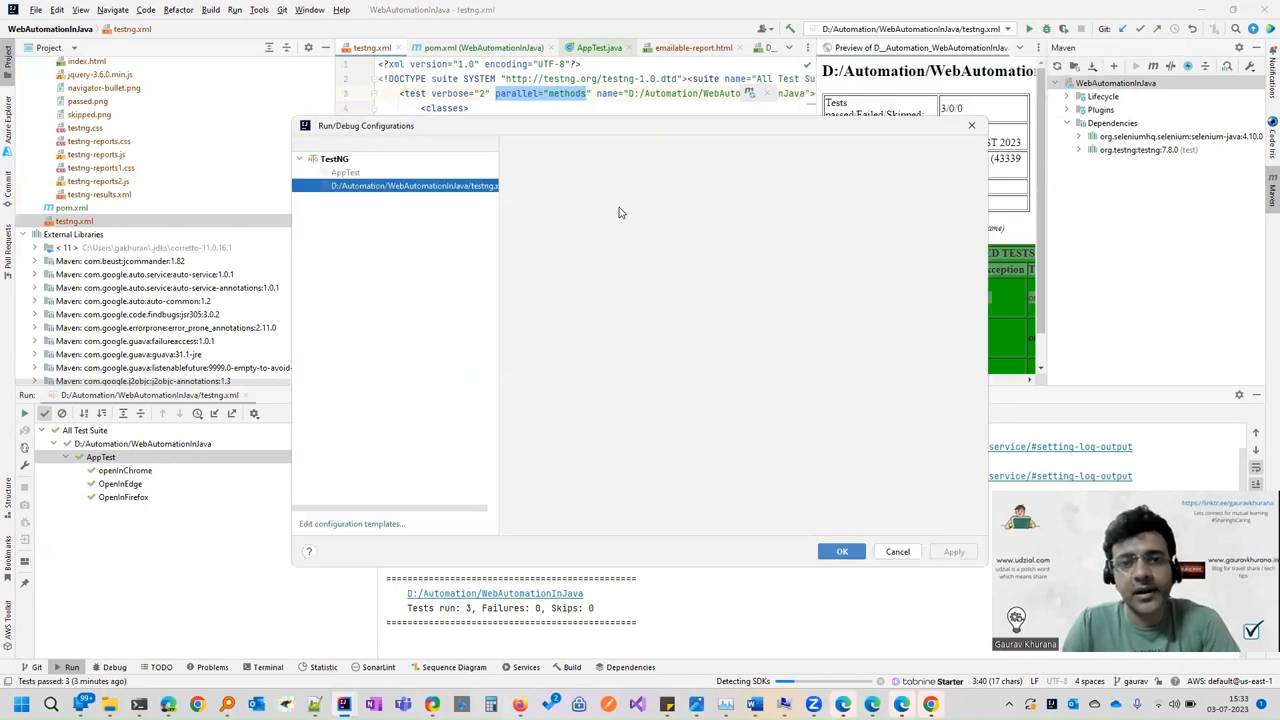
left_click(412, 184)
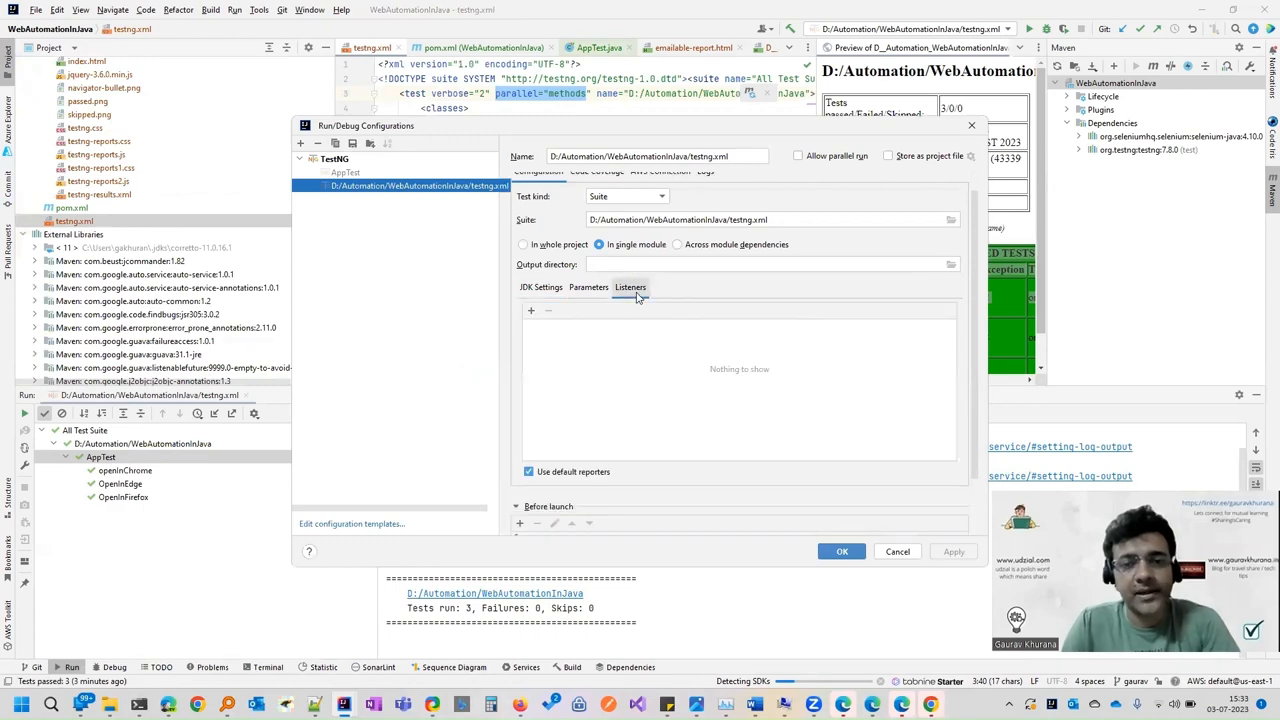
left_click(842, 552)
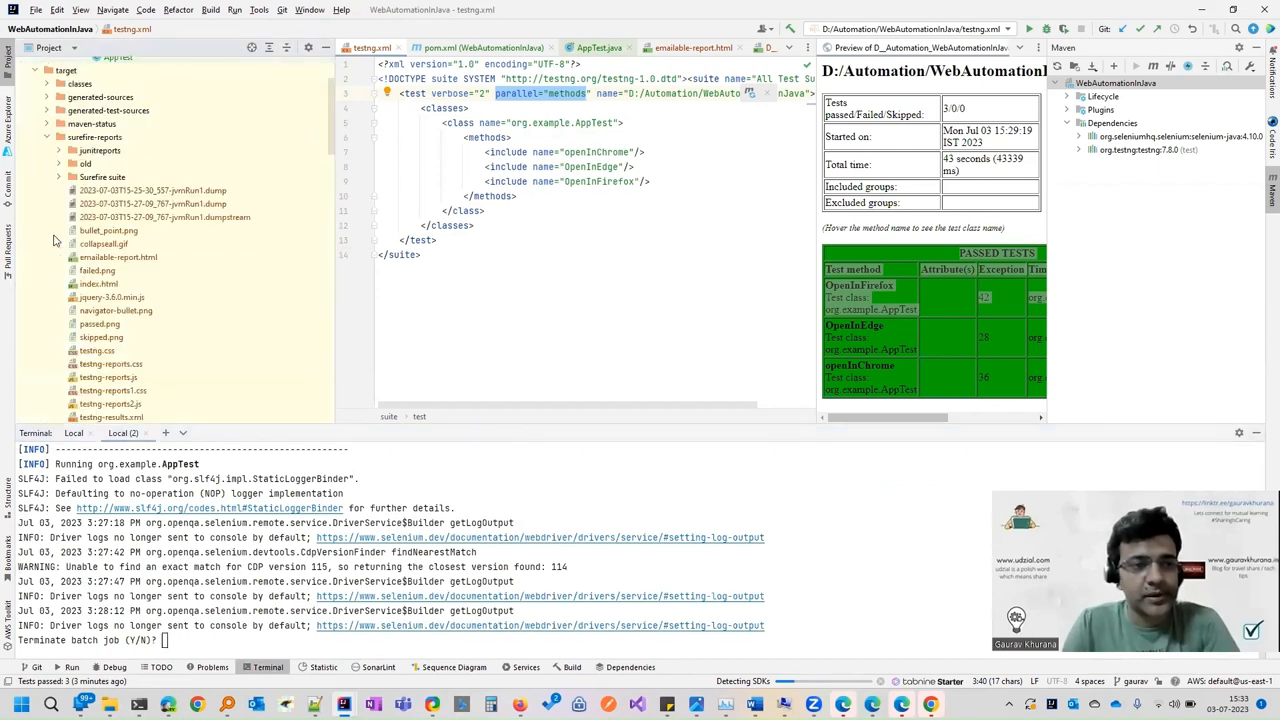
Step: Open target/surefire-reports/emailable-report.html showing three AppTest passes and locate maven-surefire-plugin in pom.xml
left_click(118, 256)
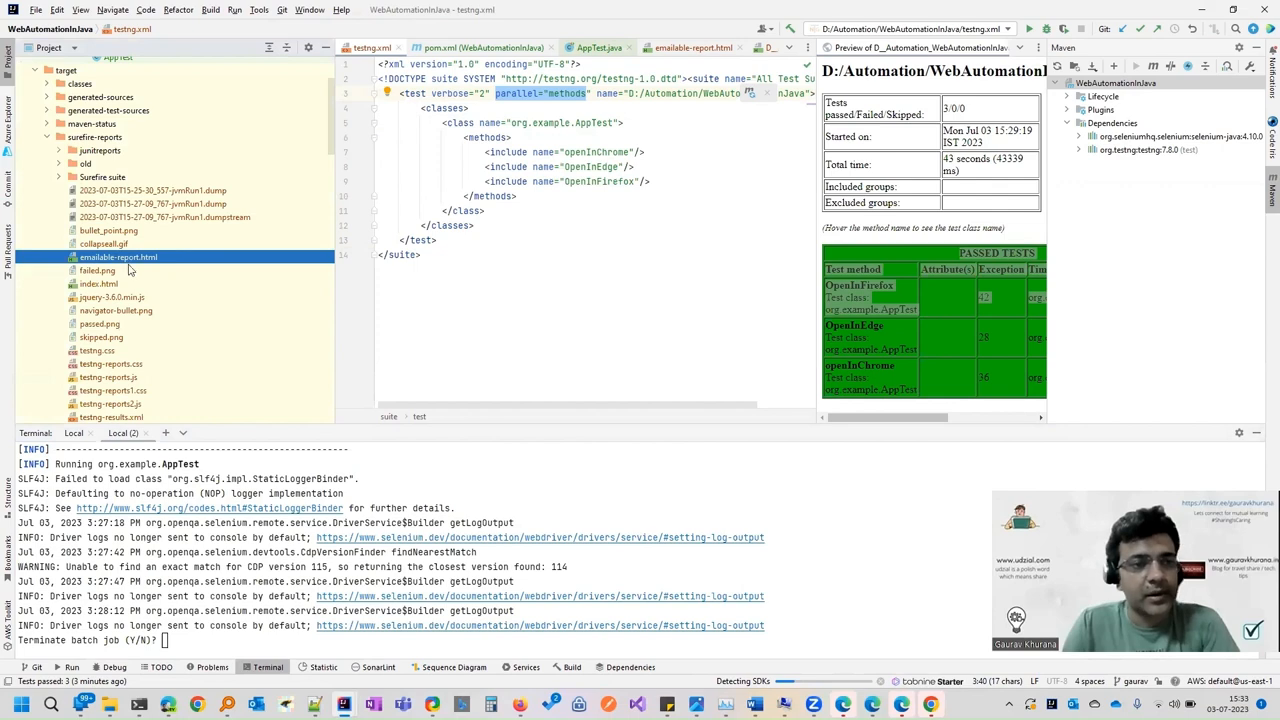
double_click(118, 256)
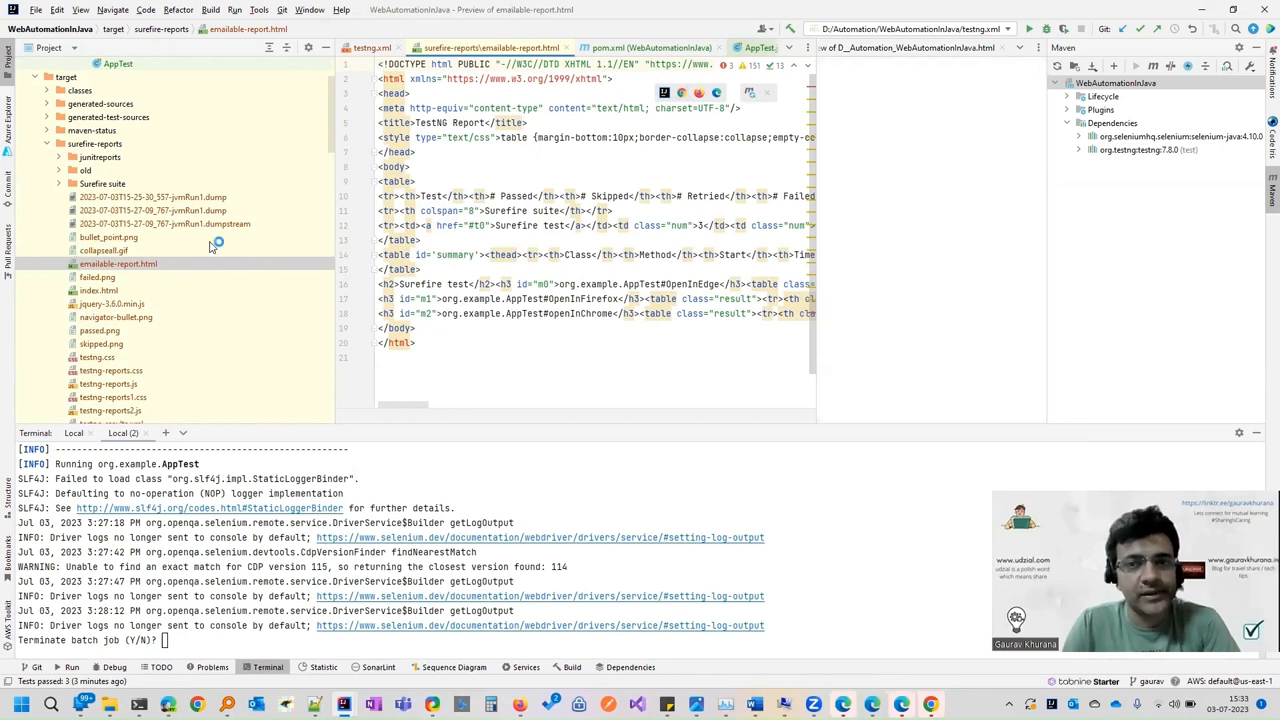
scroll("down", 3)
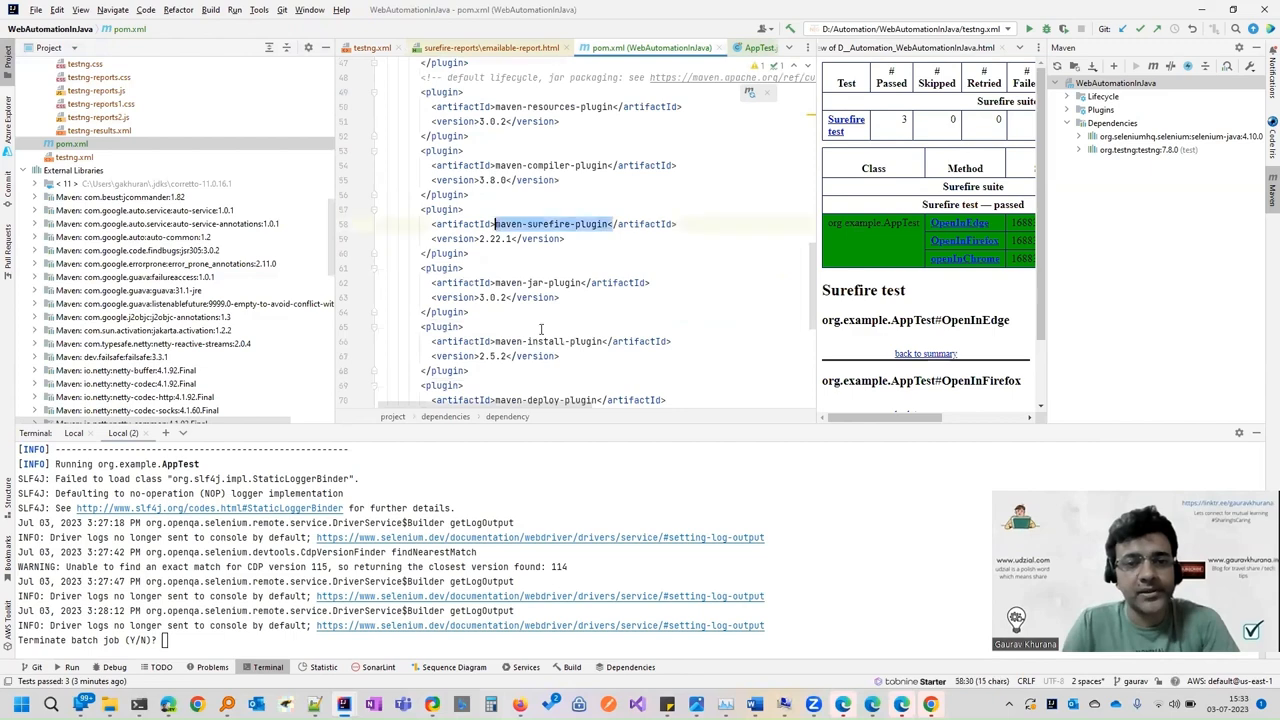
scroll("down", 3)
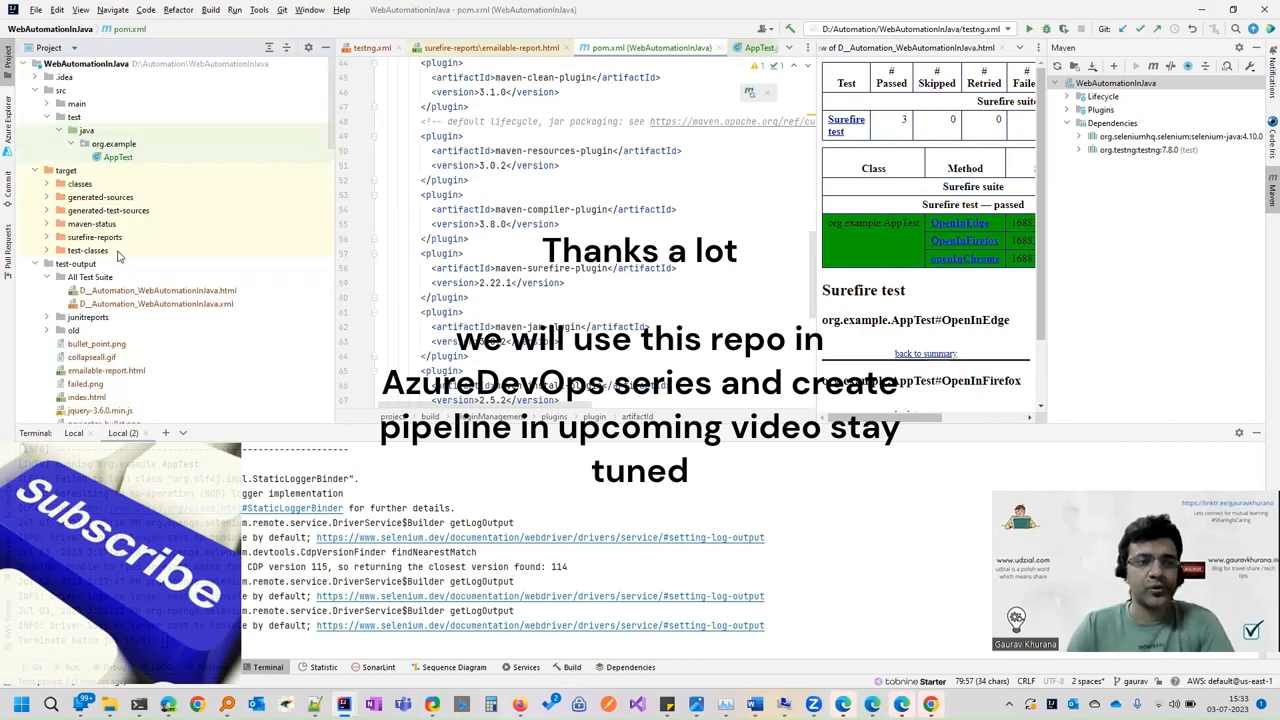
left_click(48, 276)
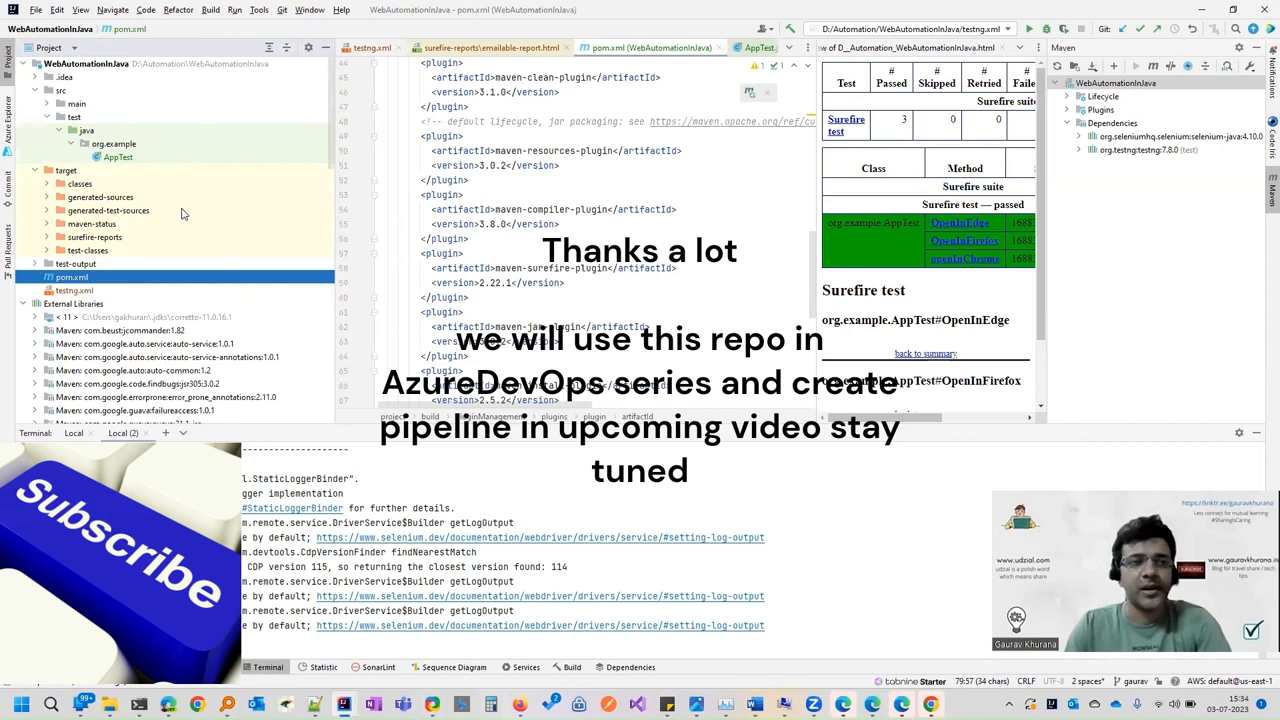
left_click(60, 90)
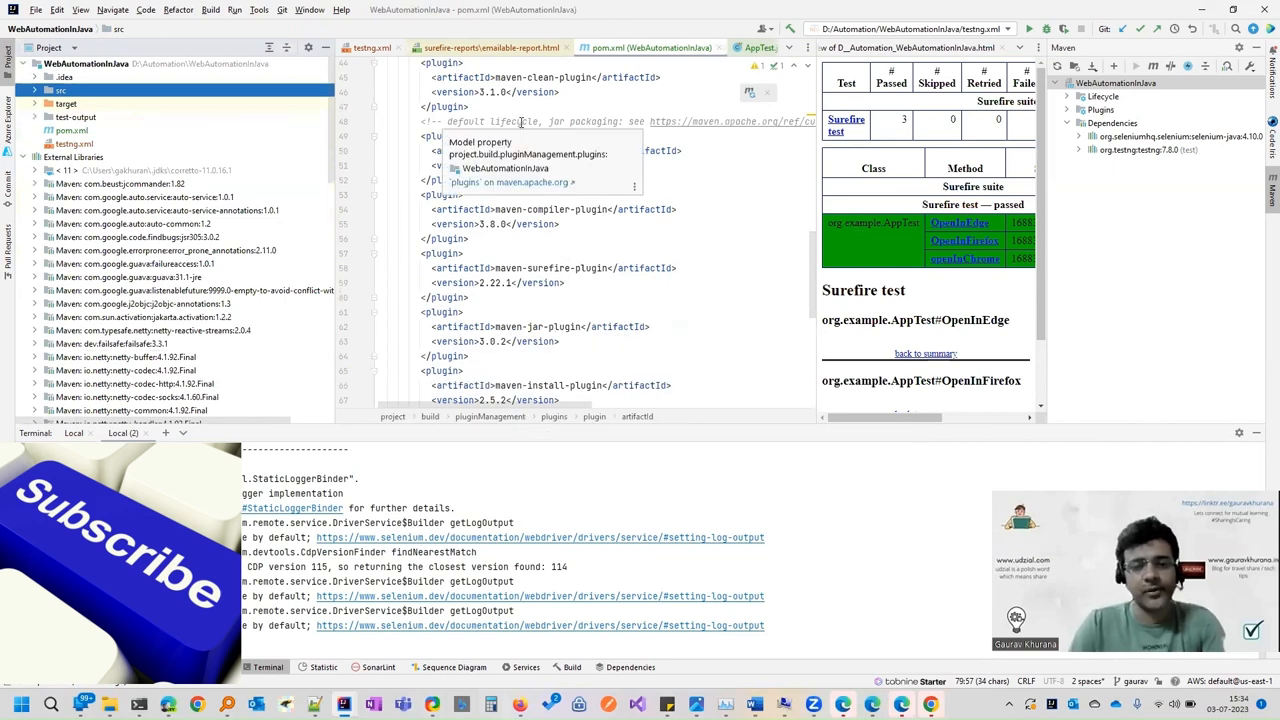
mouse_move(688, 232)
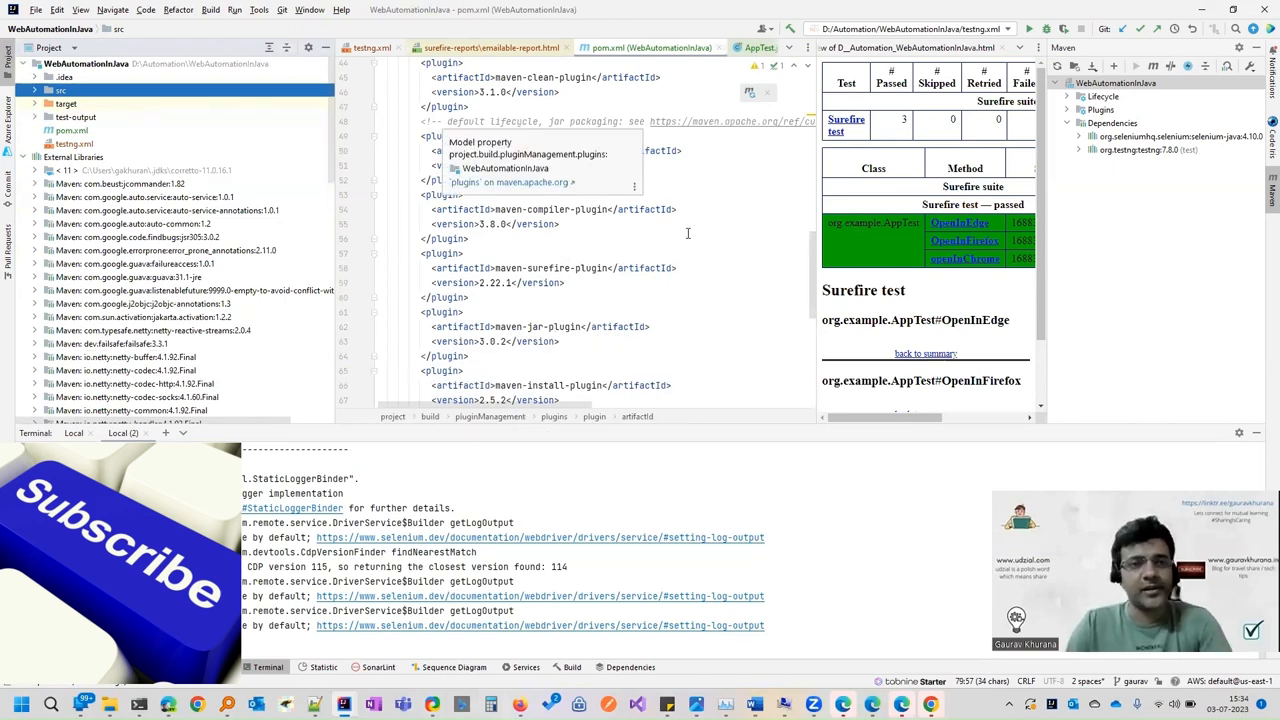